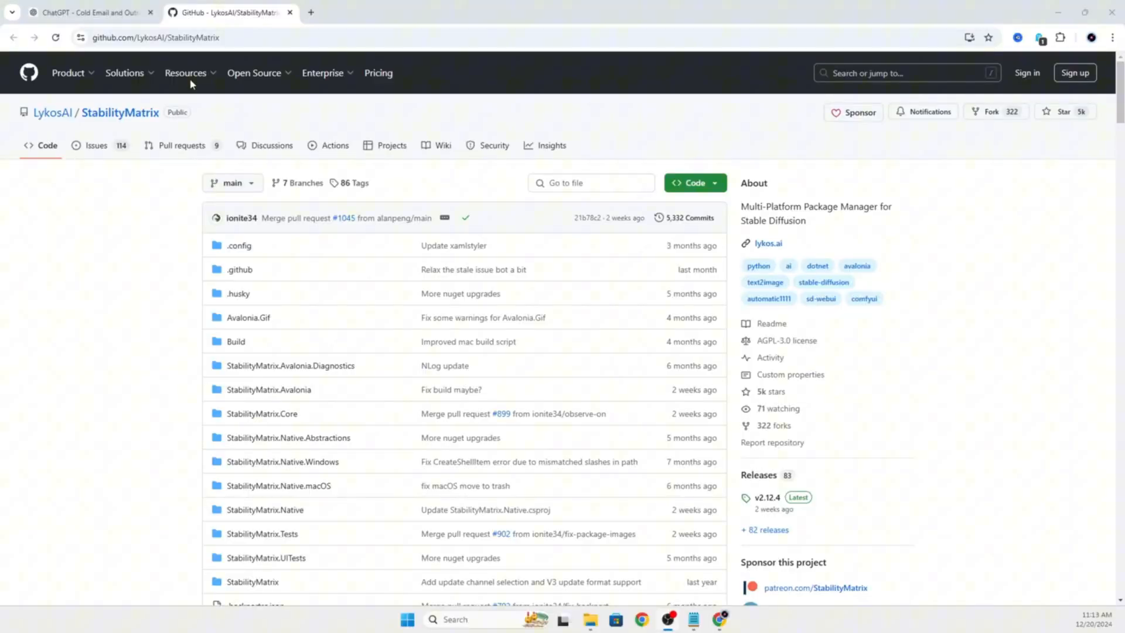
pyautogui.moveTo(140, 298)
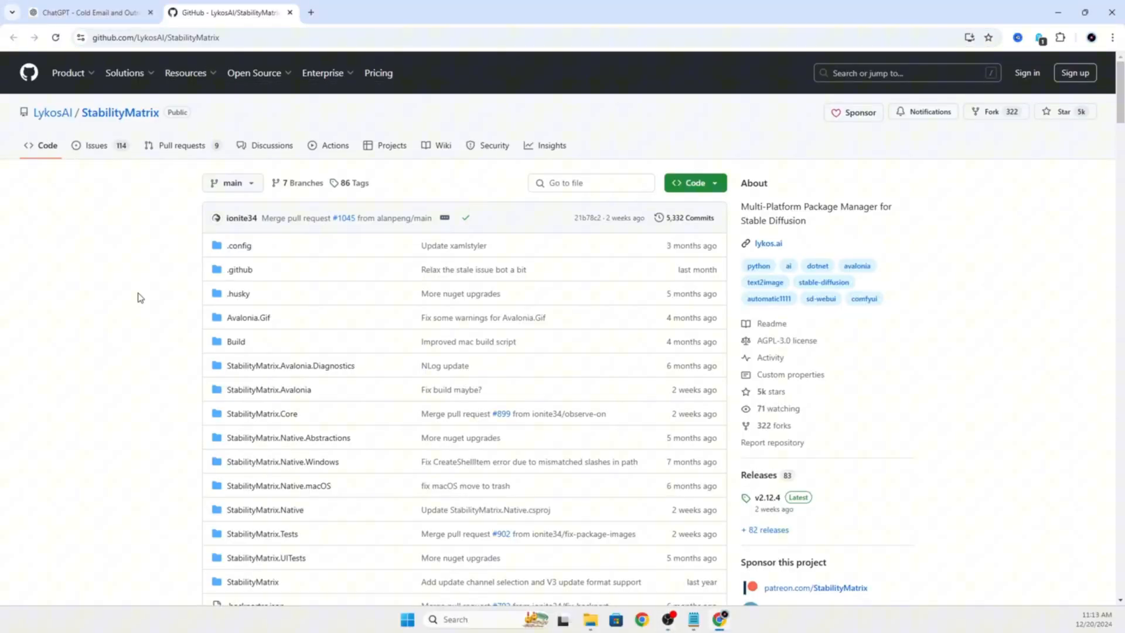
# Scroll the README to the one-click install section and download the 'Windows 10, 11' build
pyautogui.scroll(-3)
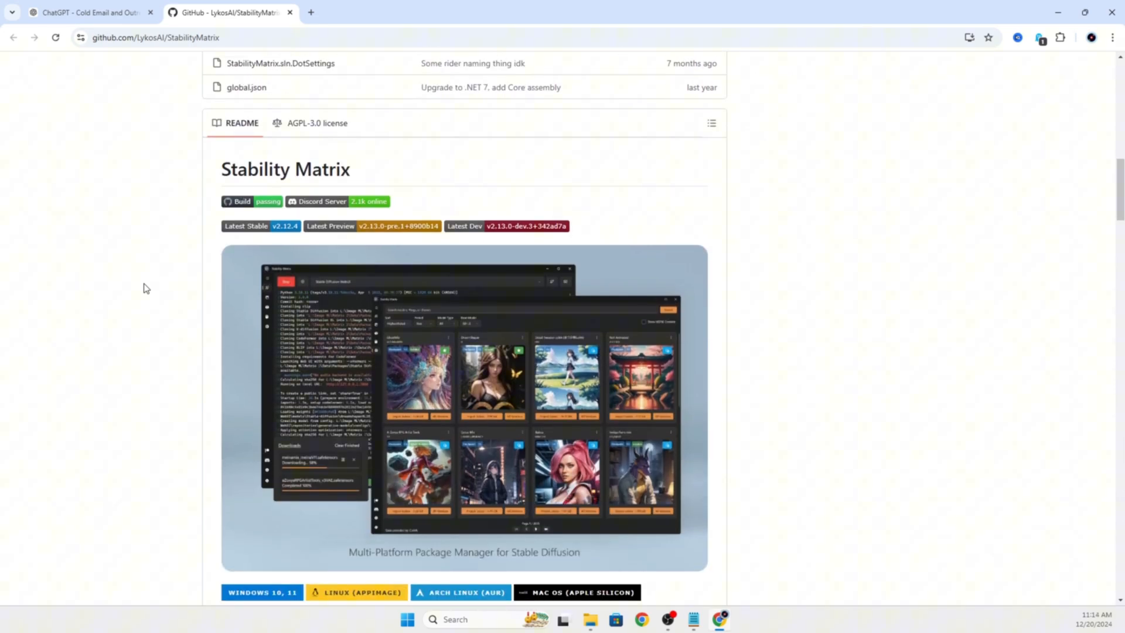
pyautogui.scroll(-3)
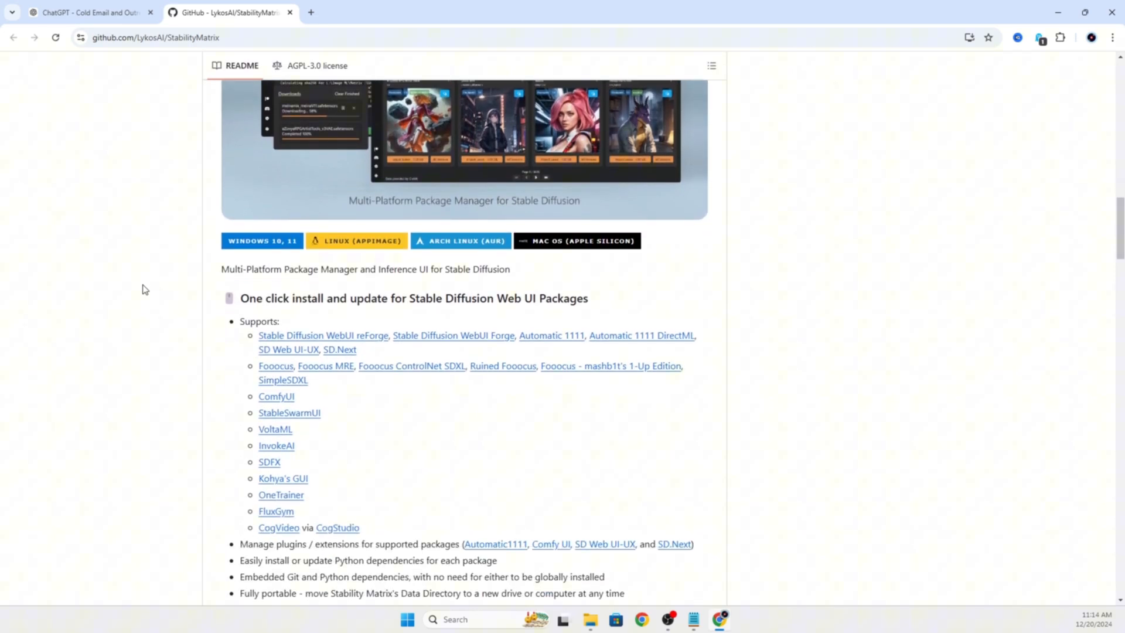
pyautogui.moveTo(244, 298)
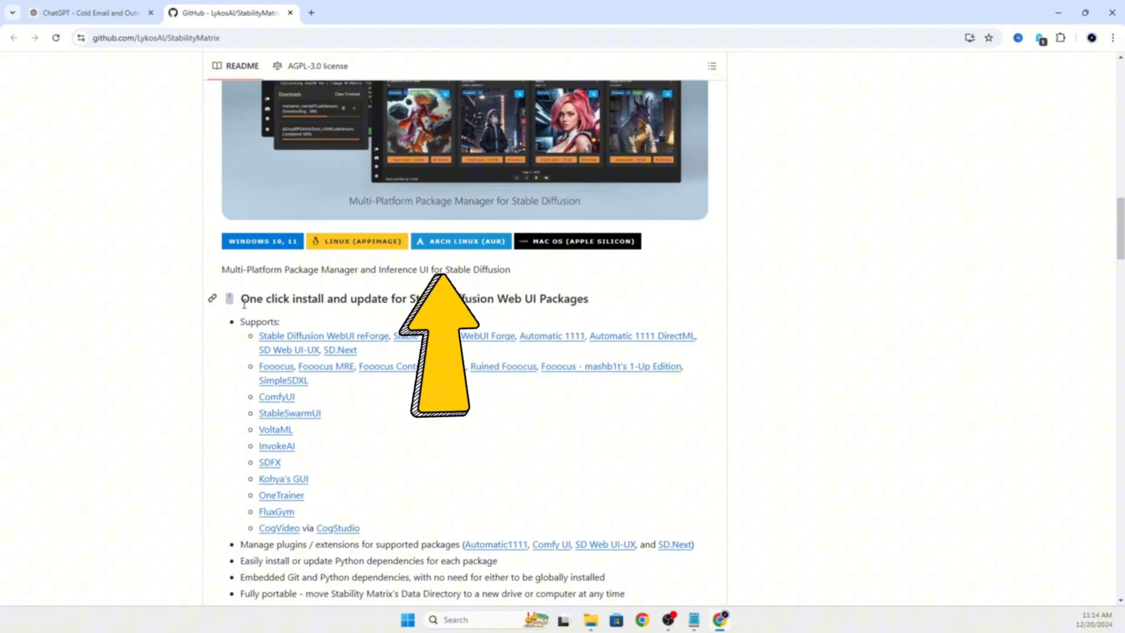
pyautogui.doubleClick(252, 298)
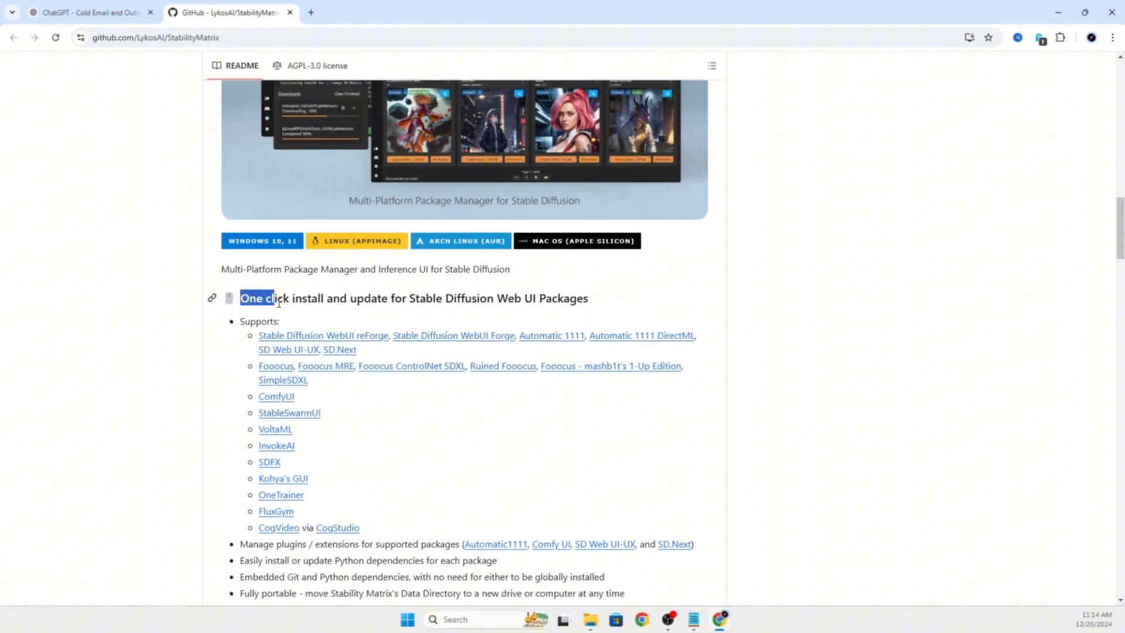
pyautogui.scroll(-3)
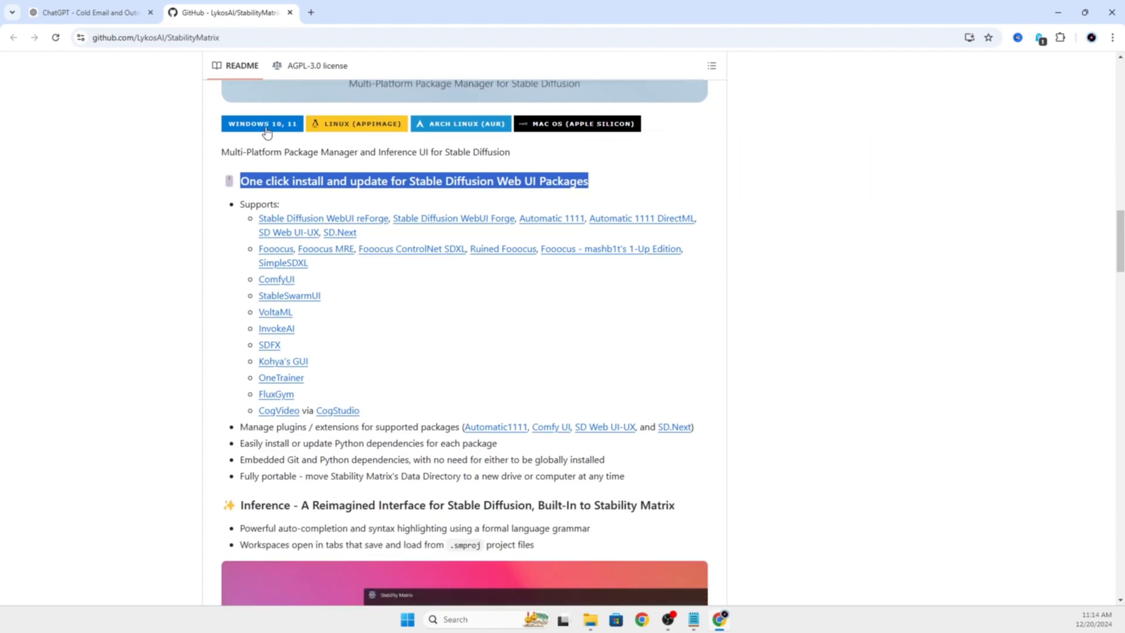
pyautogui.click(262, 123)
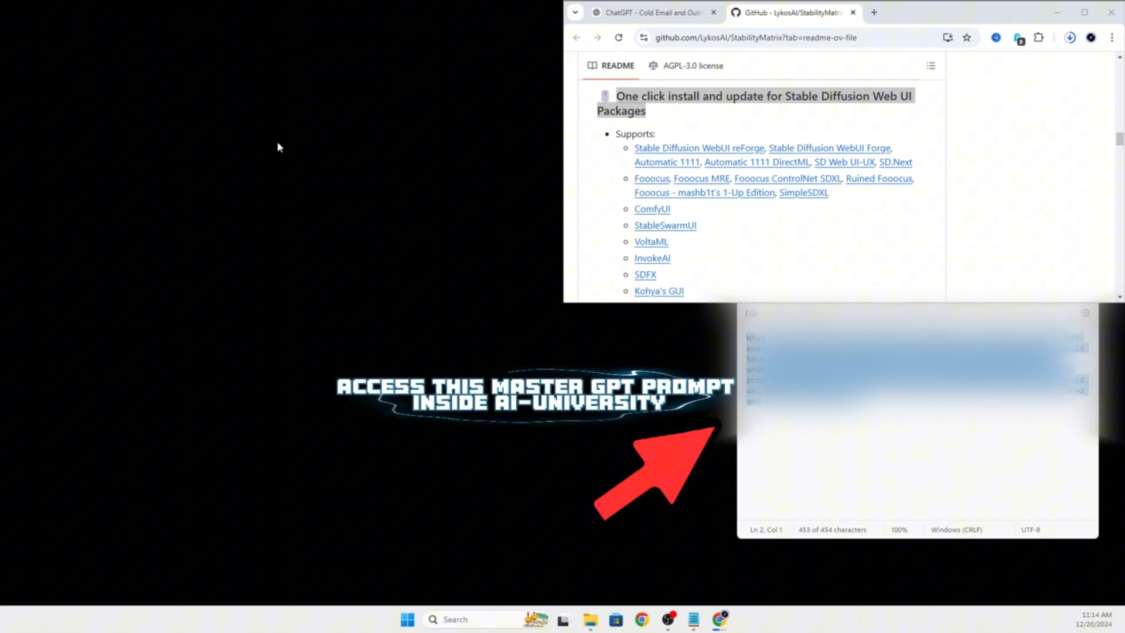
# Create the StabilityMatrixTOP folder and extract the downloaded zip there with 7-Zip Extract Here
pyautogui.rightClick(279, 147)
pyautogui.write('StabilityMatrix')
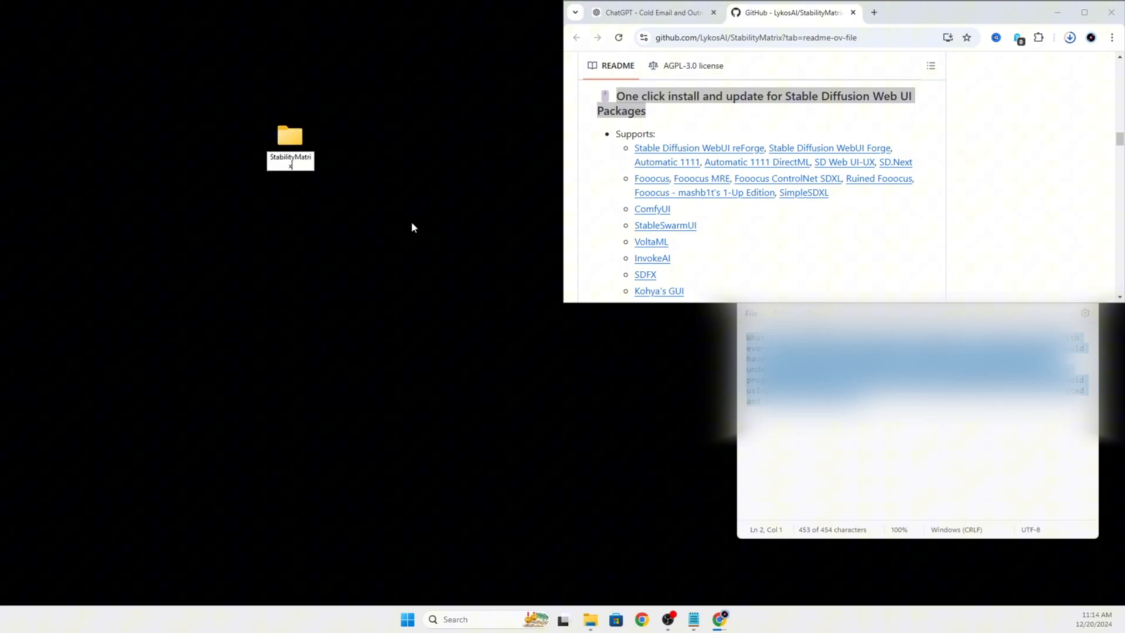
pyautogui.doubleClick(290, 136)
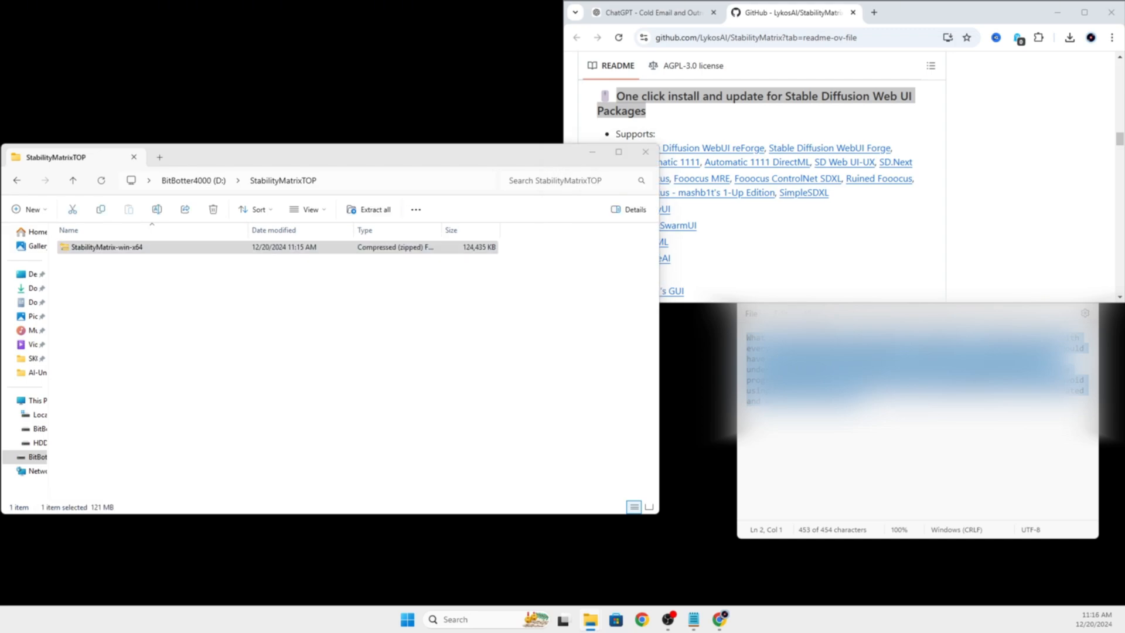
pyautogui.rightClick(105, 247)
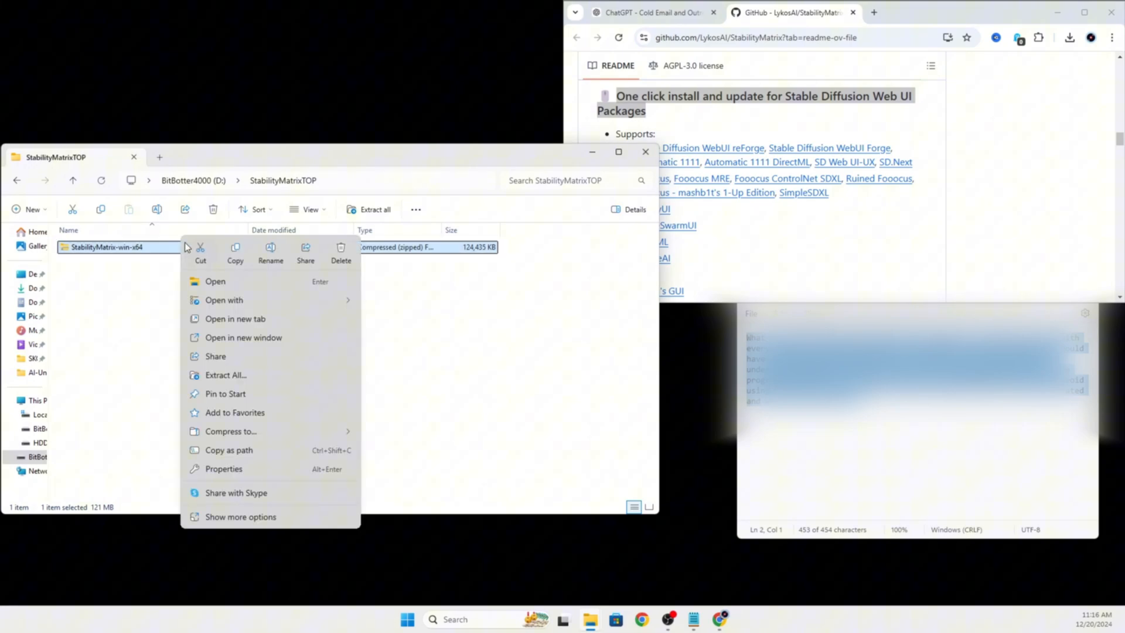
pyautogui.moveTo(246, 520)
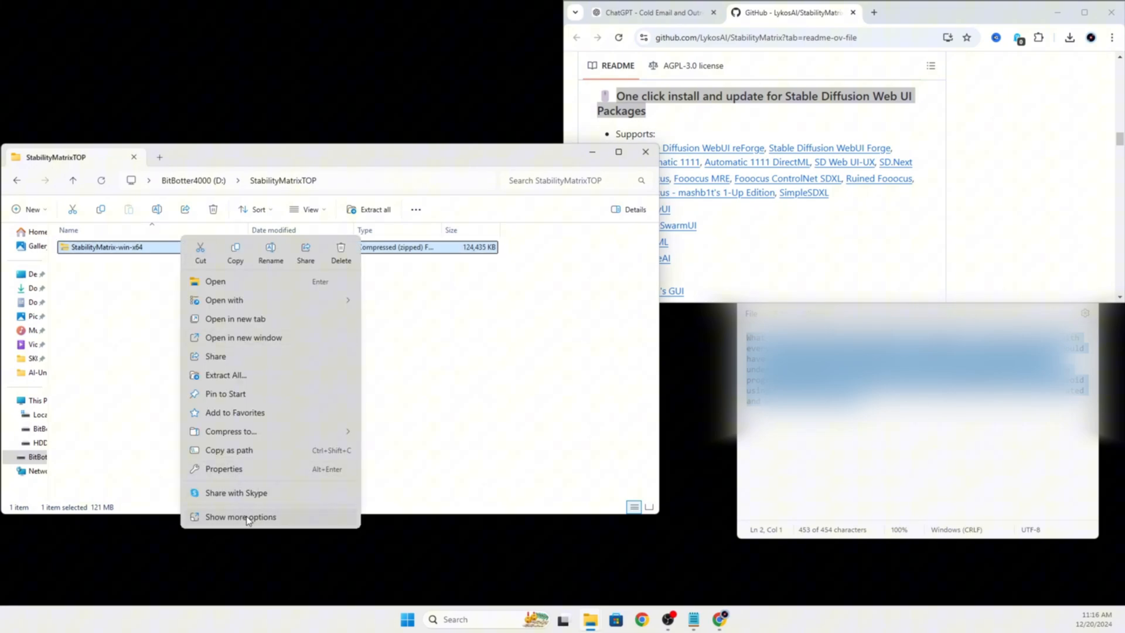
pyautogui.click(240, 516)
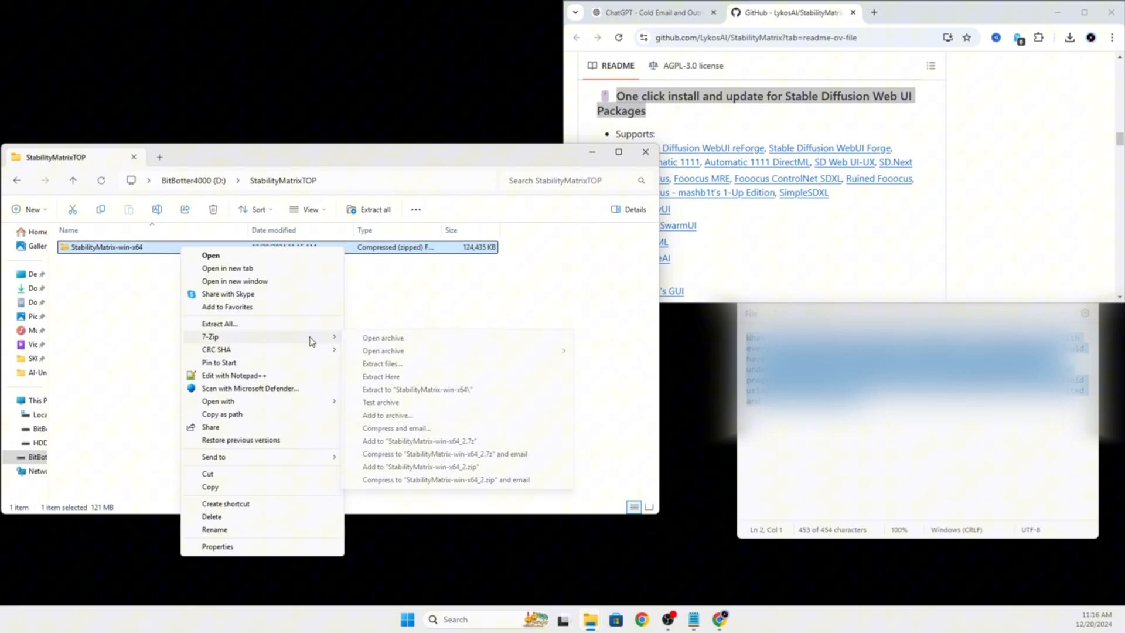
pyautogui.click(381, 376)
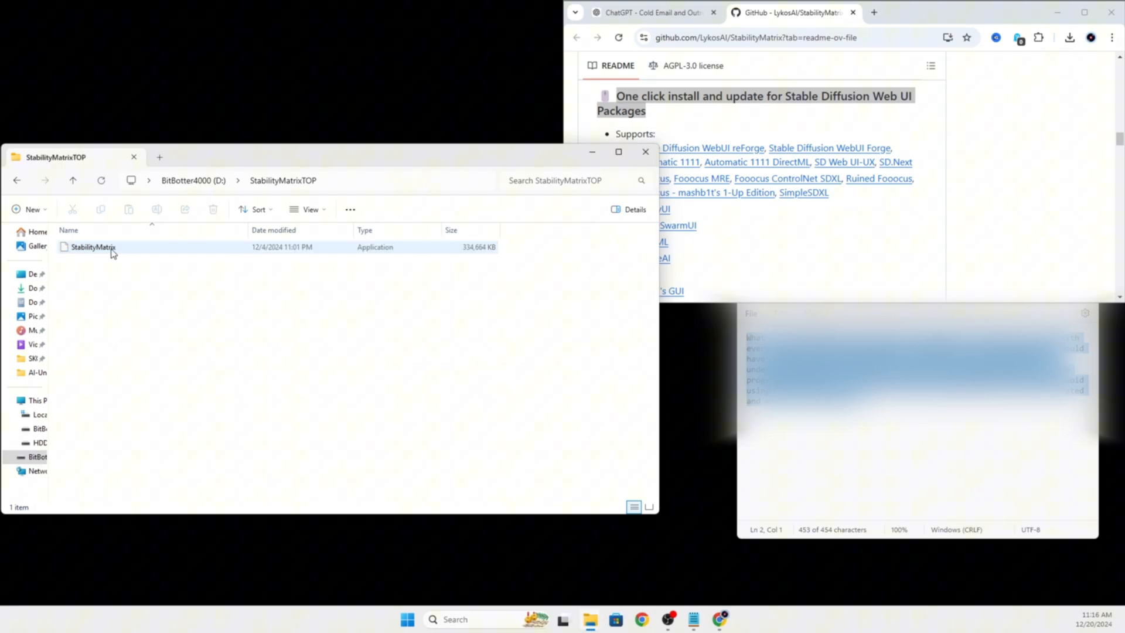
pyautogui.click(92, 247)
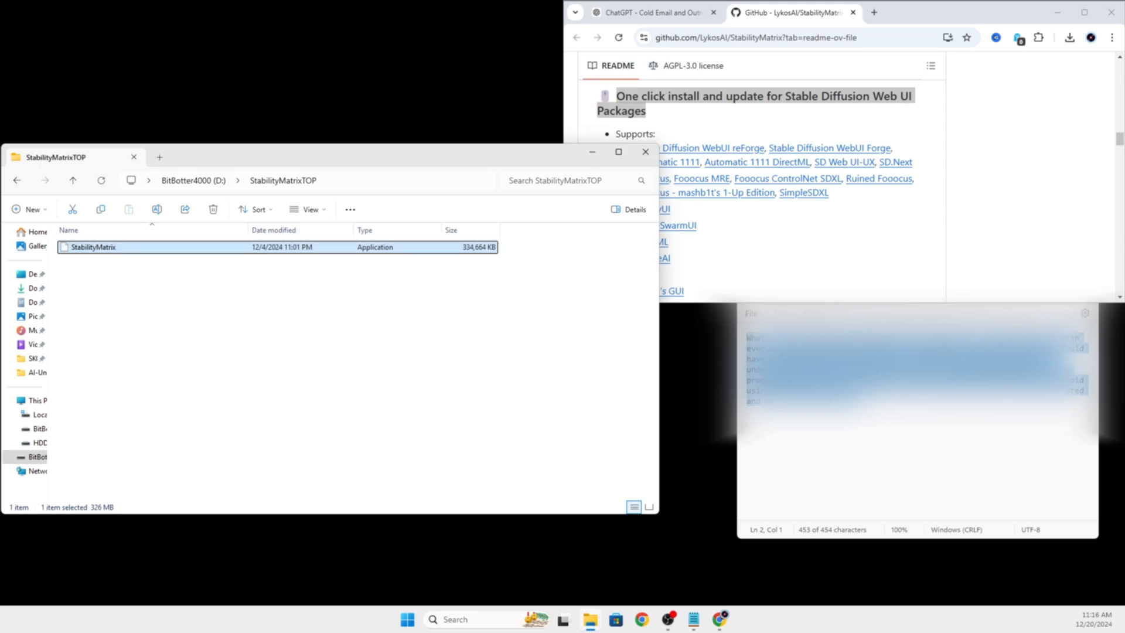
# Launch StabilityMatrix.exe and accept the license agreement
pyautogui.doubleClick(93, 247)
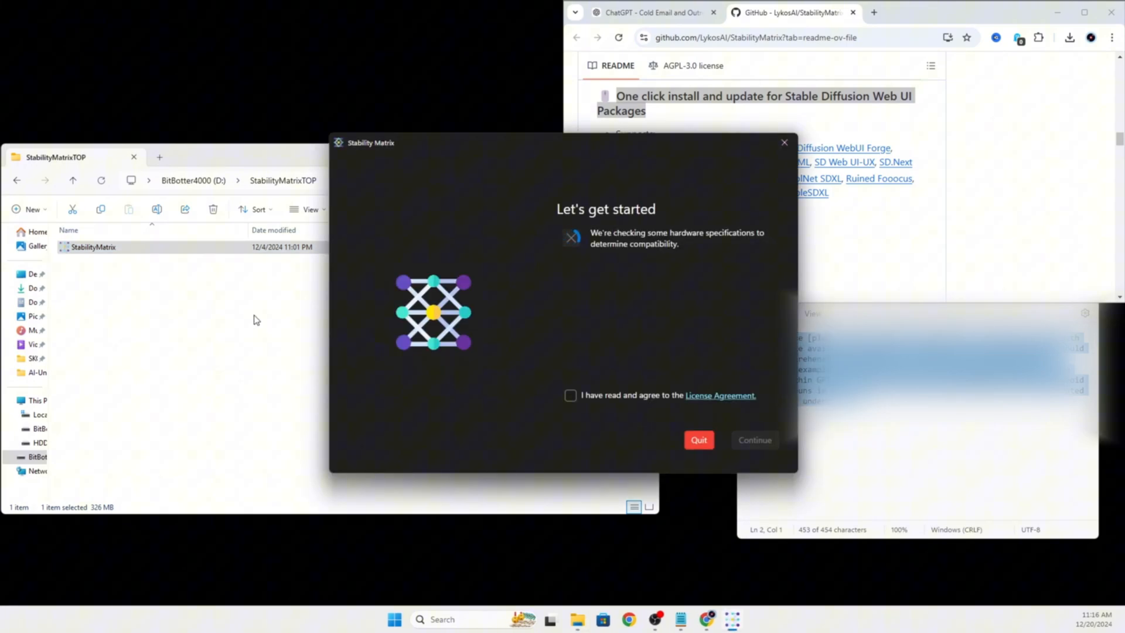
pyautogui.click(570, 396)
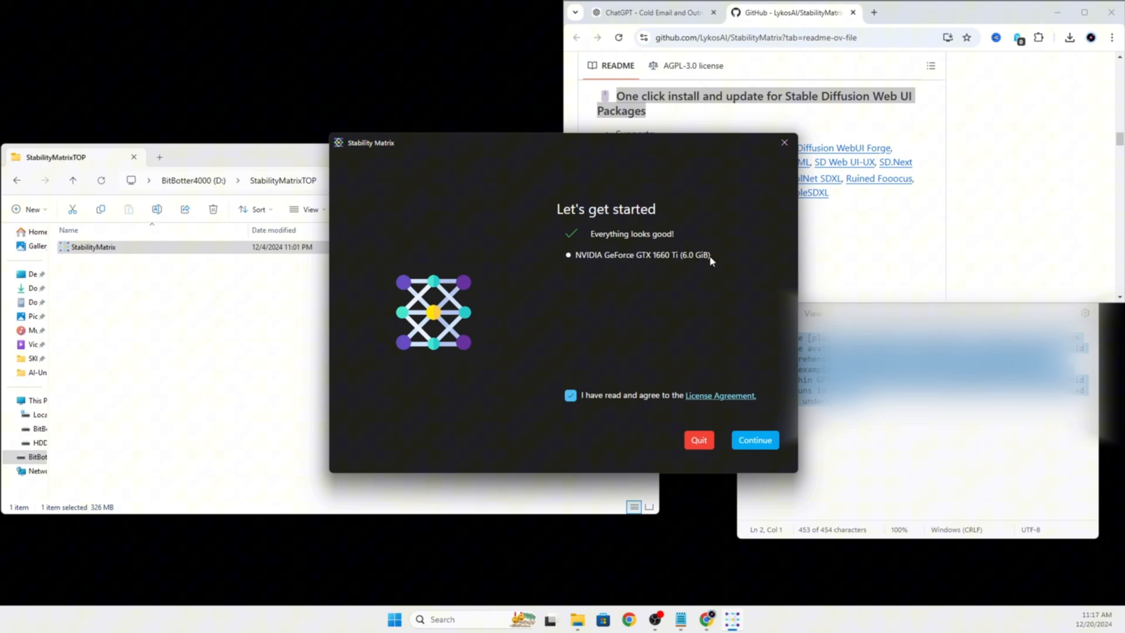
pyautogui.moveTo(698, 260)
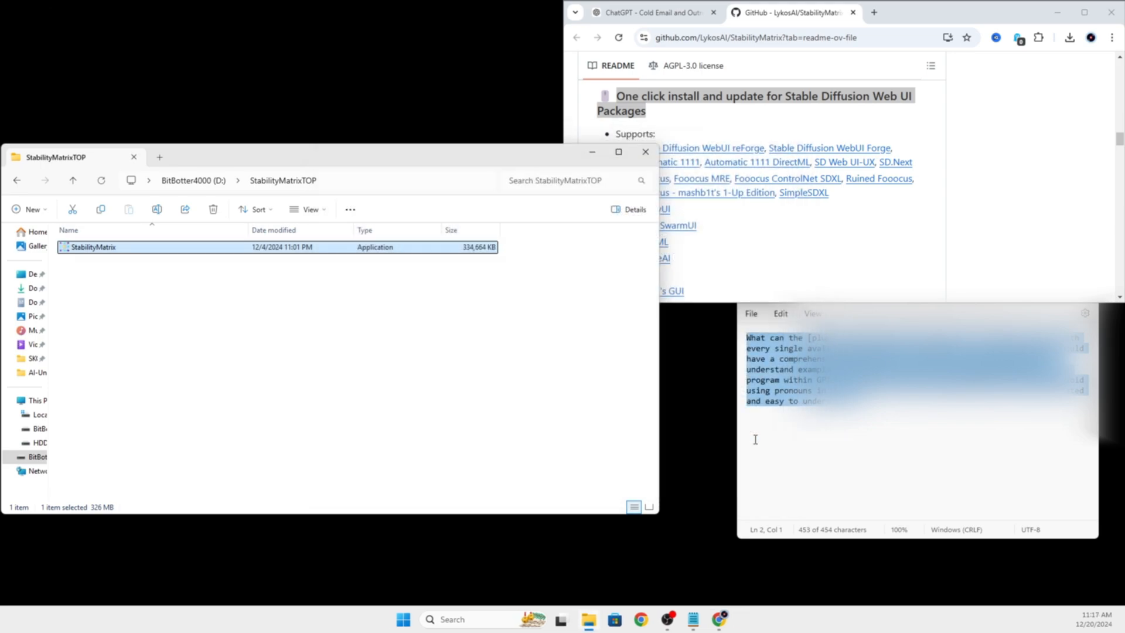
pyautogui.doubleClick(94, 247)
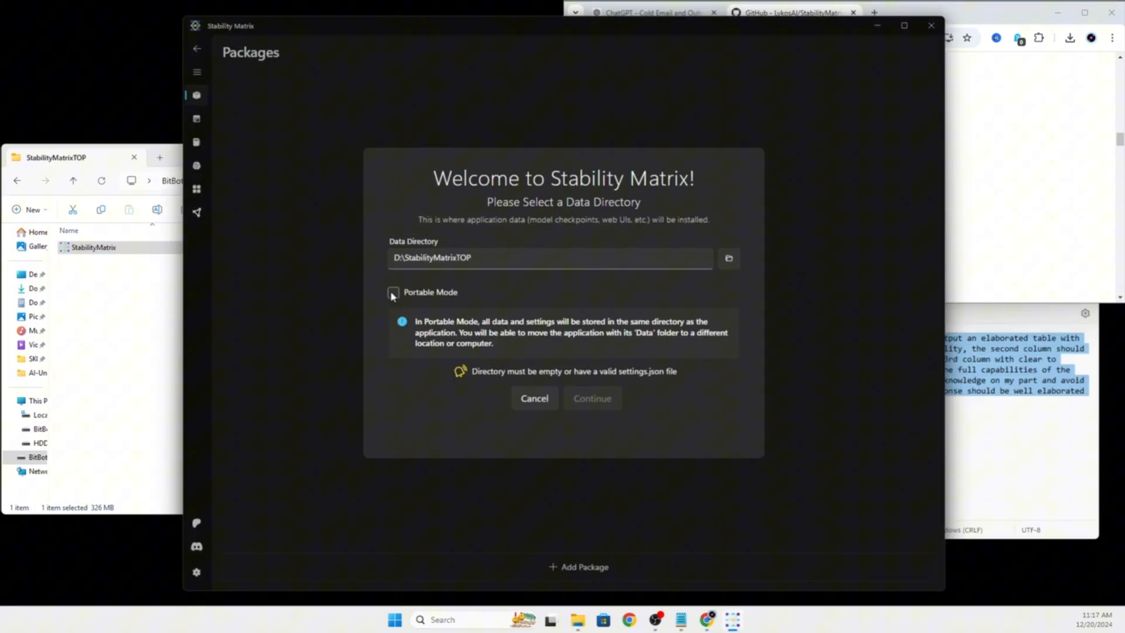
# Choose StabilityMatrixTOP as the data folder and enable Portable Mode
pyautogui.click(728, 259)
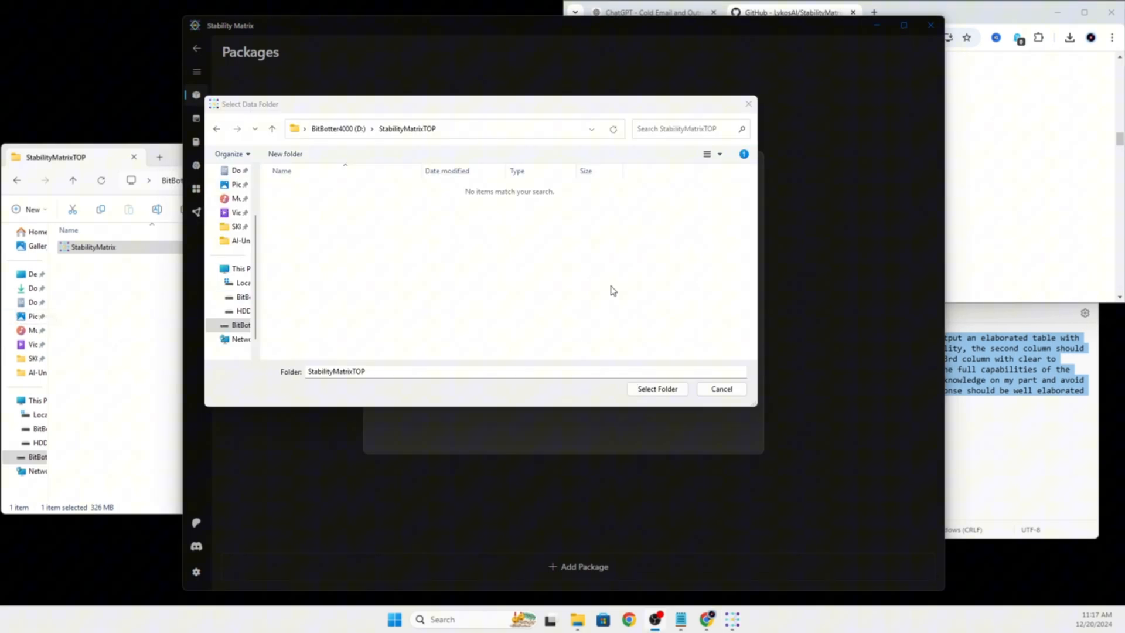
pyautogui.click(655, 388)
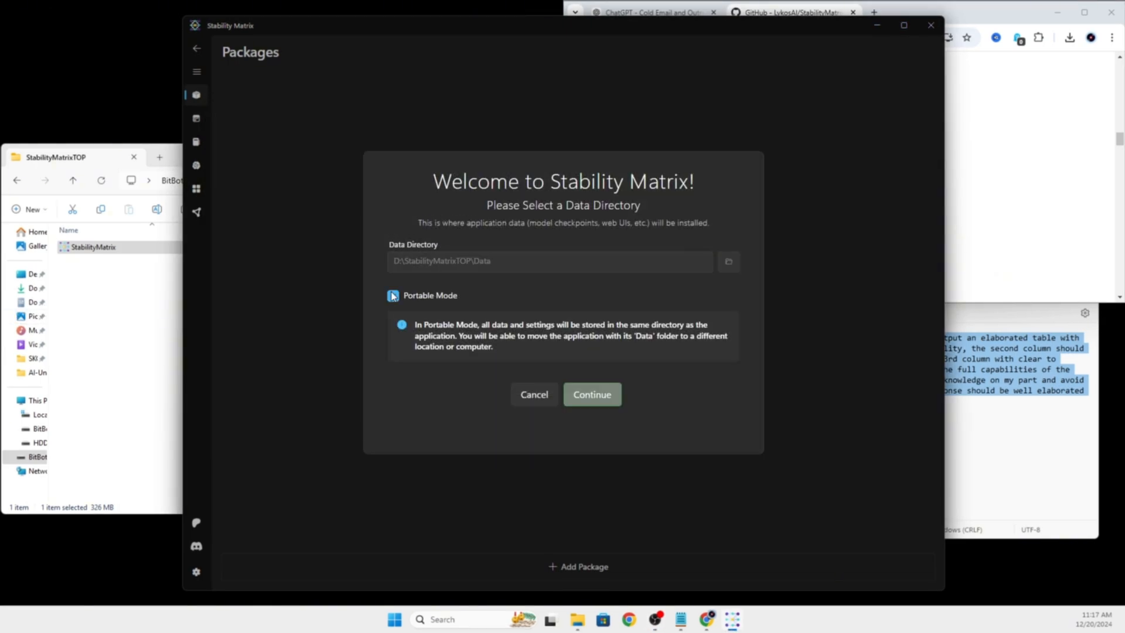
pyautogui.click(393, 295)
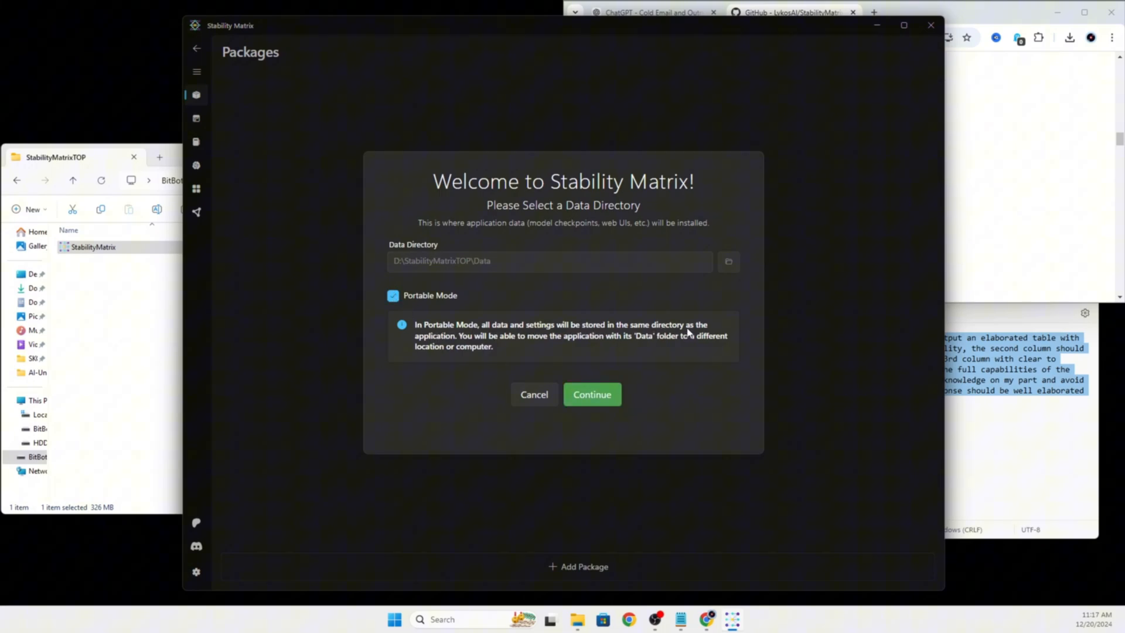
pyautogui.moveTo(574, 359)
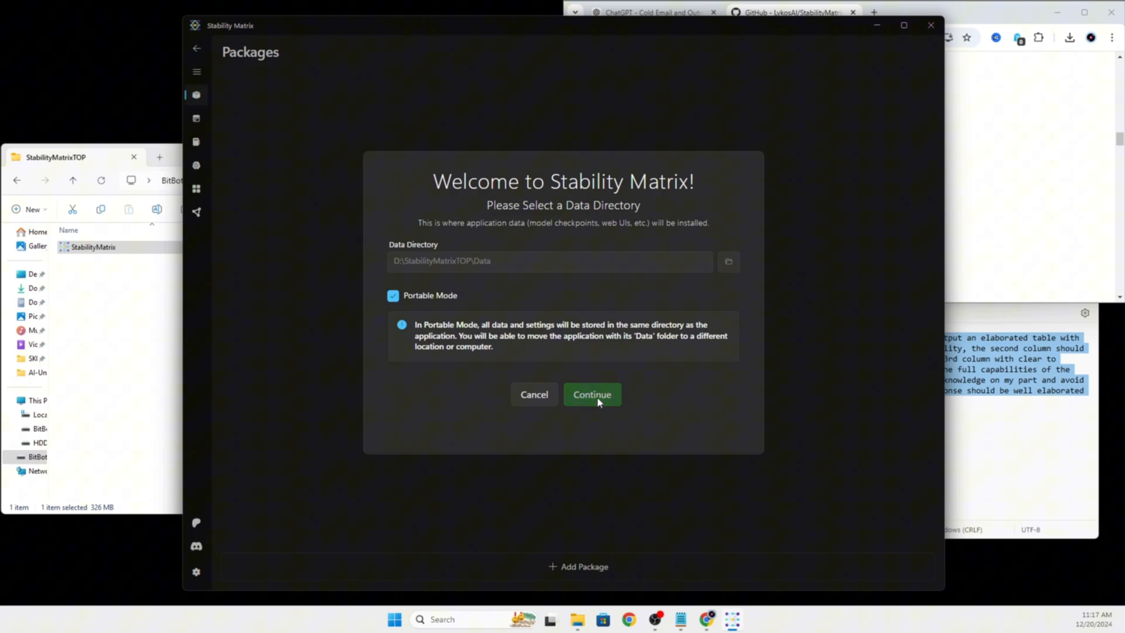
# Confirm the data directory, decline analytics and choose Stable Diffusion WebUI reForge to install
pyautogui.click(592, 394)
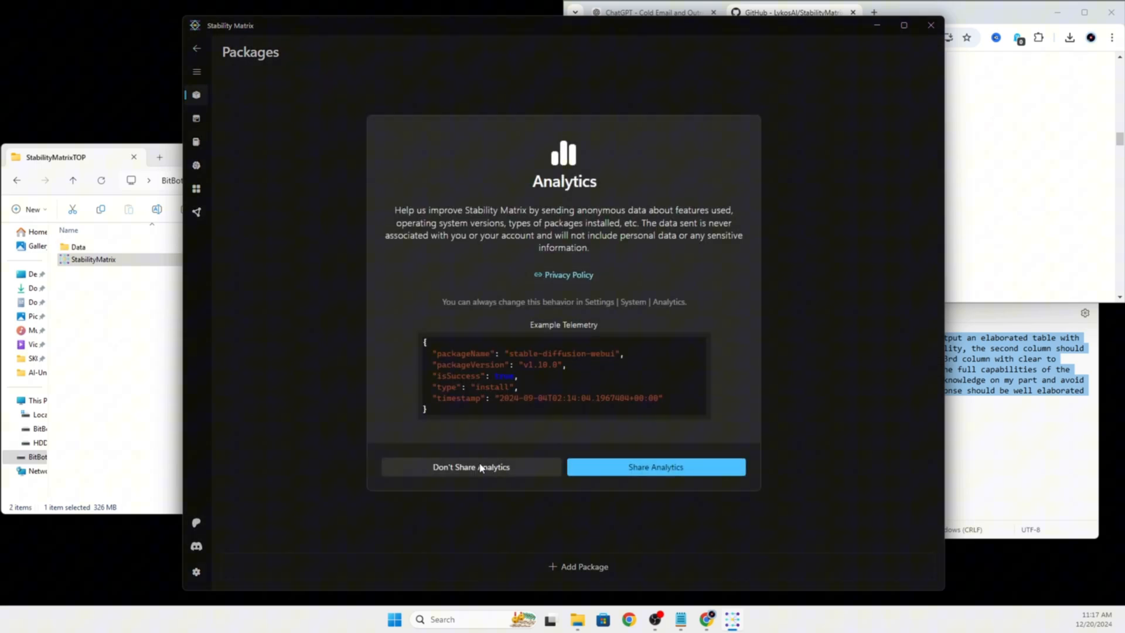
pyautogui.click(471, 467)
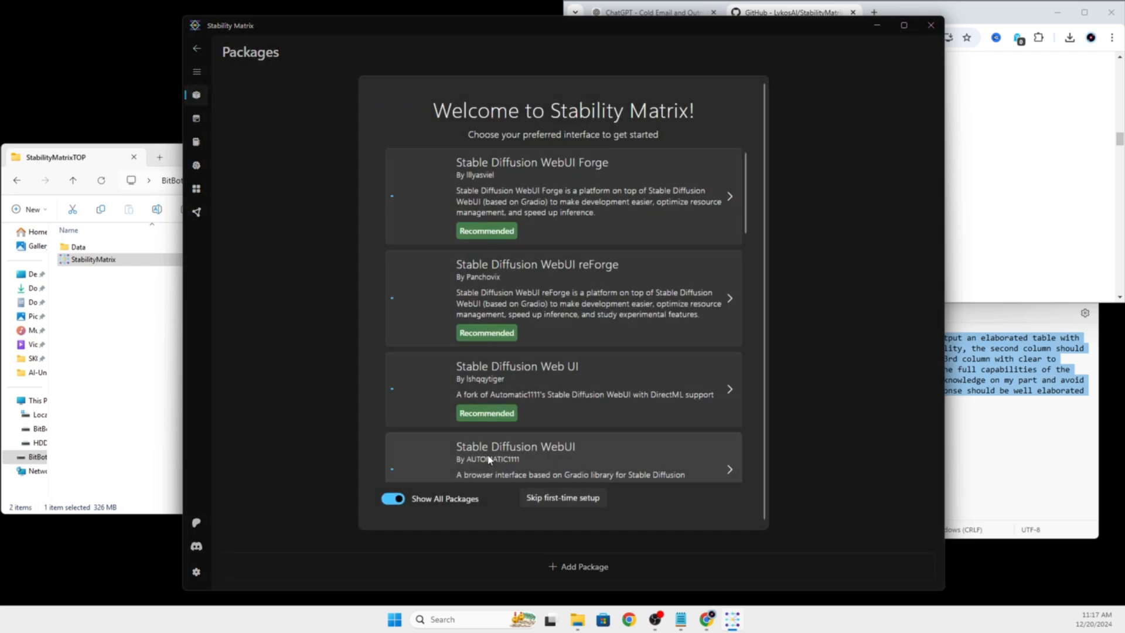
pyautogui.moveTo(619, 207)
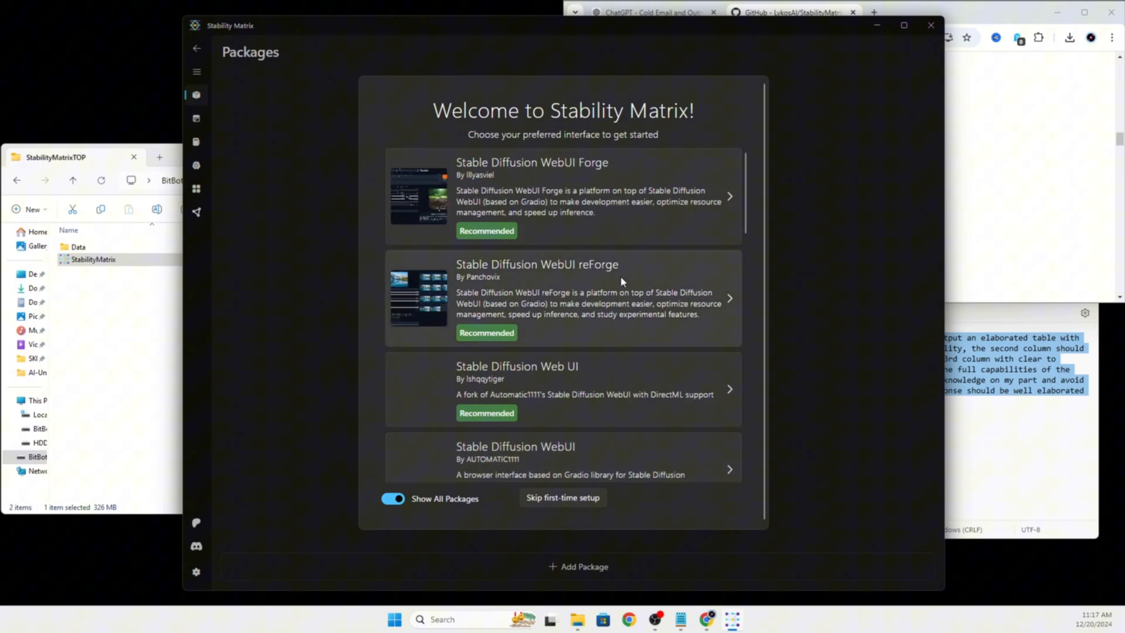
pyautogui.click(729, 195)
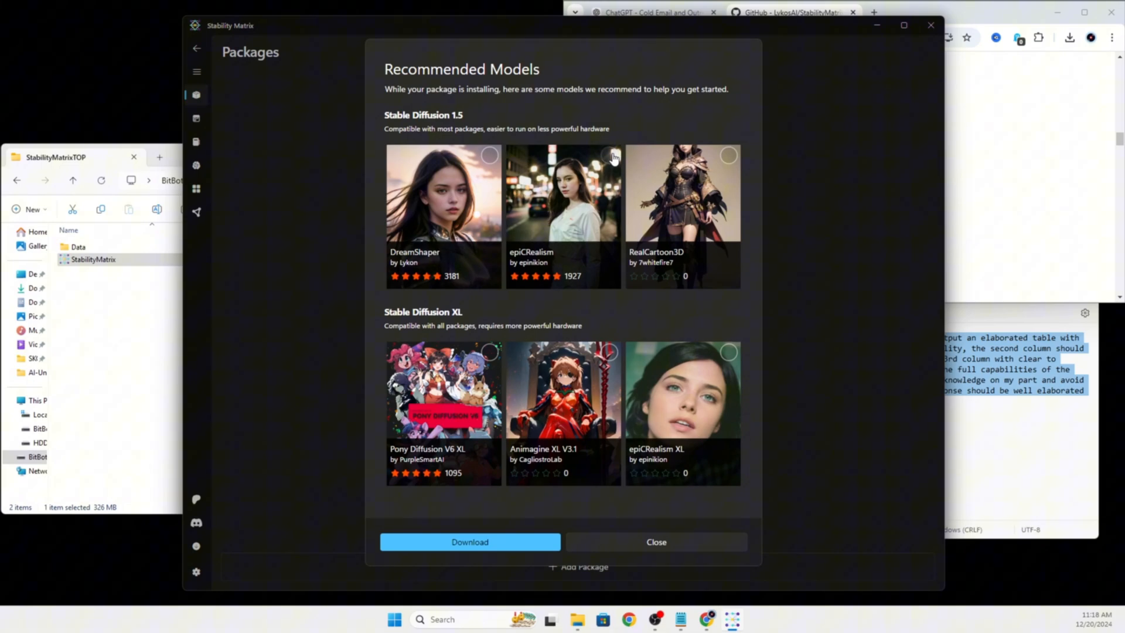
# Mark epiCRealism and epiCRealism XL for download among the recommended models
pyautogui.click(613, 155)
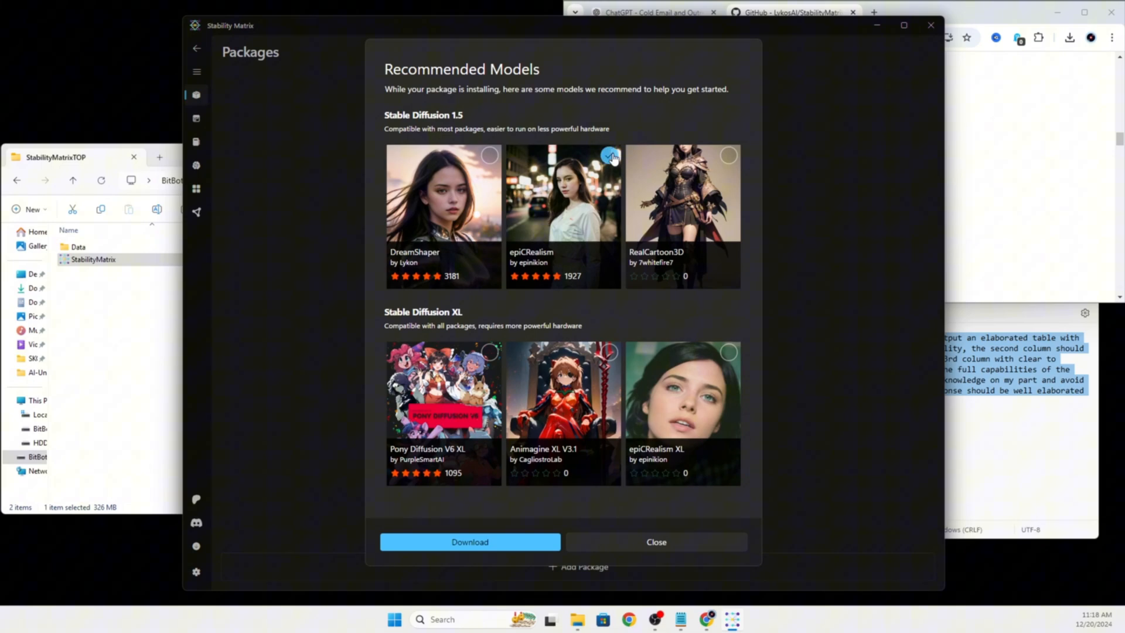
pyautogui.click(610, 154)
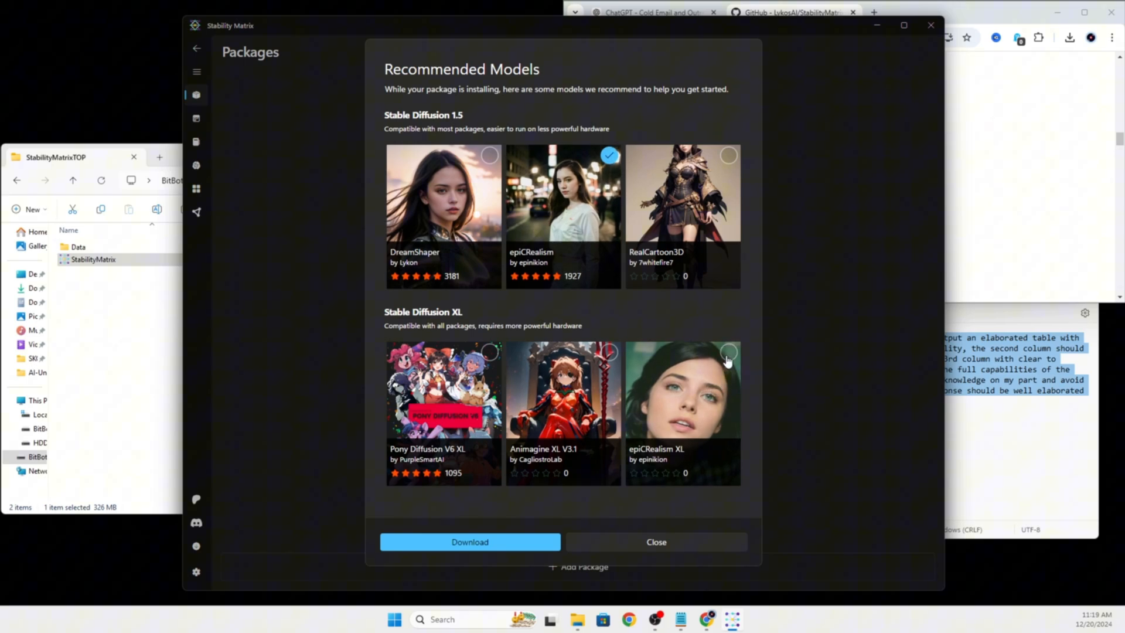
pyautogui.click(728, 352)
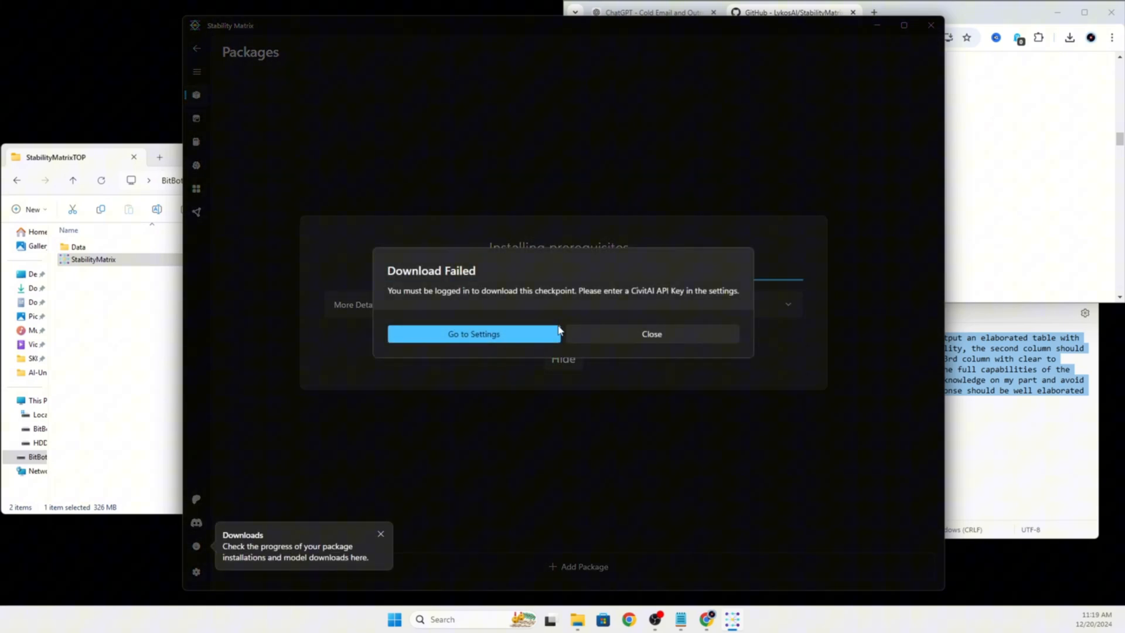
pyautogui.moveTo(618, 316)
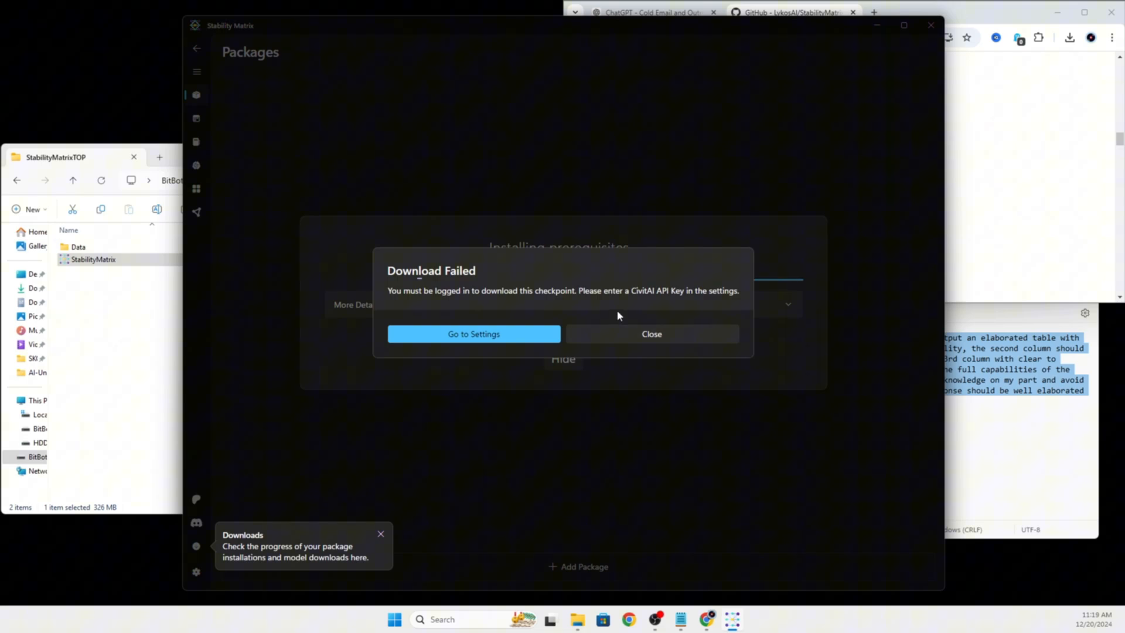
pyautogui.moveTo(464, 353)
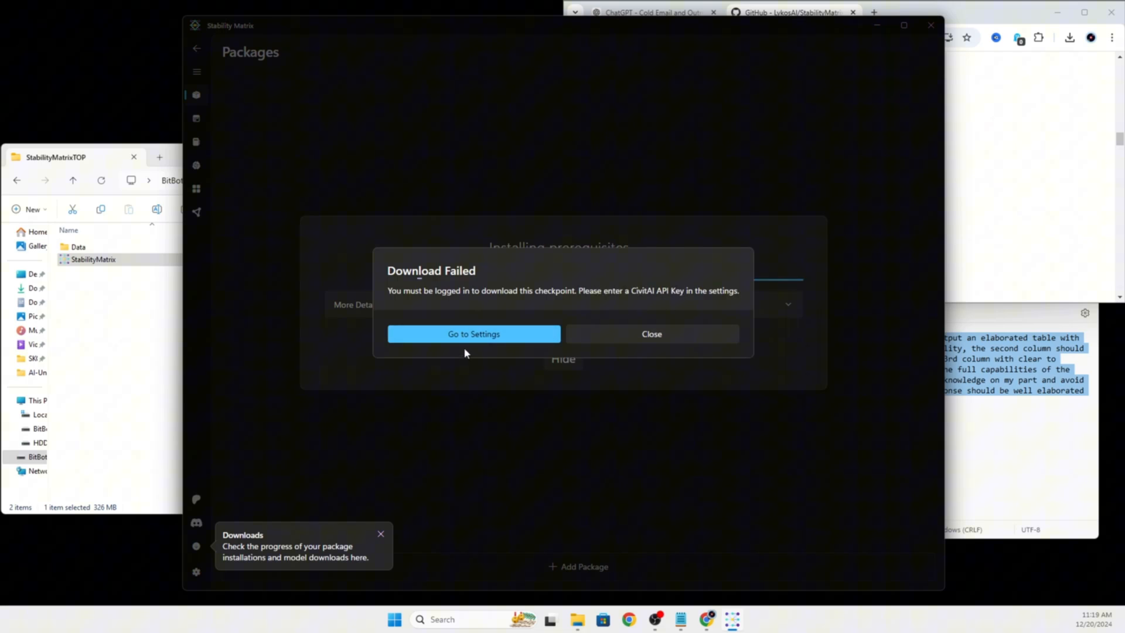
# Go to the Accounts settings and hide the prerequisites install dialog to the background
pyautogui.click(473, 333)
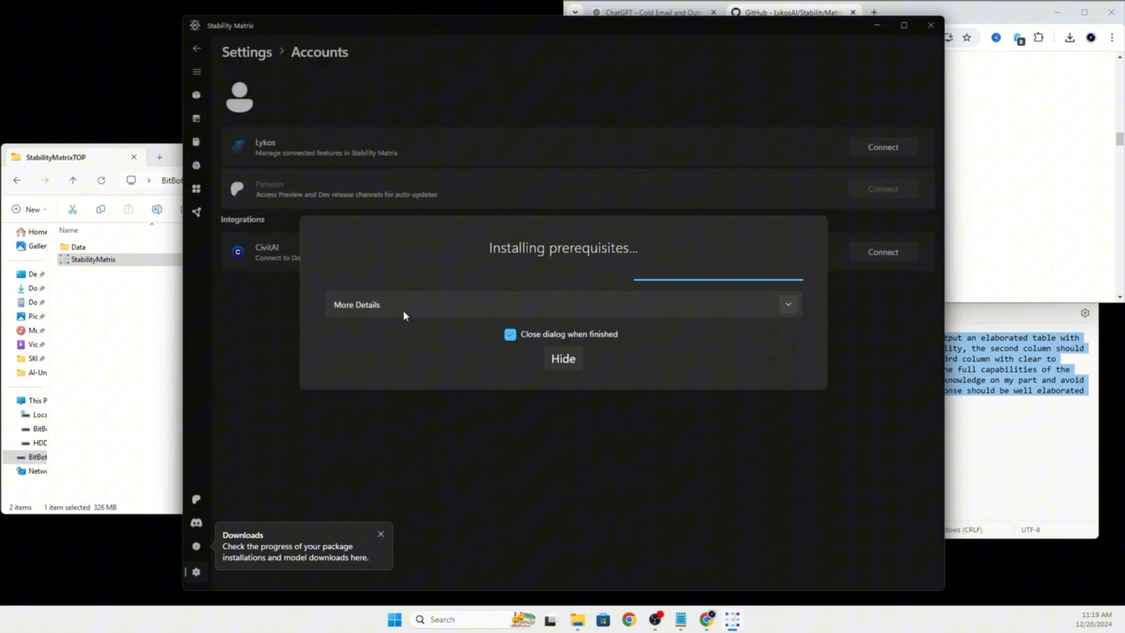
pyautogui.click(787, 305)
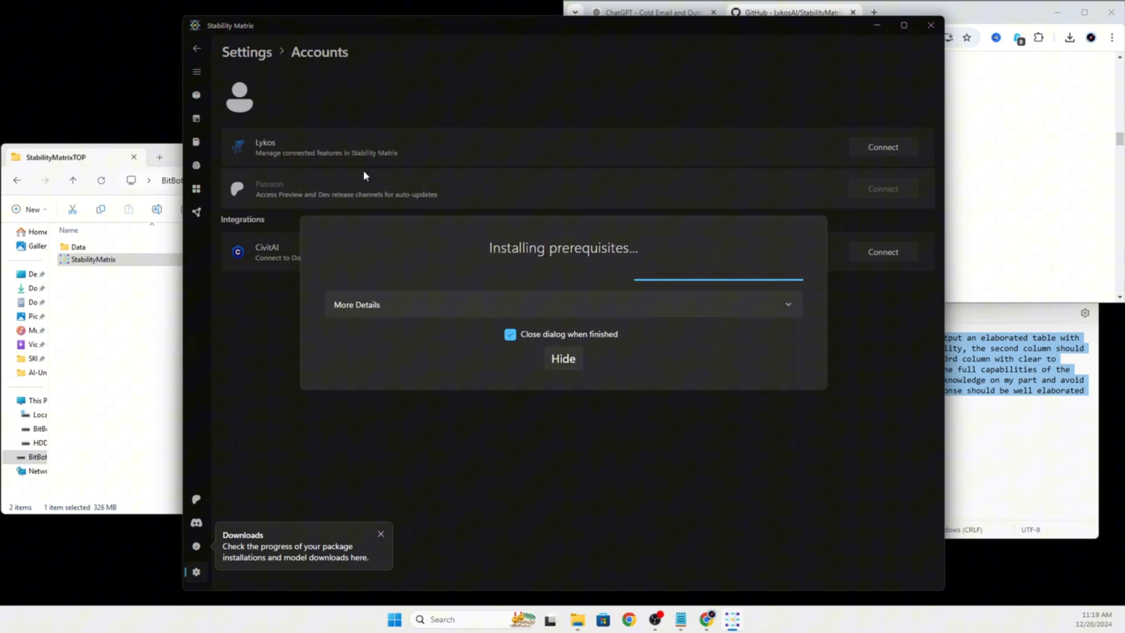
pyautogui.moveTo(541, 395)
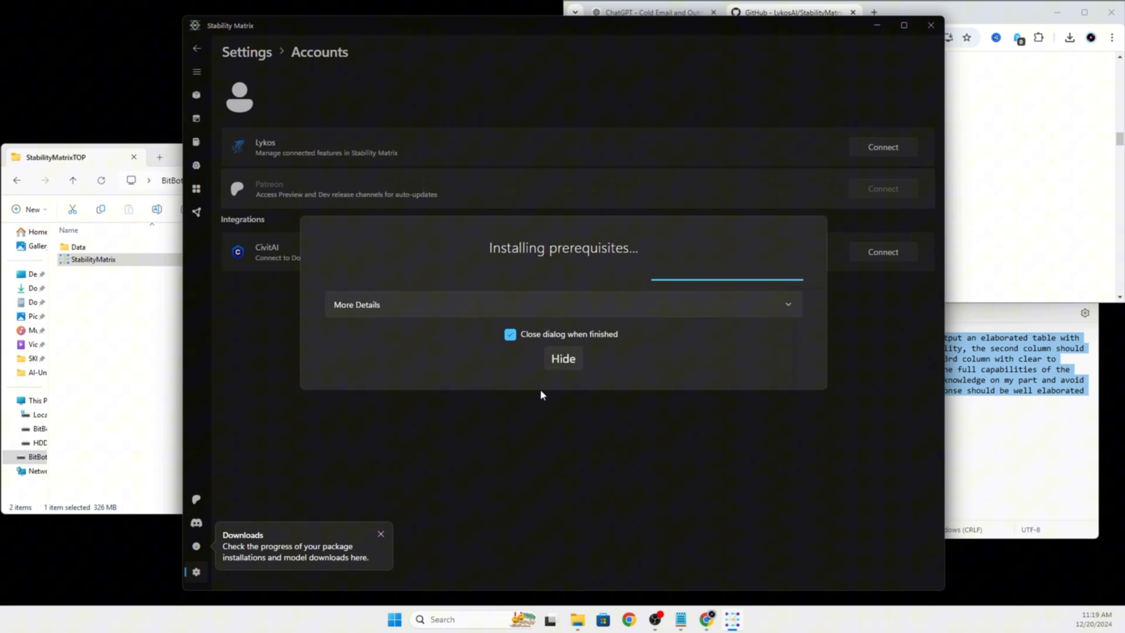
pyautogui.click(562, 358)
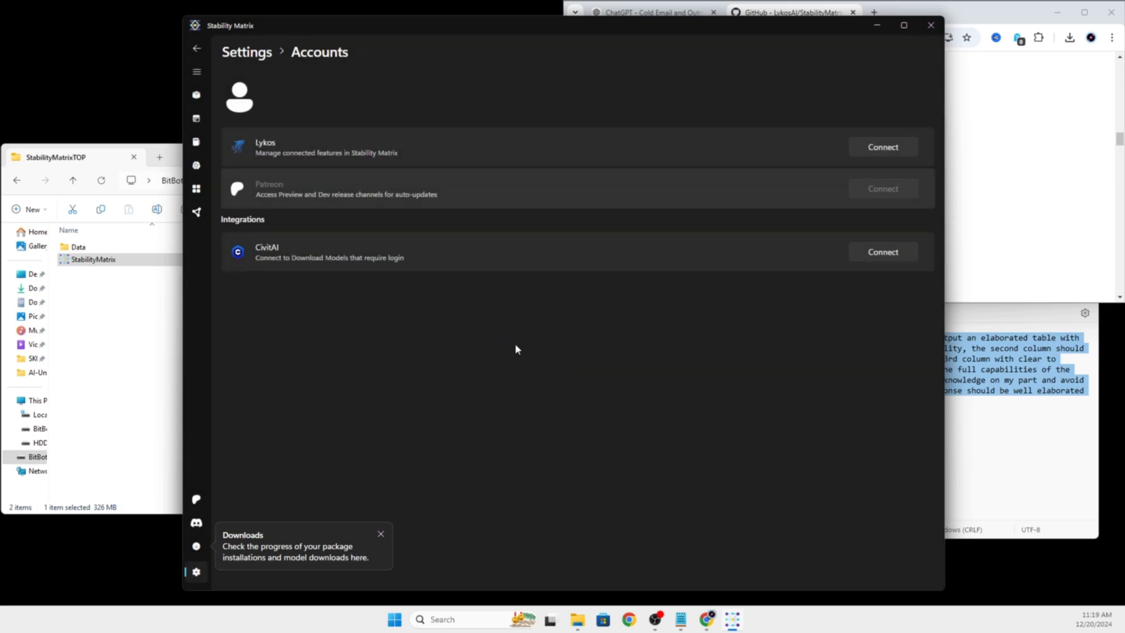
pyautogui.moveTo(411, 251)
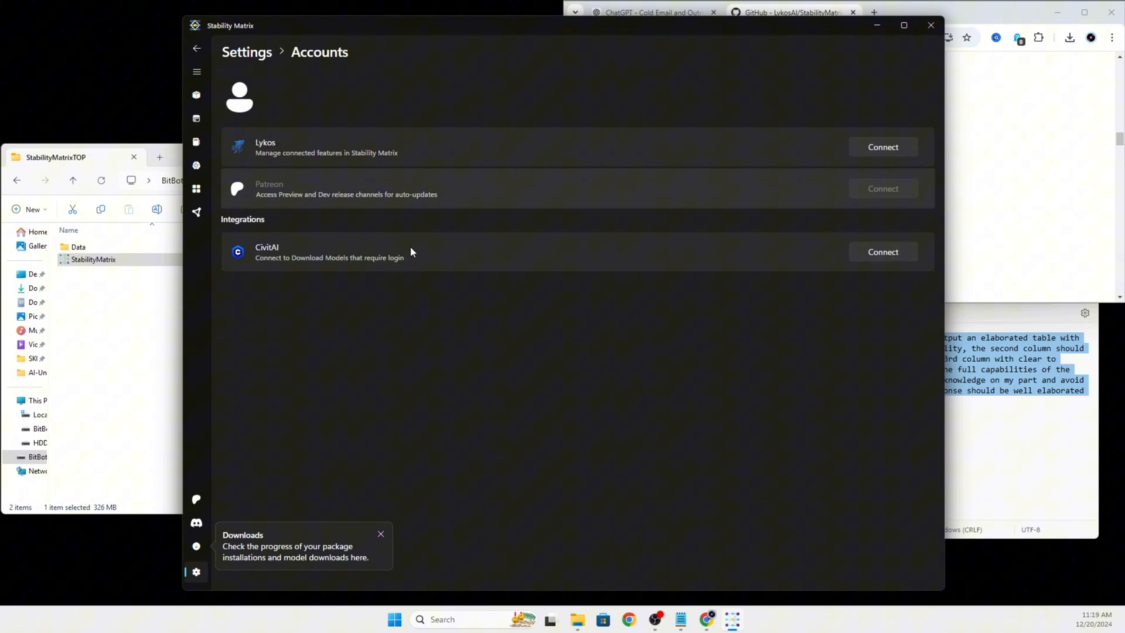
pyautogui.moveTo(412, 252)
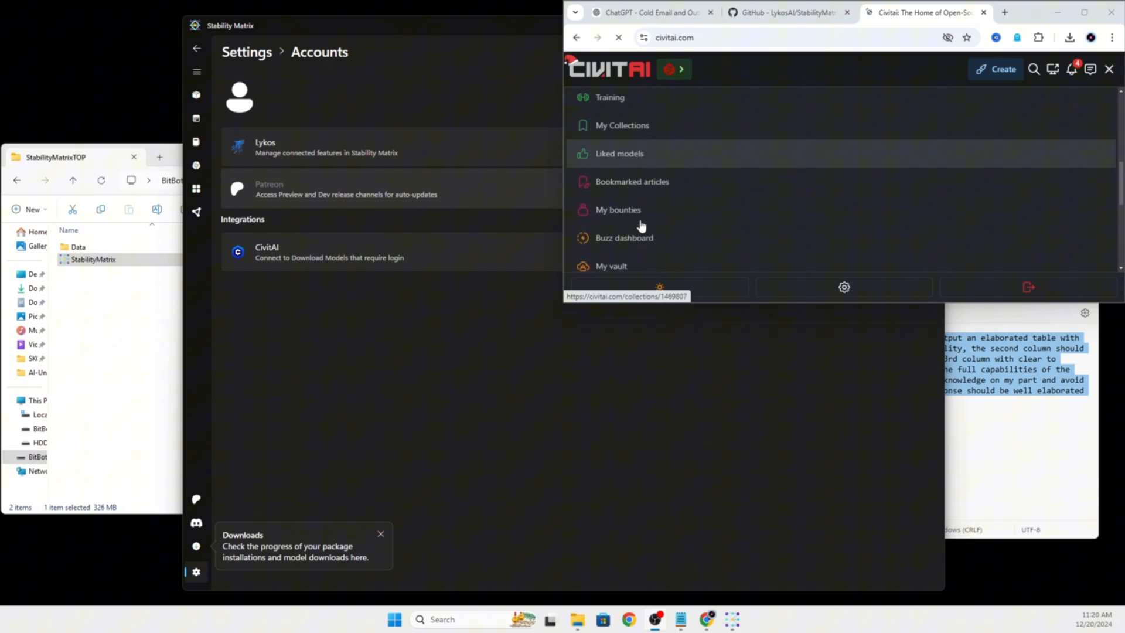
# Deselect R in Civitai's Browsing Level, enable blur mature content and Apply my filters, then head to account settings
pyautogui.scroll(-3)
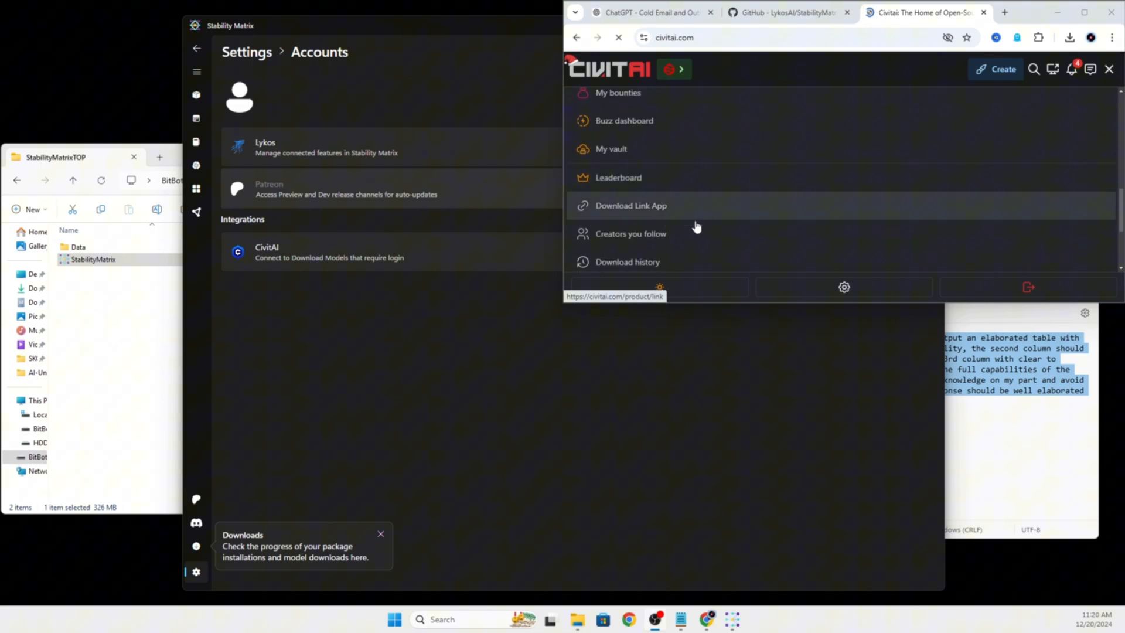
pyautogui.scroll(-3)
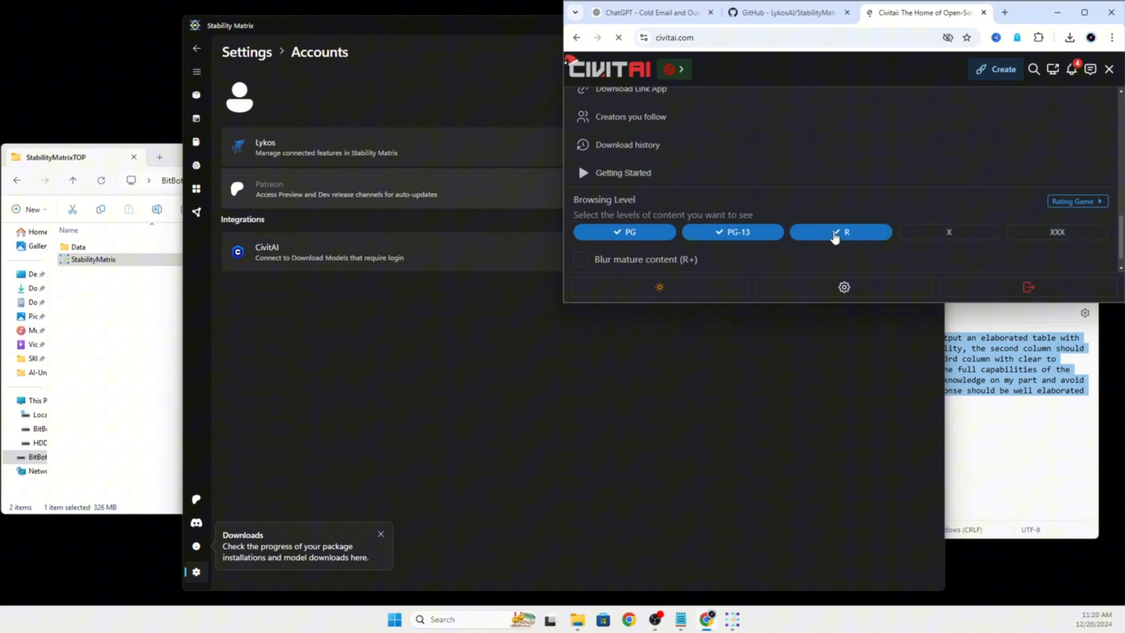
pyautogui.click(580, 232)
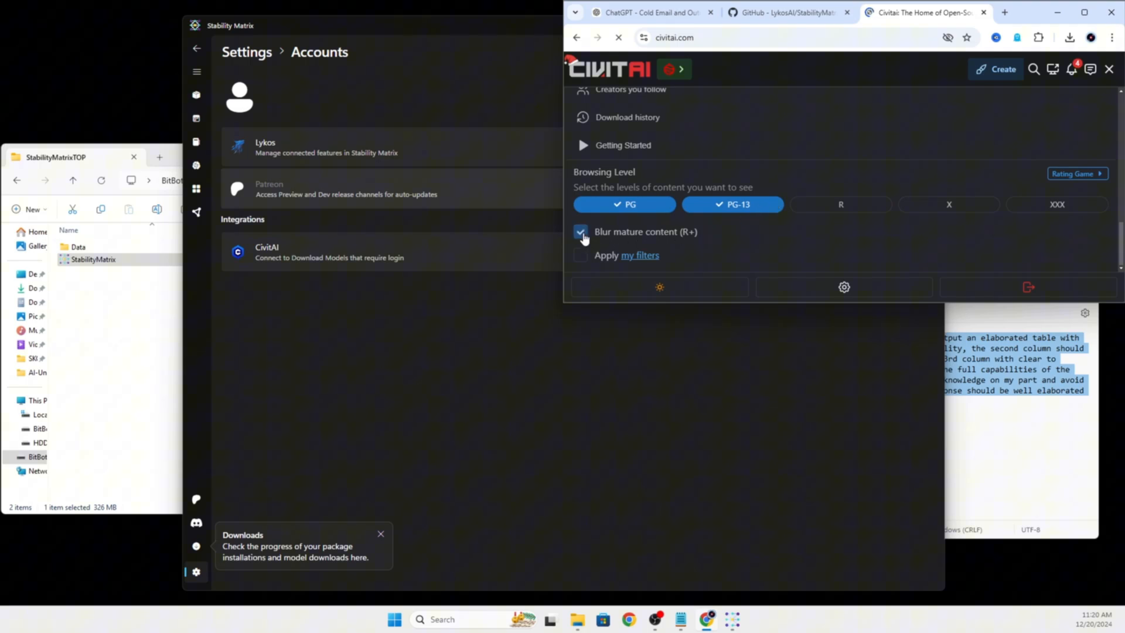
pyautogui.click(581, 255)
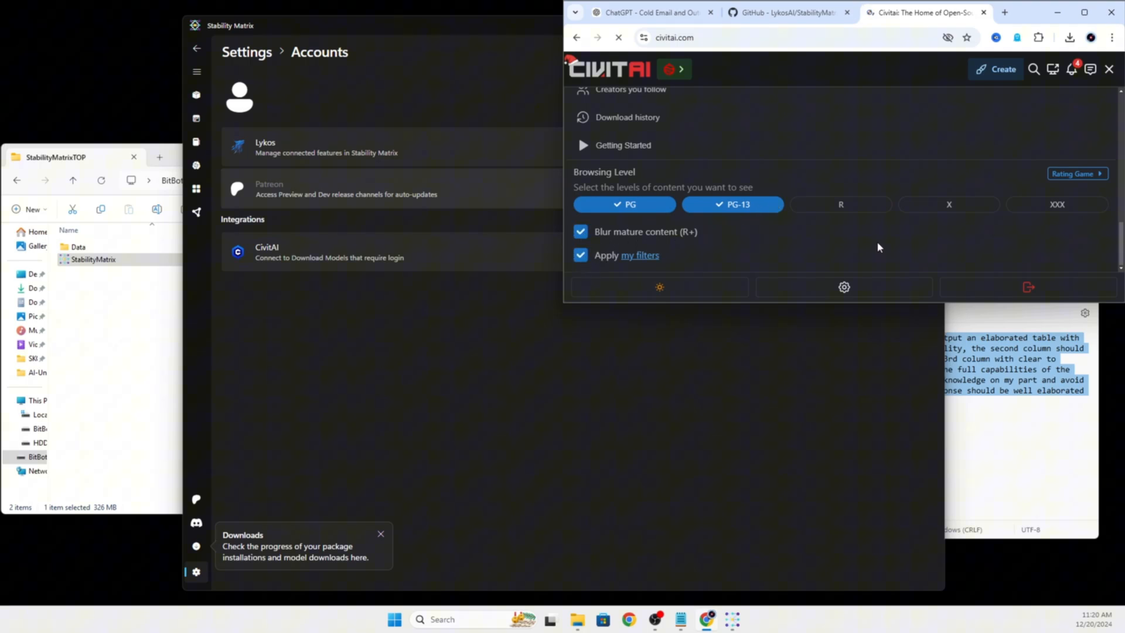
pyautogui.click(581, 255)
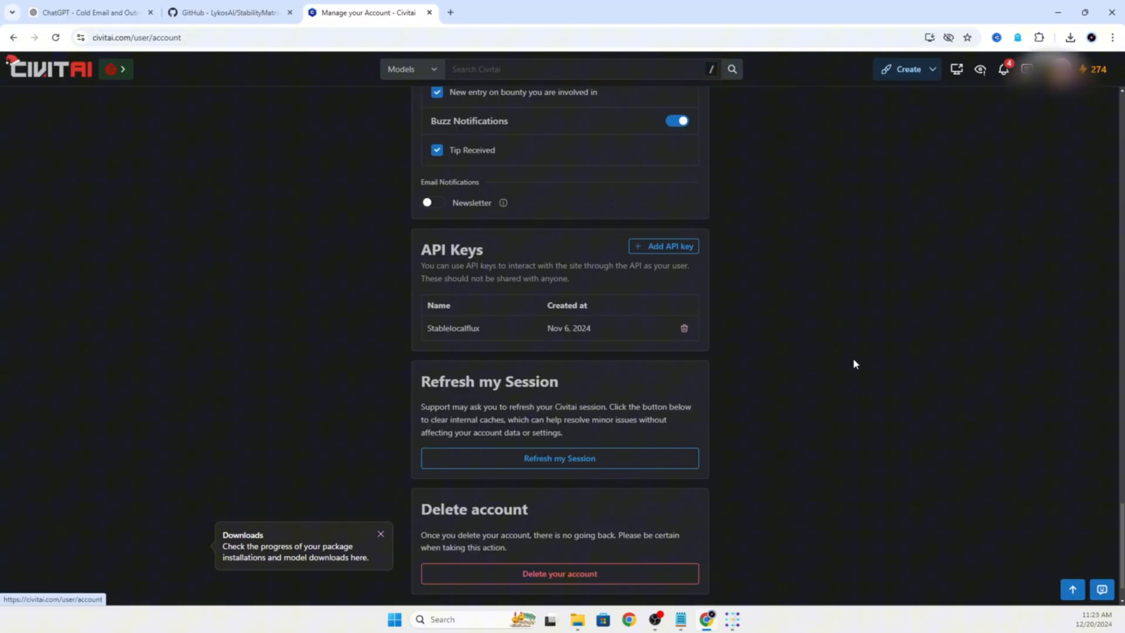
# Create a Civitai API key named 'New StabilityMatrix key' and save it
pyautogui.scroll(3)
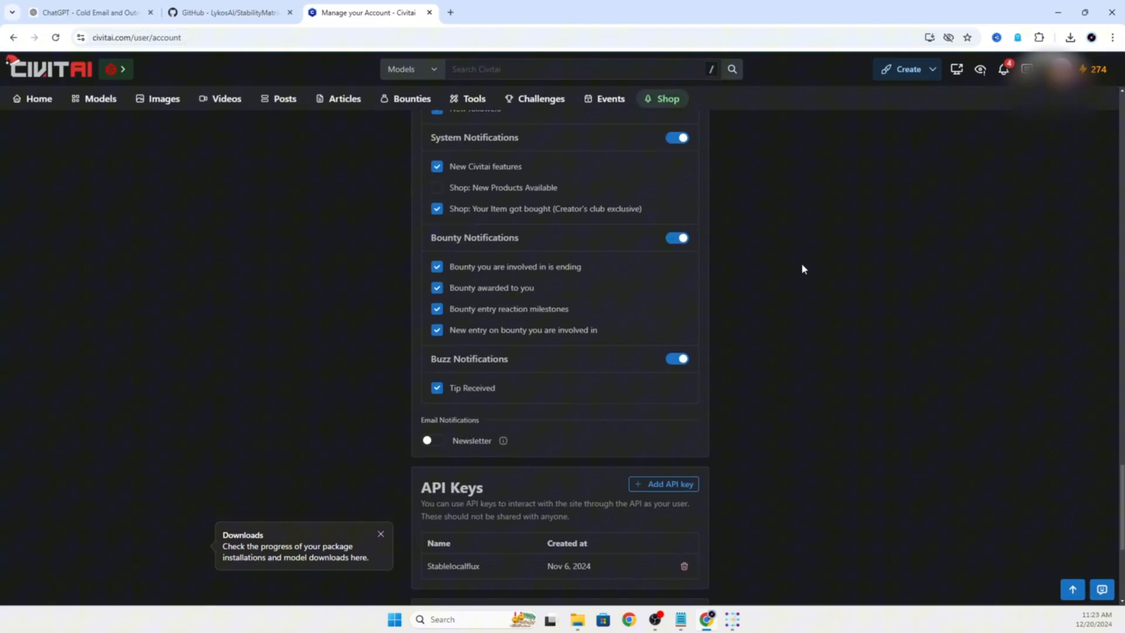
pyautogui.scroll(-3)
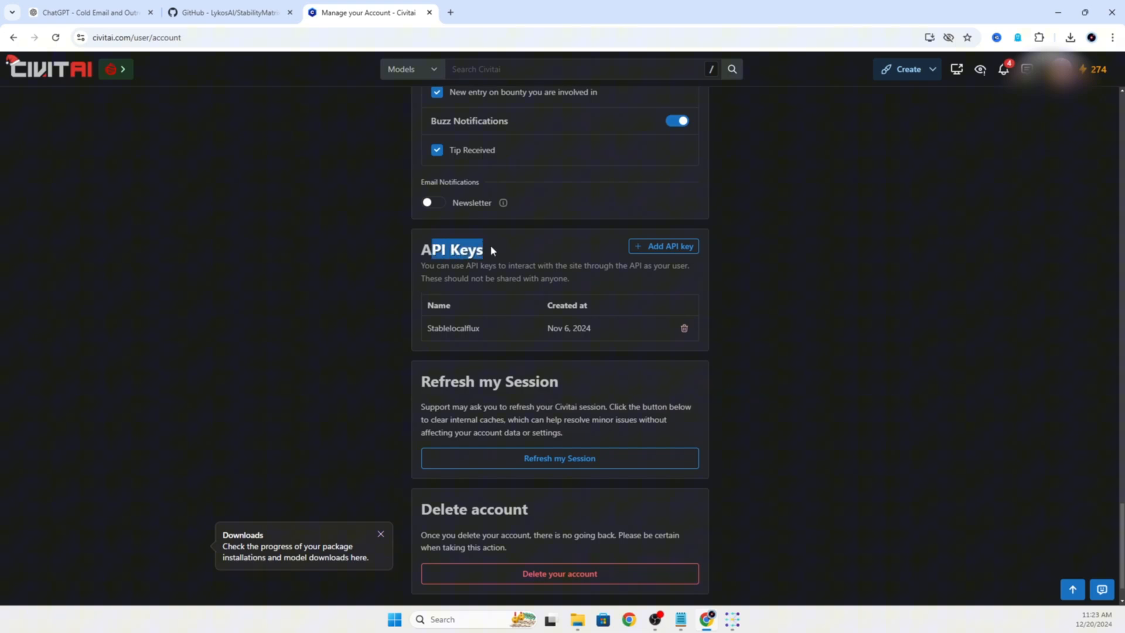
pyautogui.click(662, 246)
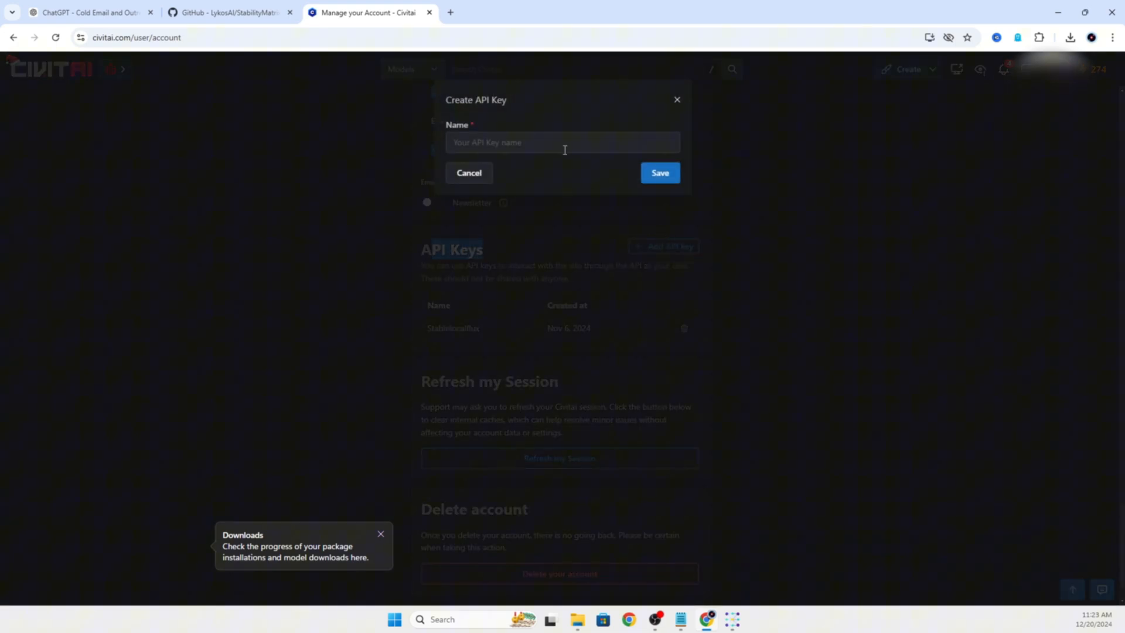
pyautogui.write('New StabilityMatri')
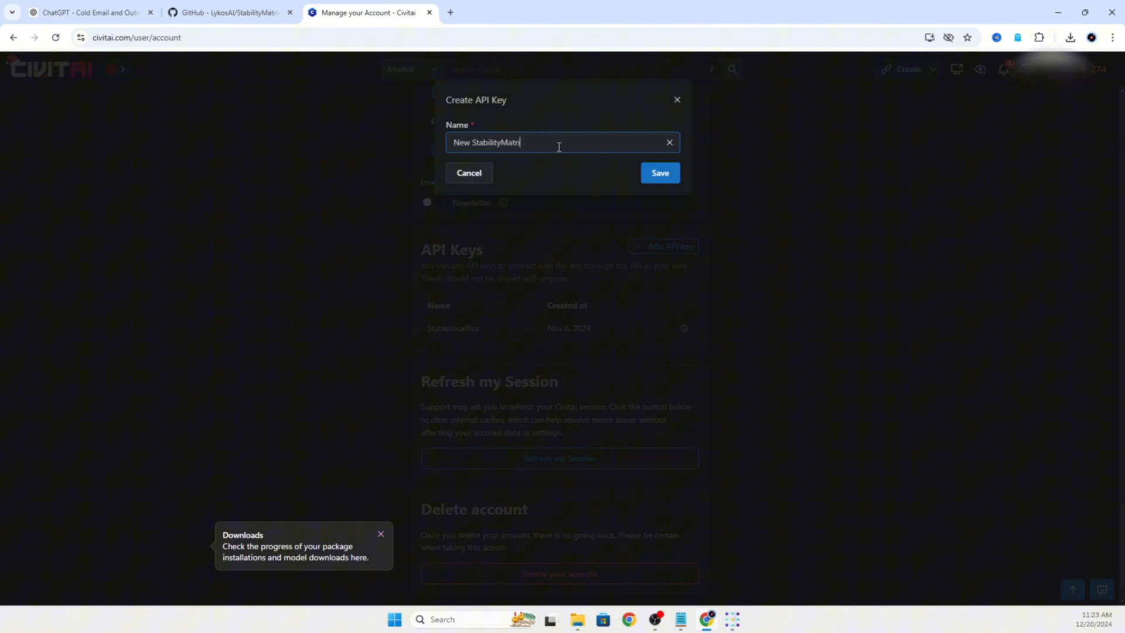
pyautogui.write('x key')
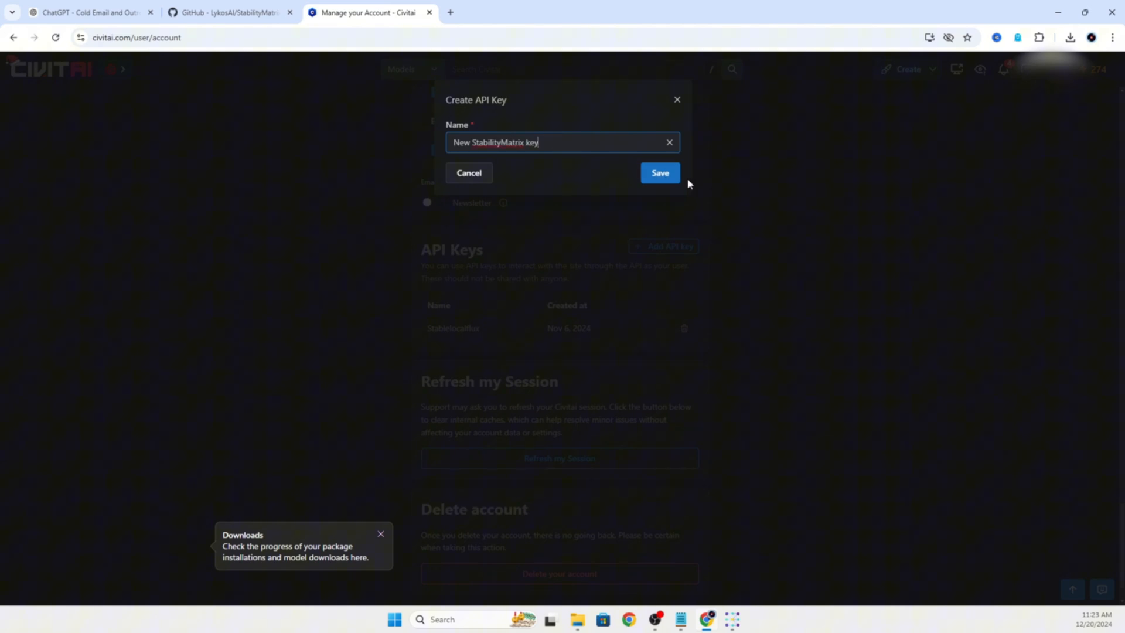
pyautogui.click(658, 173)
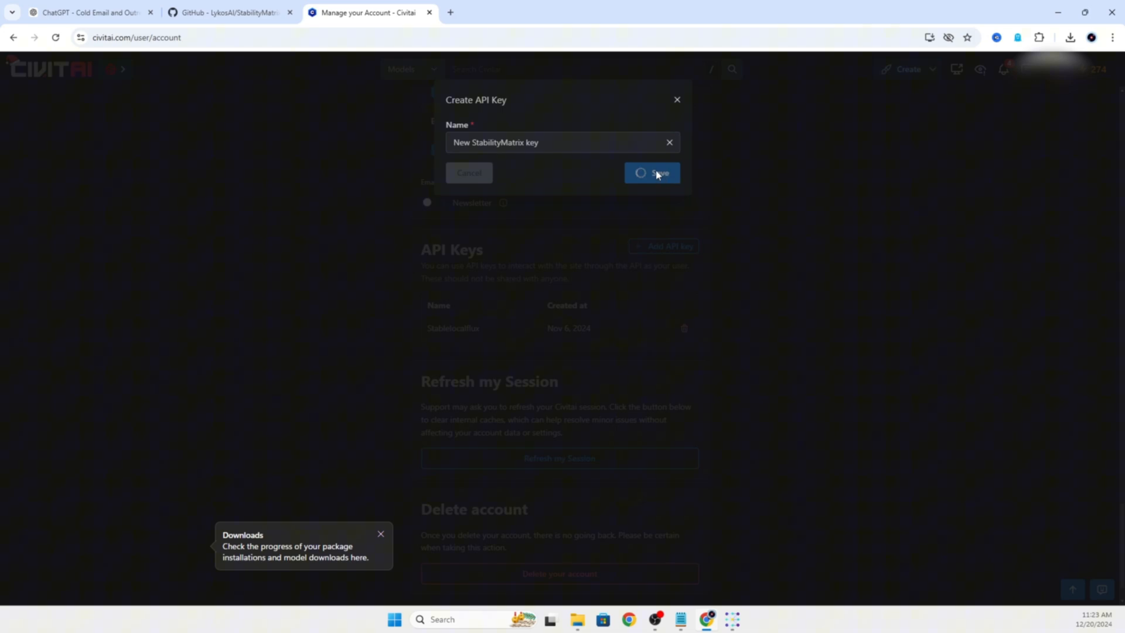
pyautogui.click(652, 173)
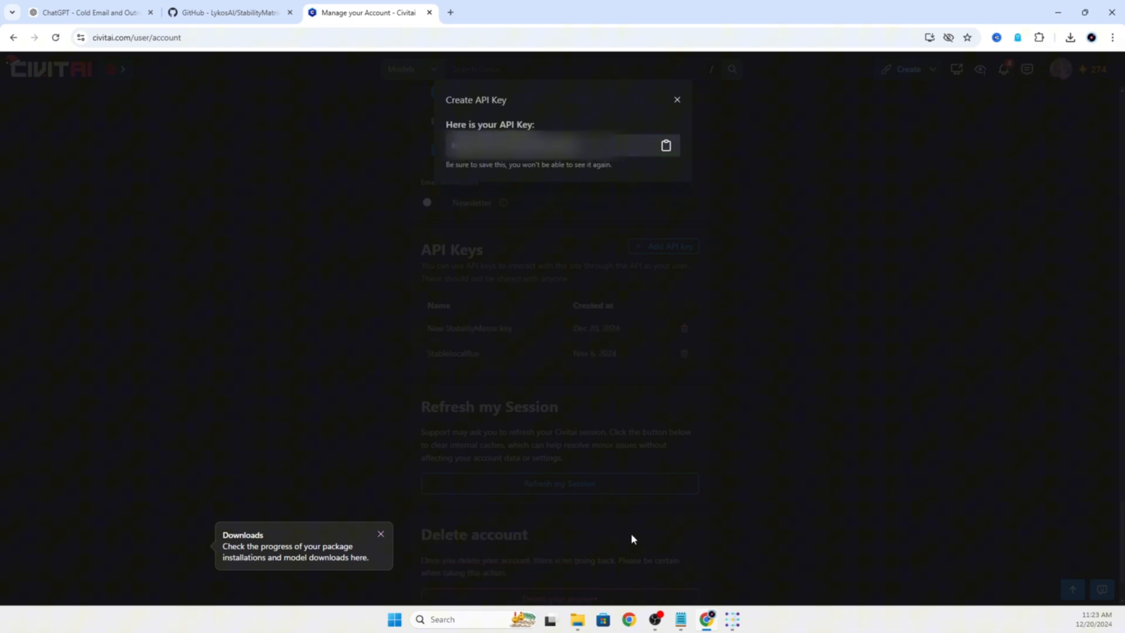
# Connect the CivitAI integration in Stability Matrix using the pasted API key
pyautogui.click(732, 620)
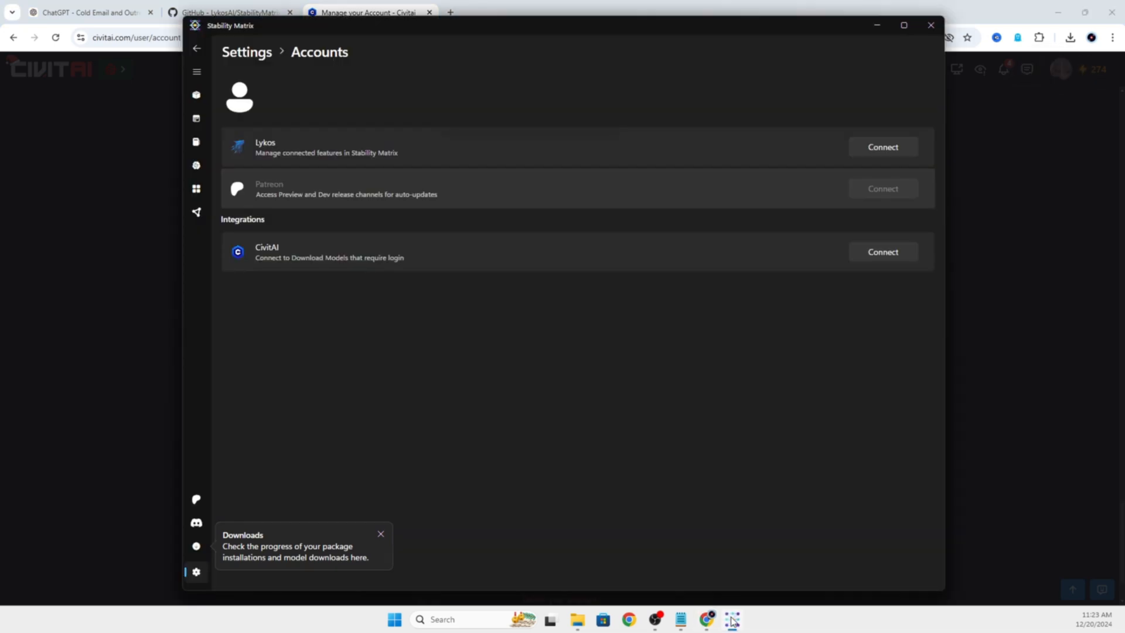
pyautogui.click(882, 251)
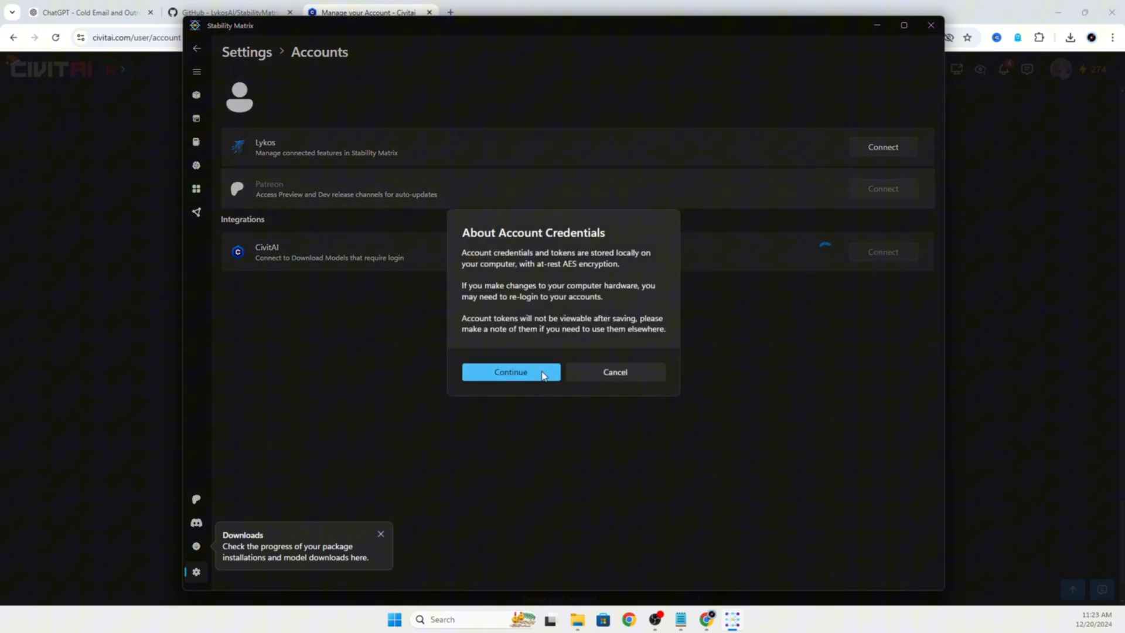
pyautogui.click(509, 371)
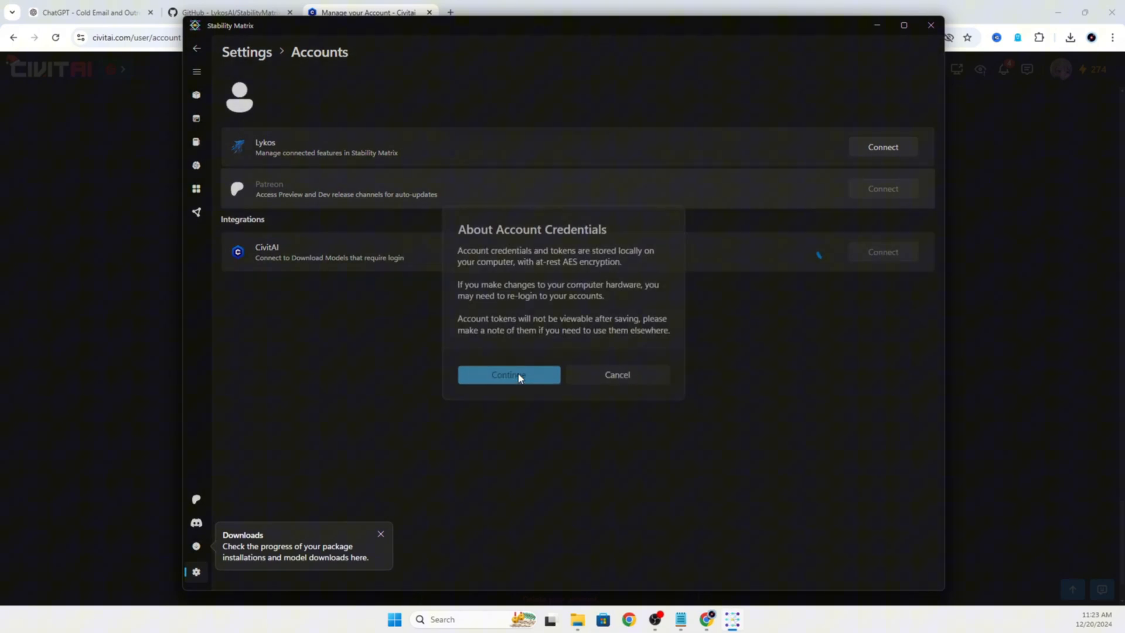
pyautogui.click(508, 374)
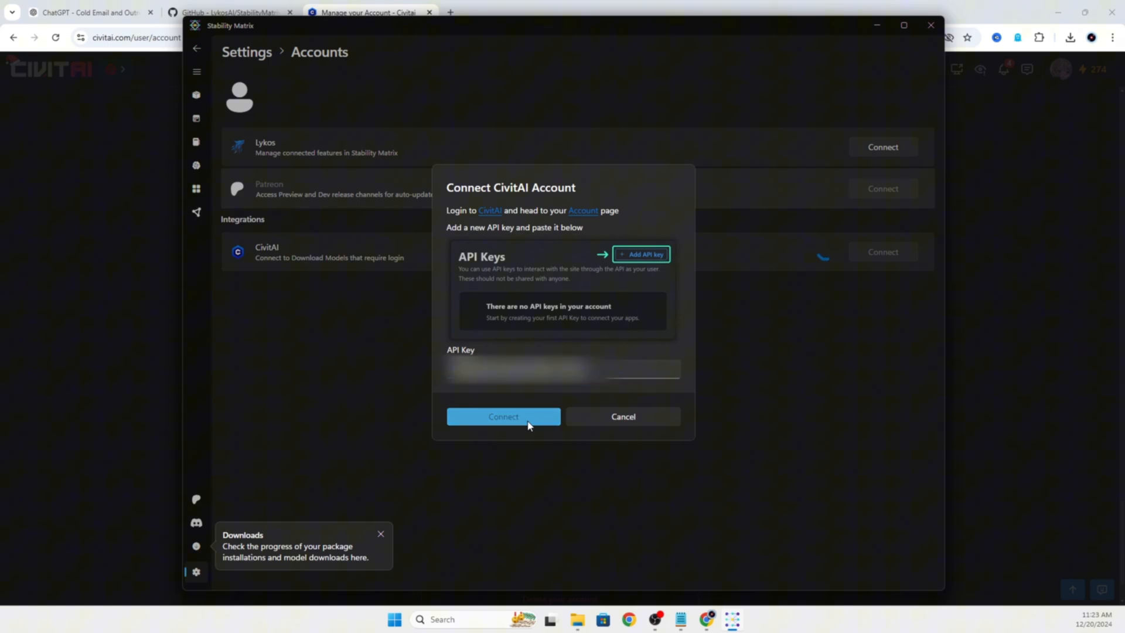
pyautogui.click(503, 416)
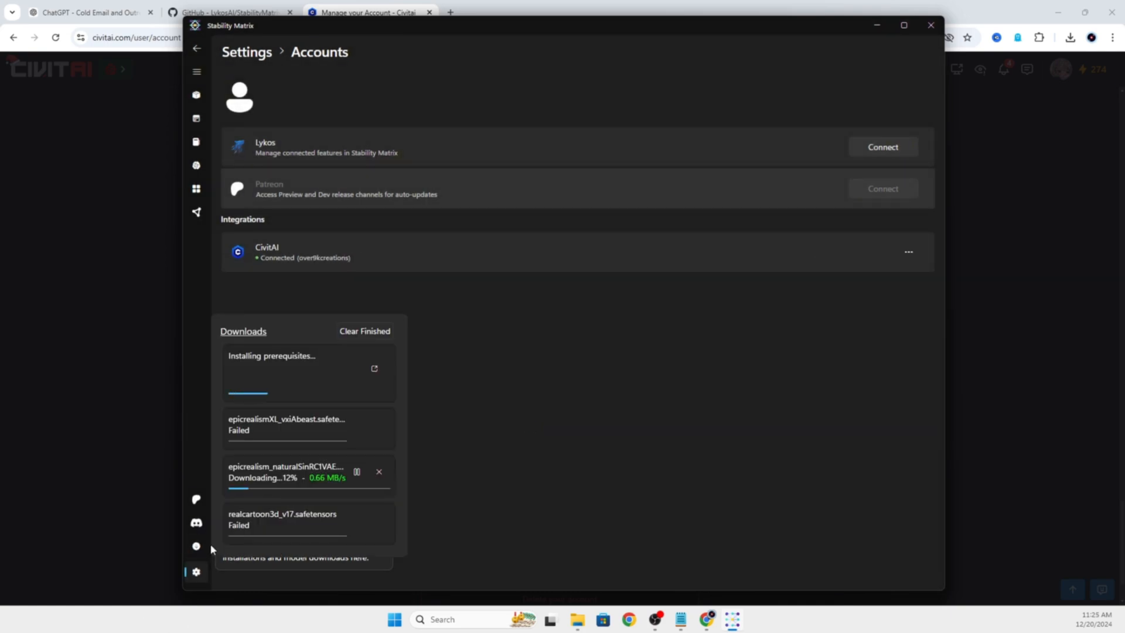
pyautogui.moveTo(287, 437)
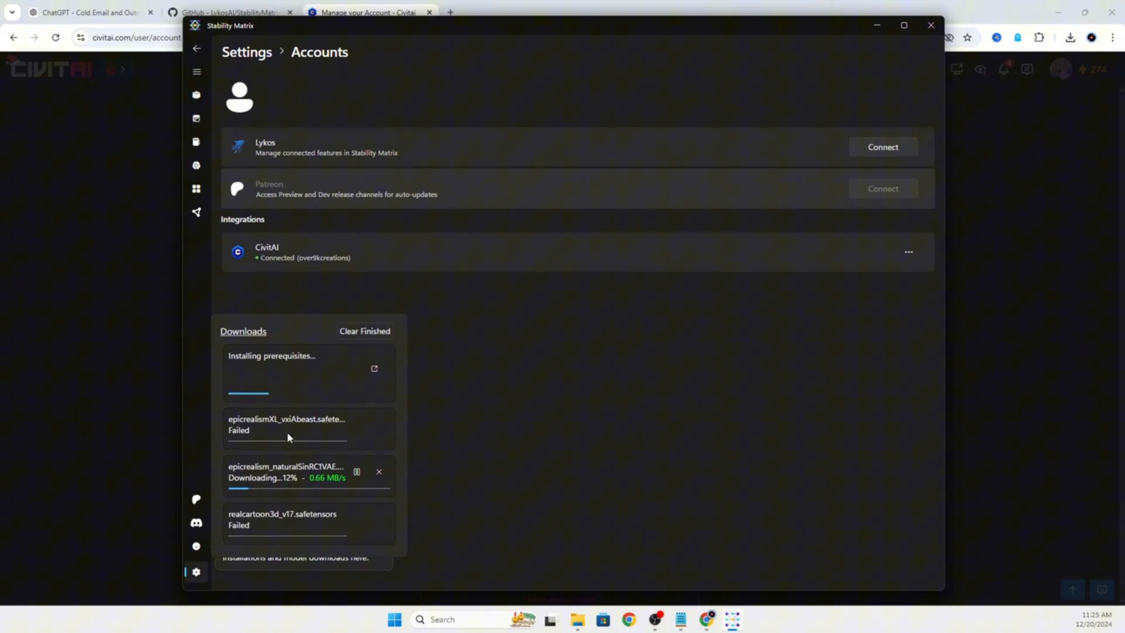
pyautogui.moveTo(243, 534)
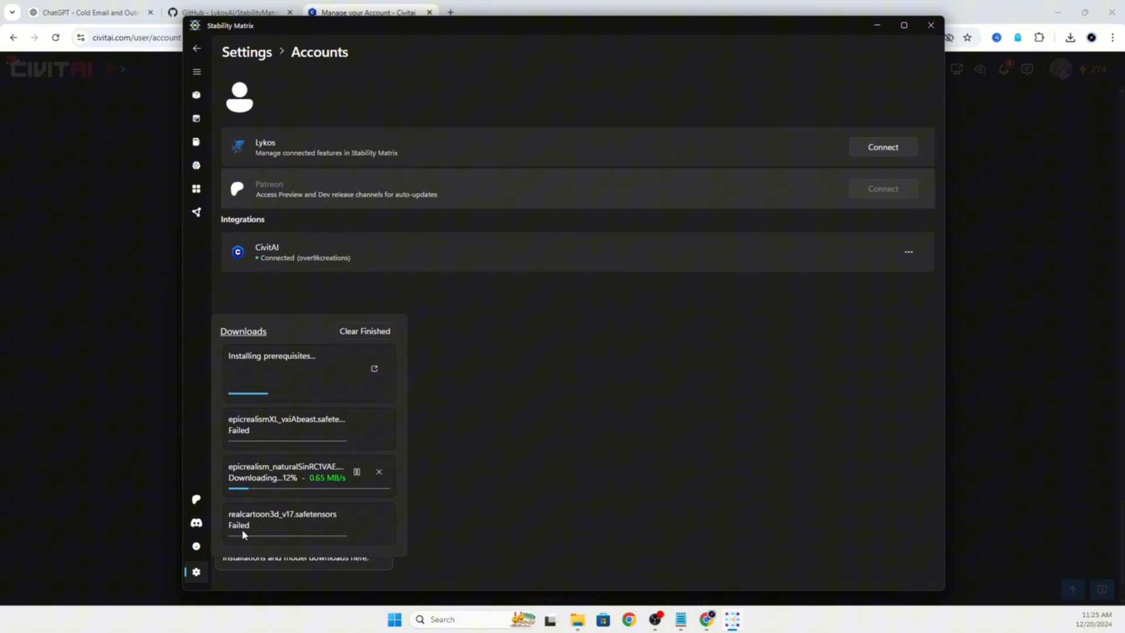
pyautogui.moveTo(324, 361)
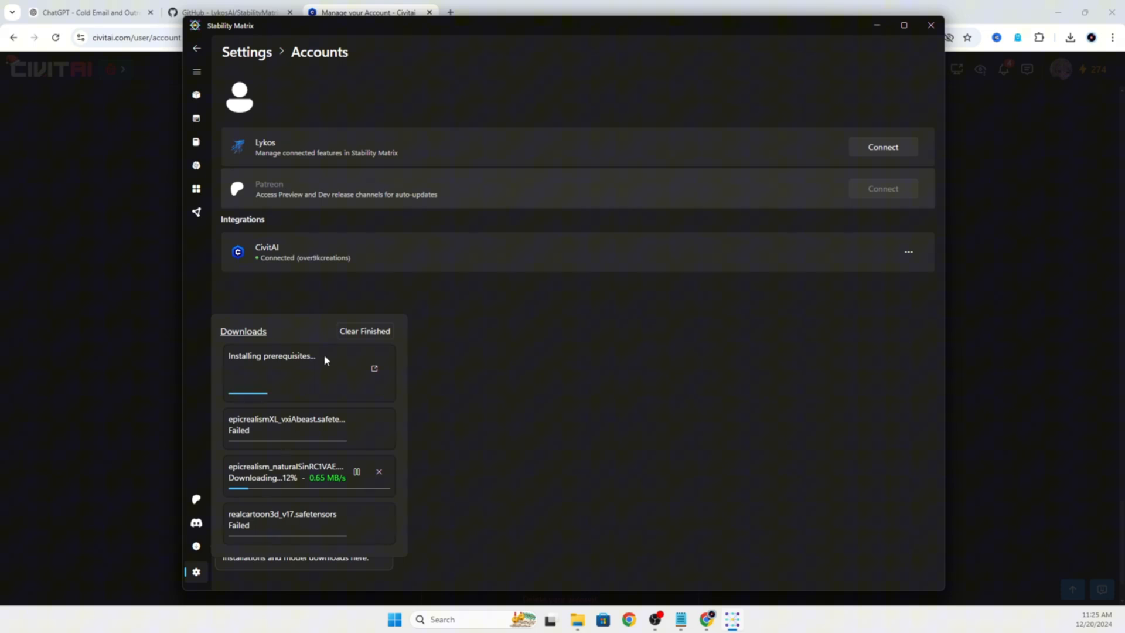
pyautogui.moveTo(250, 338)
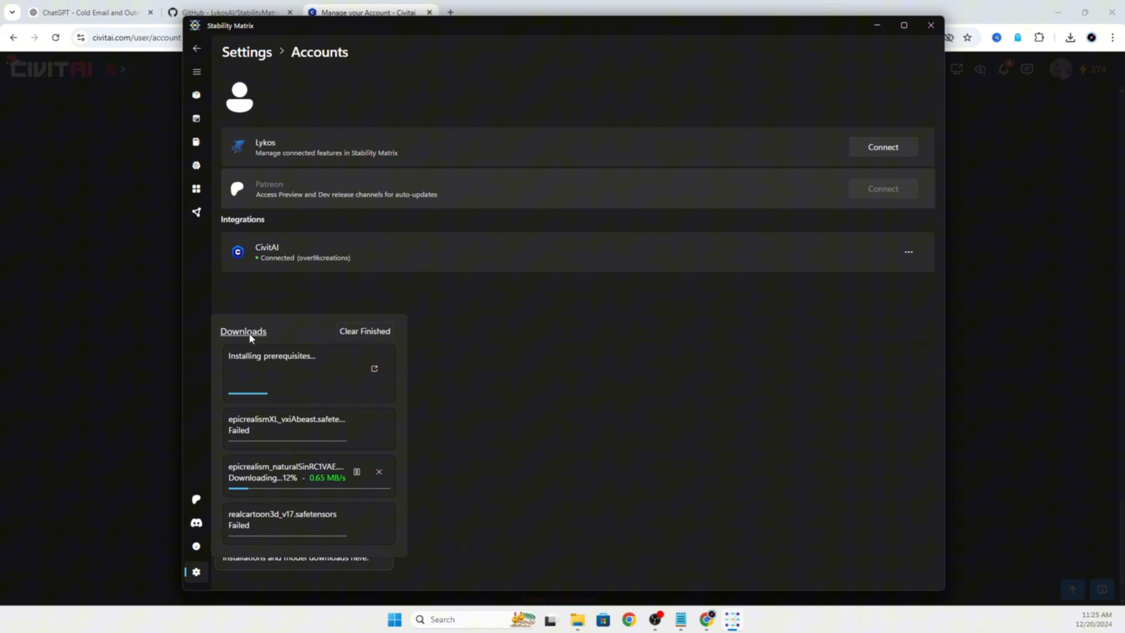
pyautogui.moveTo(302, 431)
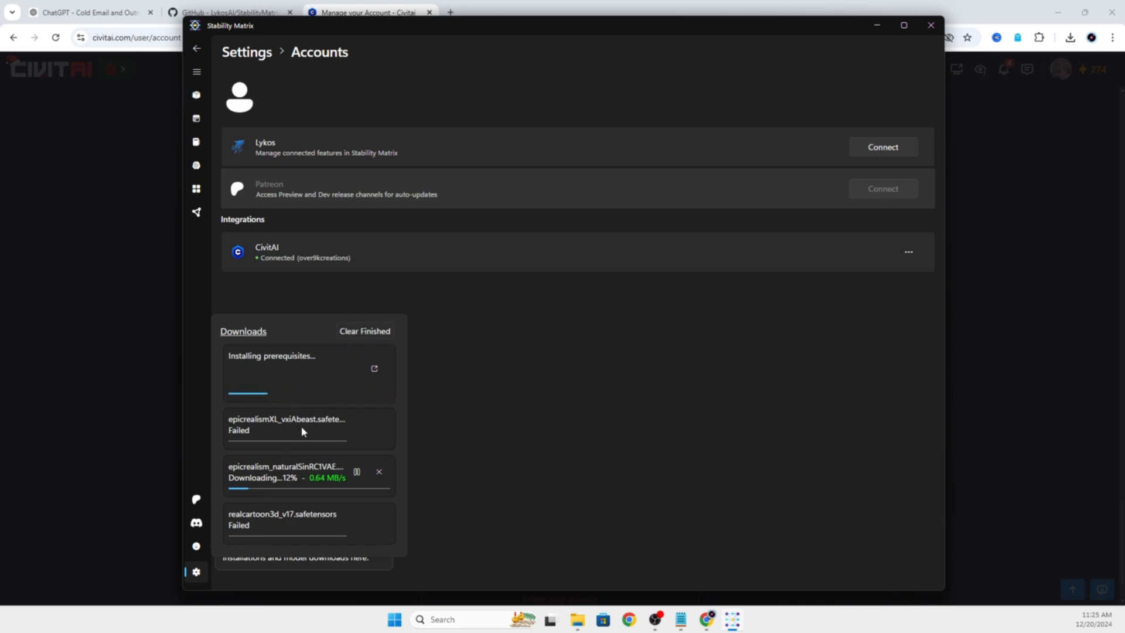
pyautogui.moveTo(206, 66)
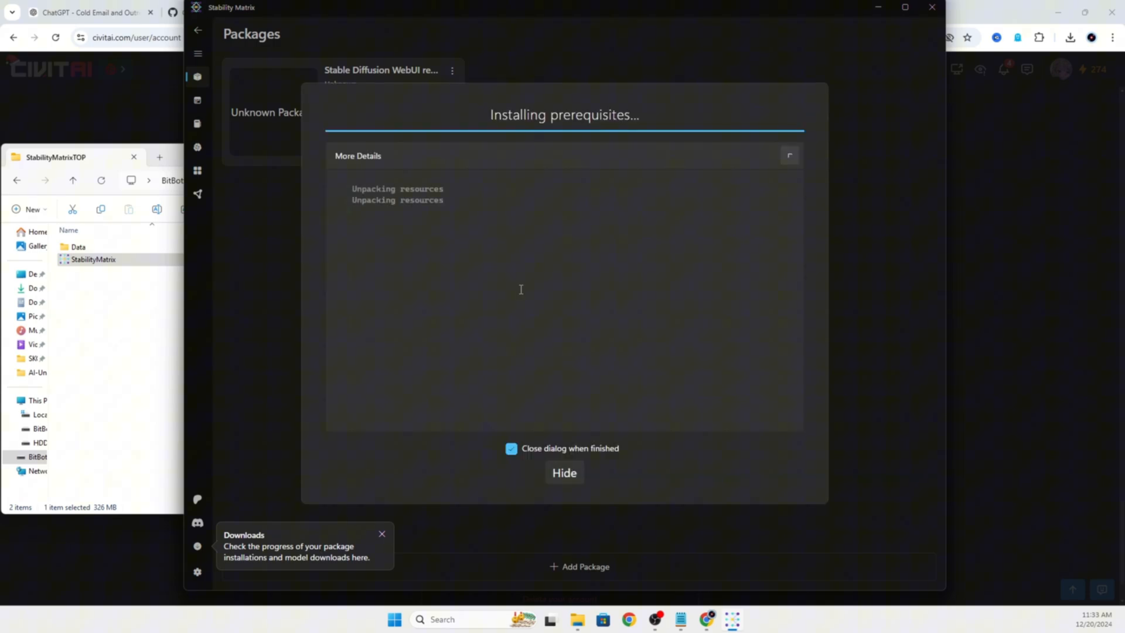
# Dismiss the Package Modification Failed report and view the reForge console showing the torch install failure
pyautogui.click(789, 156)
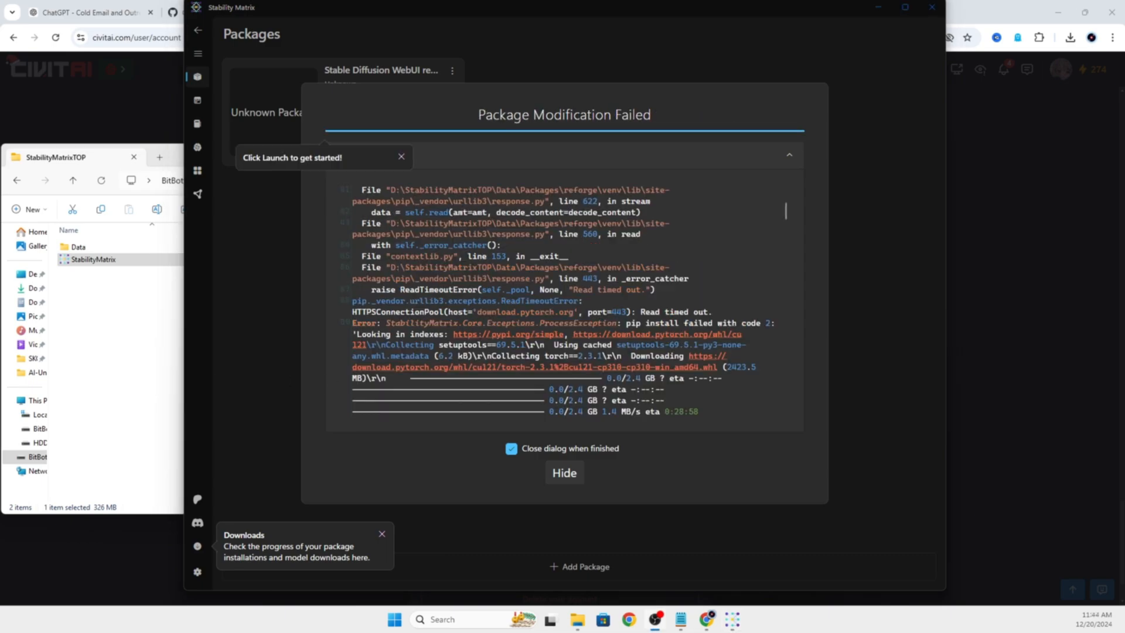
pyautogui.click(564, 472)
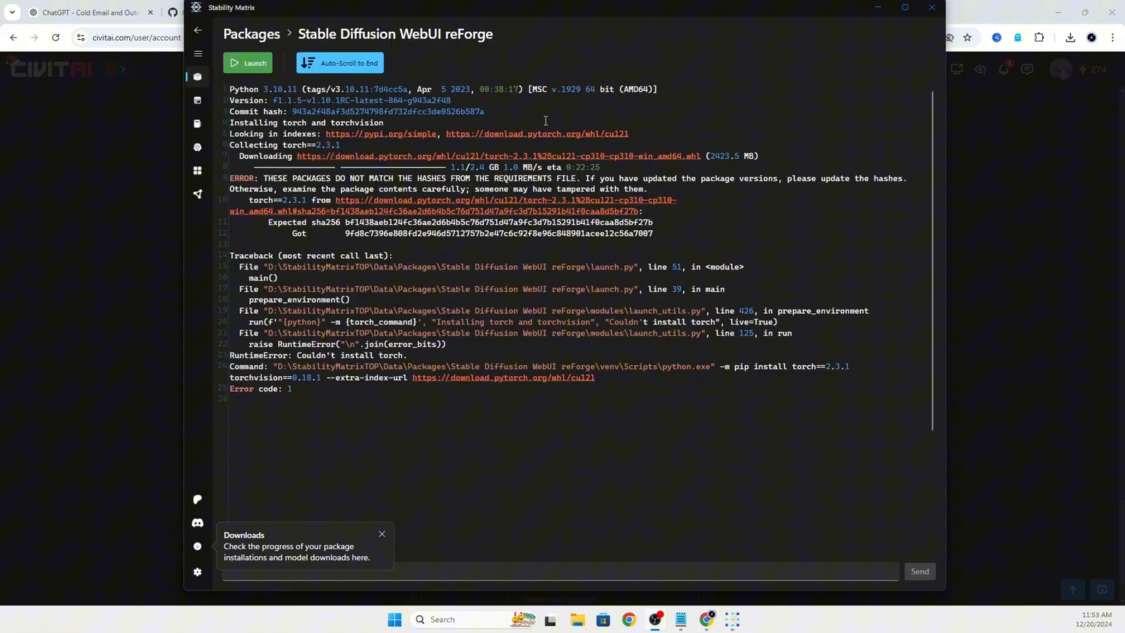
pyautogui.moveTo(400, 464)
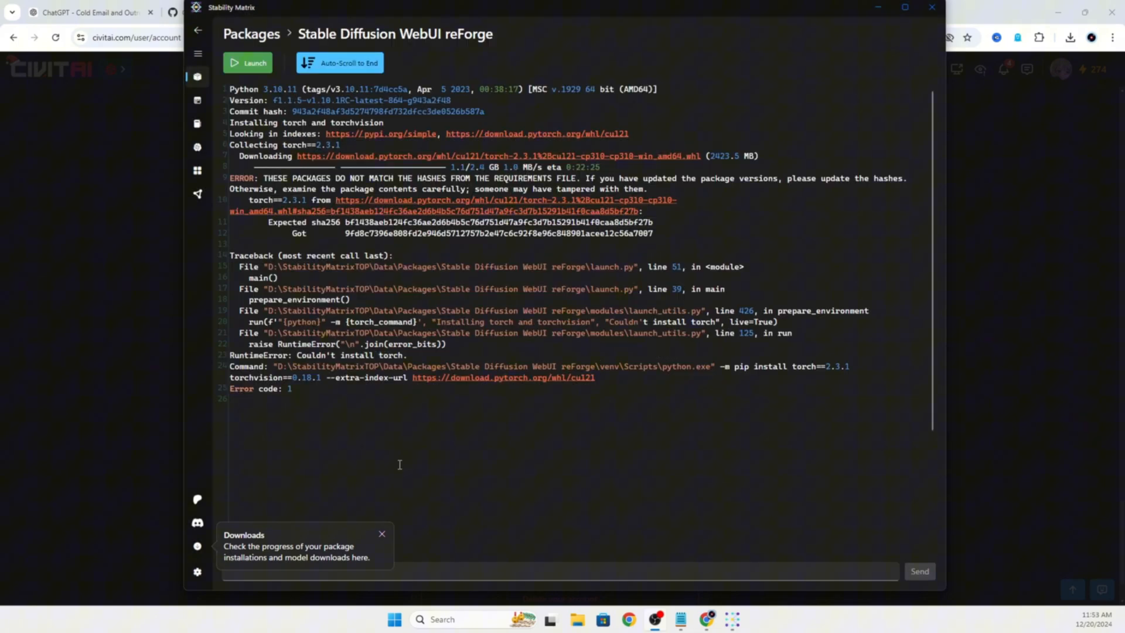
pyautogui.click(246, 63)
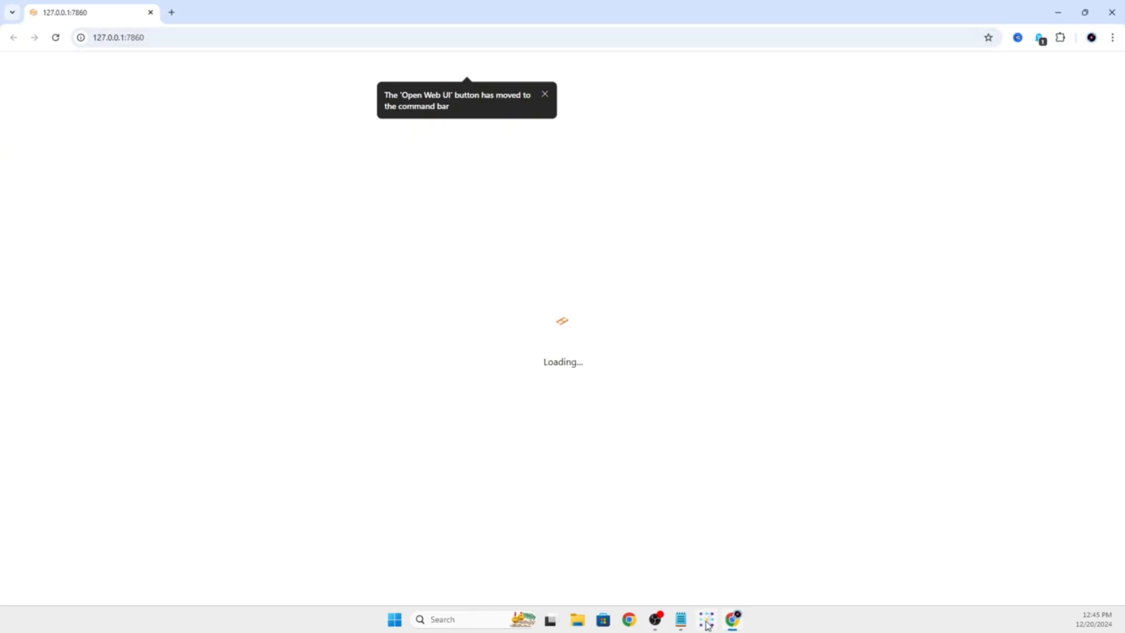
# Minimize Stability Matrix and load NoobAI-XL-v1.1.safetensors as the reForge checkpoint
pyautogui.click(707, 620)
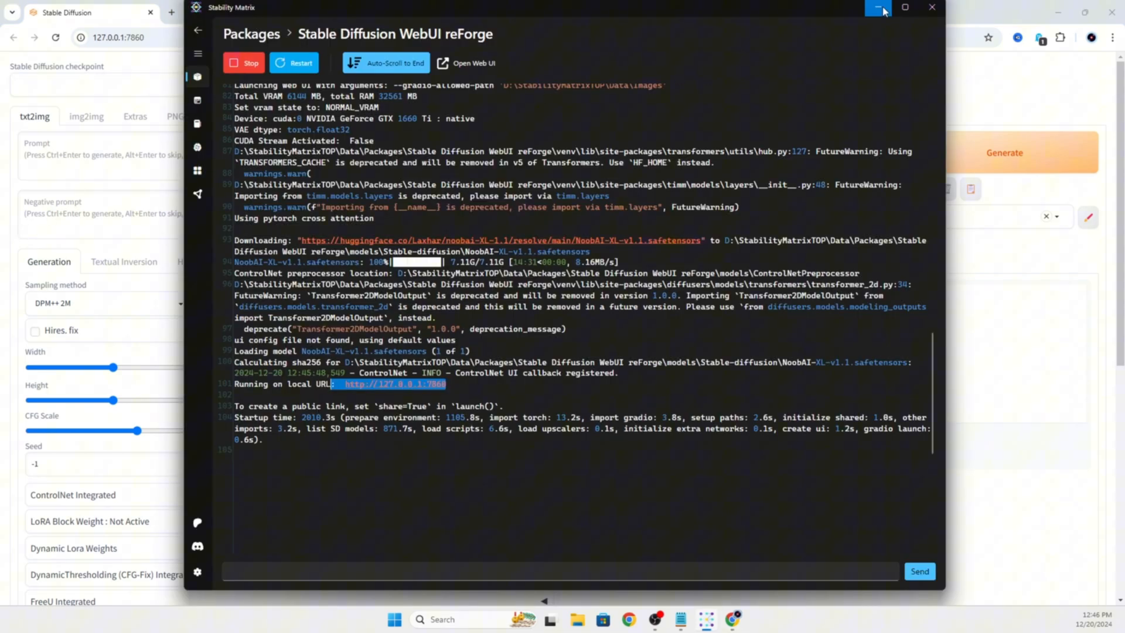
pyautogui.click(878, 7)
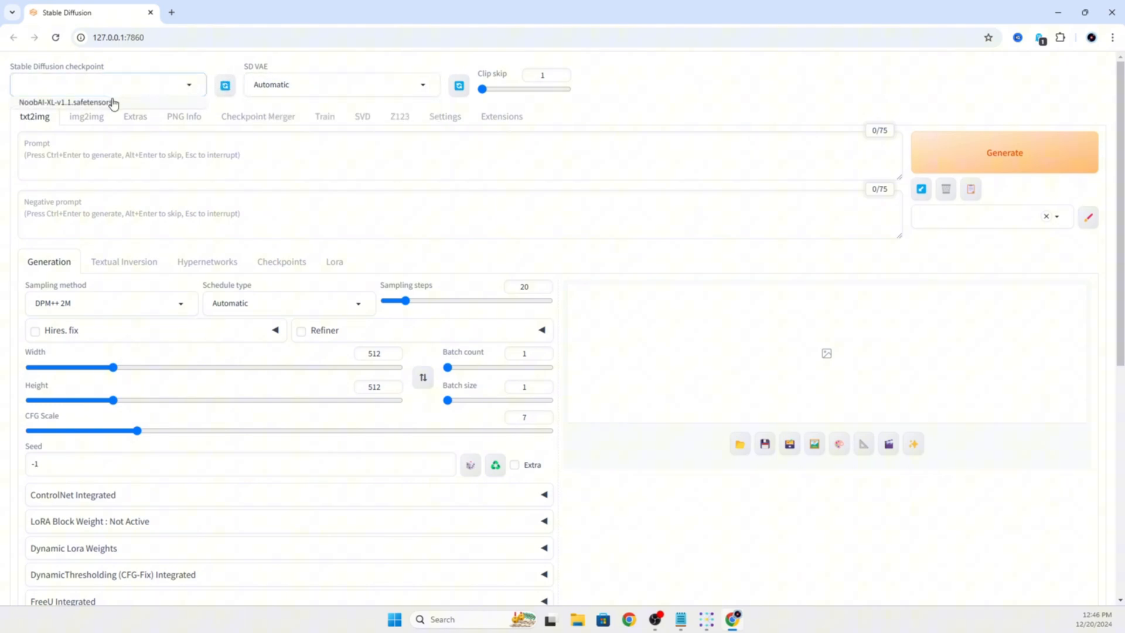
pyautogui.click(111, 303)
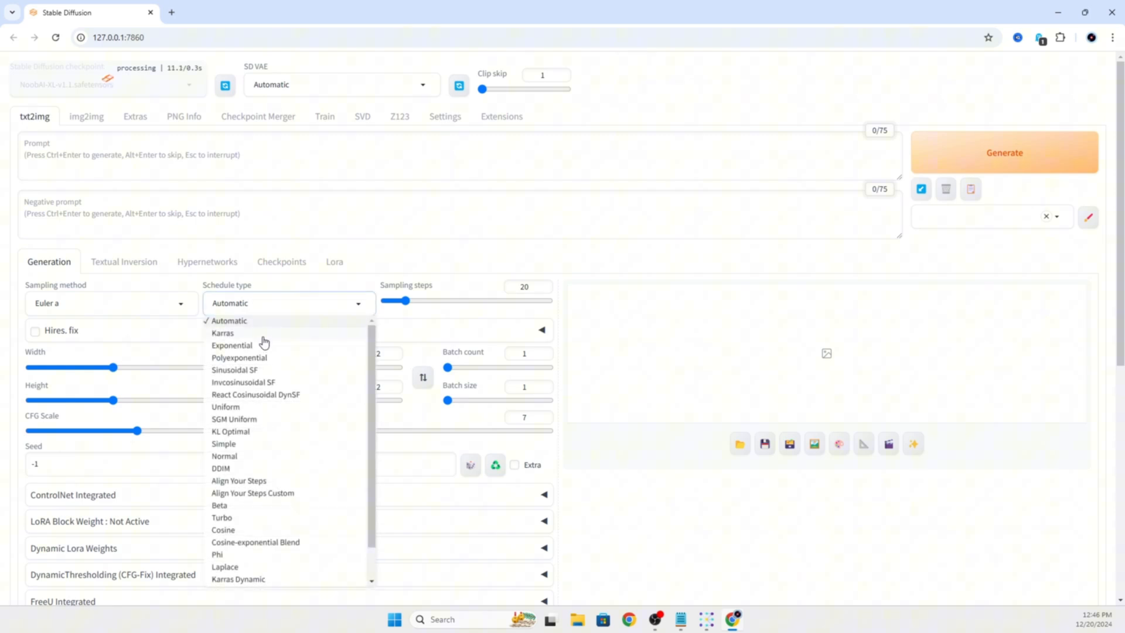
pyautogui.click(362, 116)
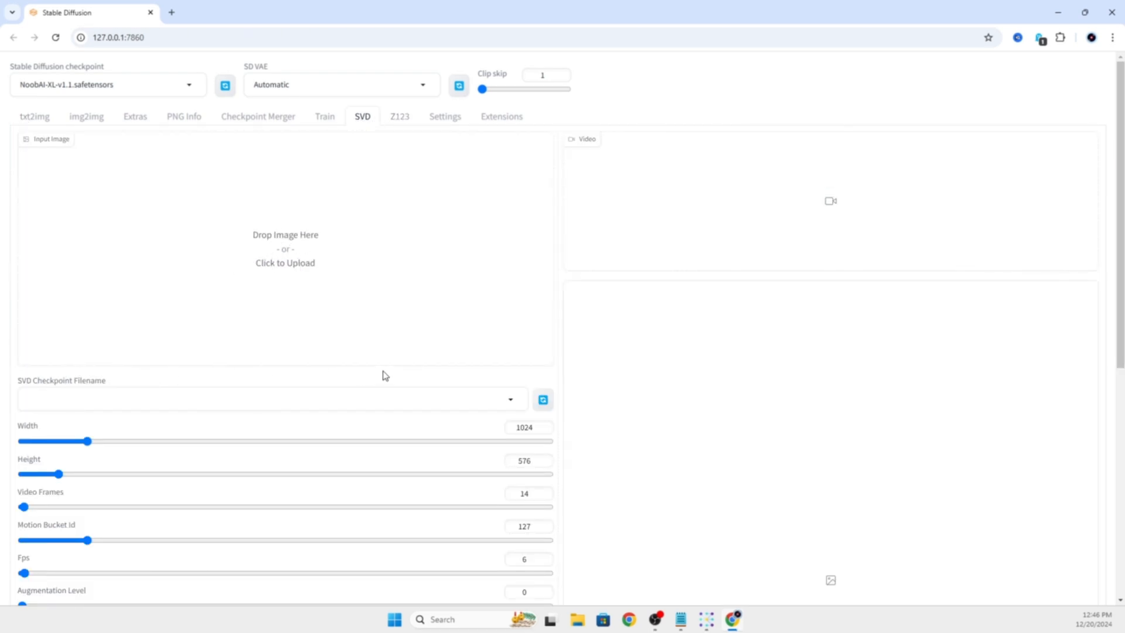
# Choose euler_ancestral as the SVD video sampler, keeping the karras scheduler and seed 12345
pyautogui.scroll(-3)
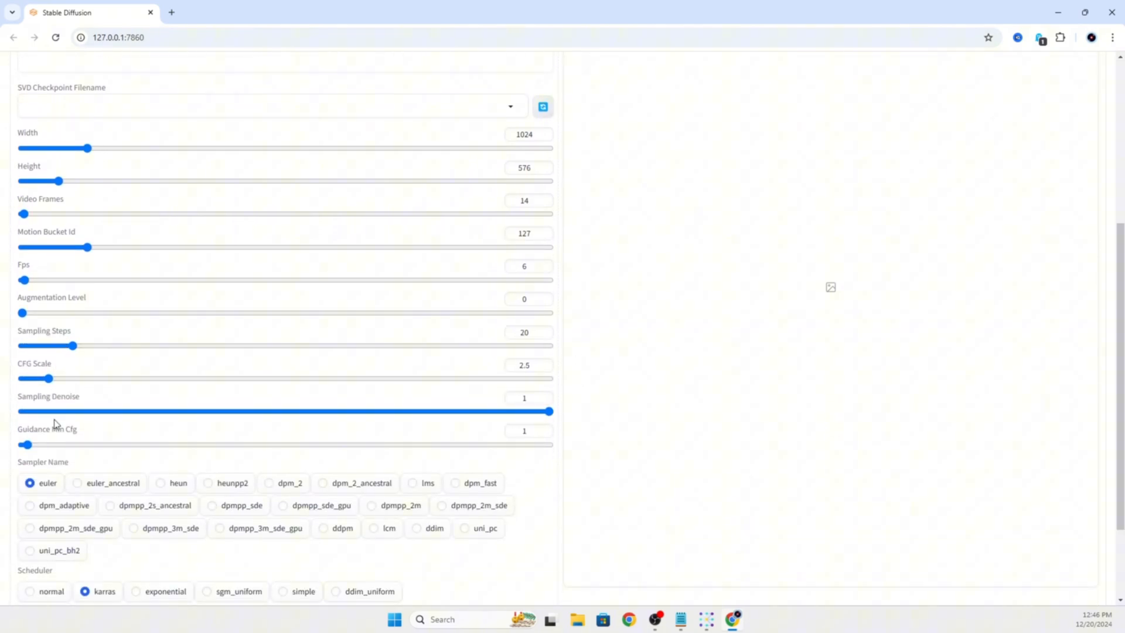
pyautogui.scroll(-3)
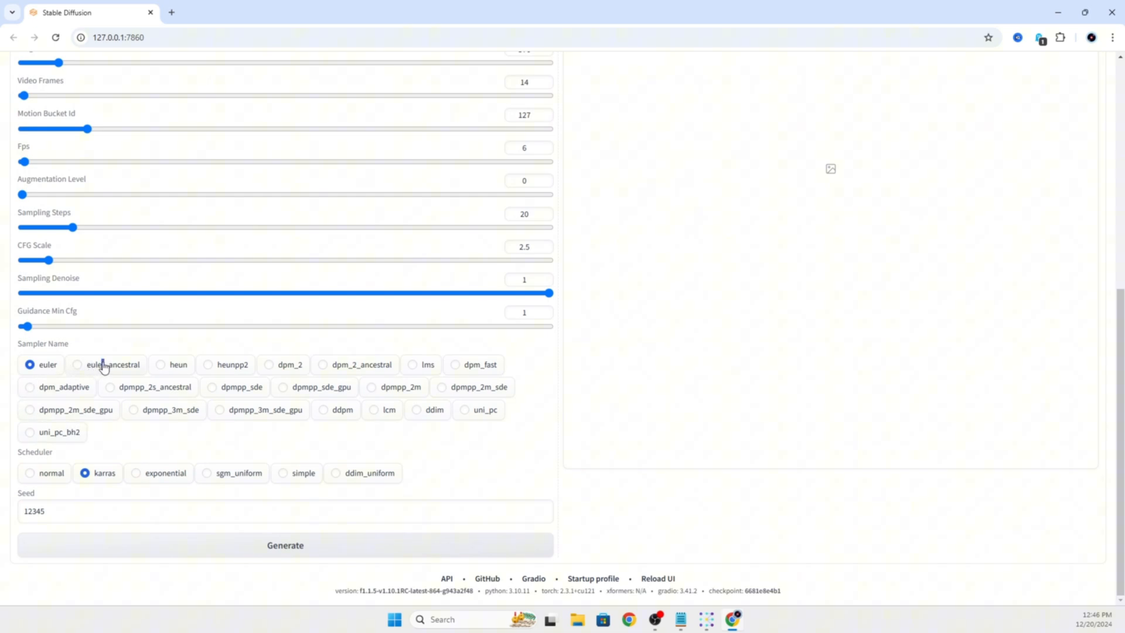
pyautogui.click(77, 364)
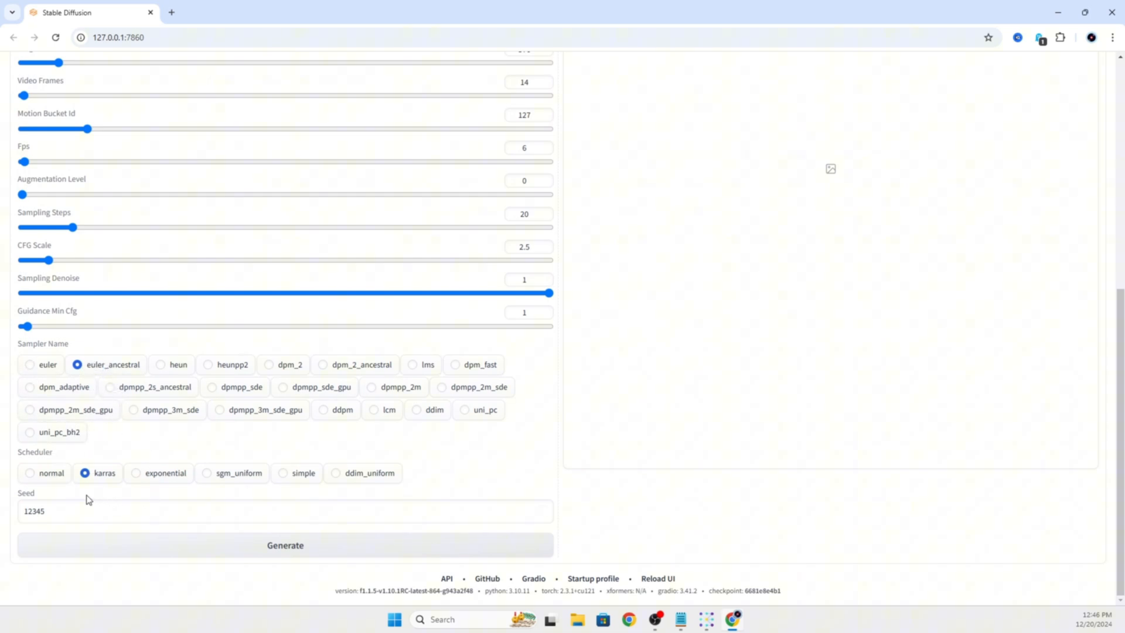
pyautogui.tripleClick(285, 511)
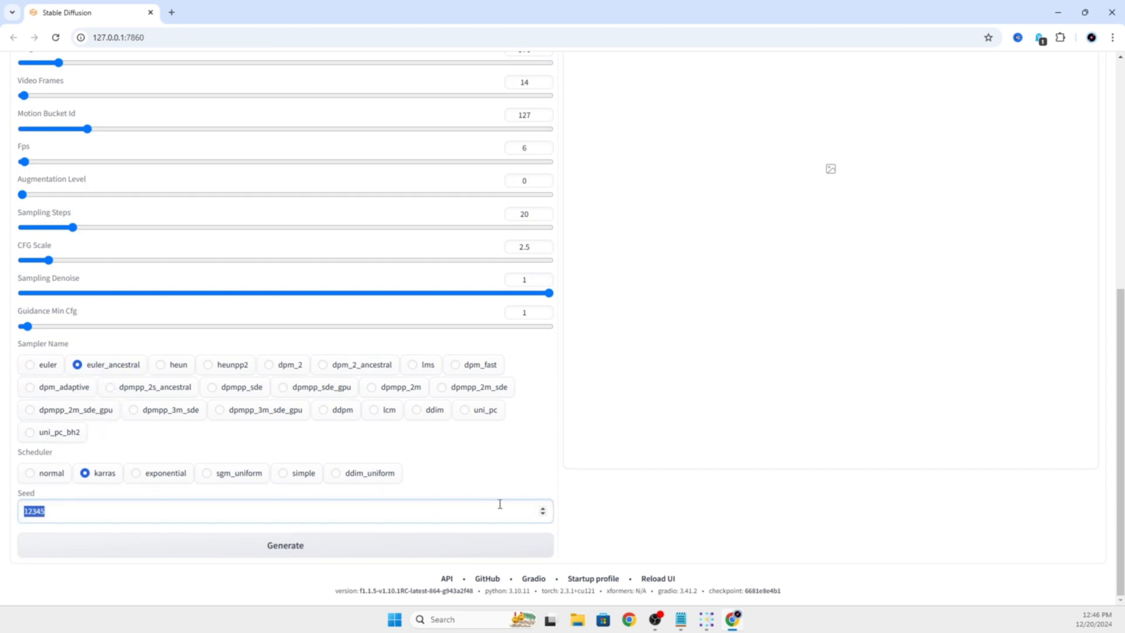
pyautogui.scroll(3)
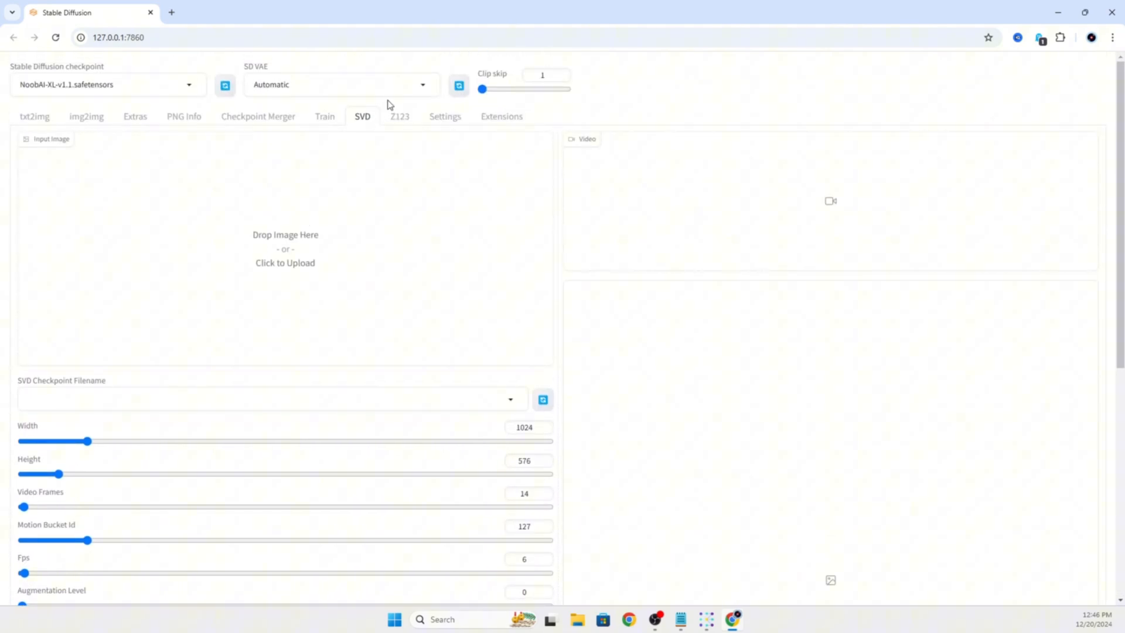
# In Settings > ControlNet, enable 'Do not append detectmap to output'
pyautogui.click(445, 116)
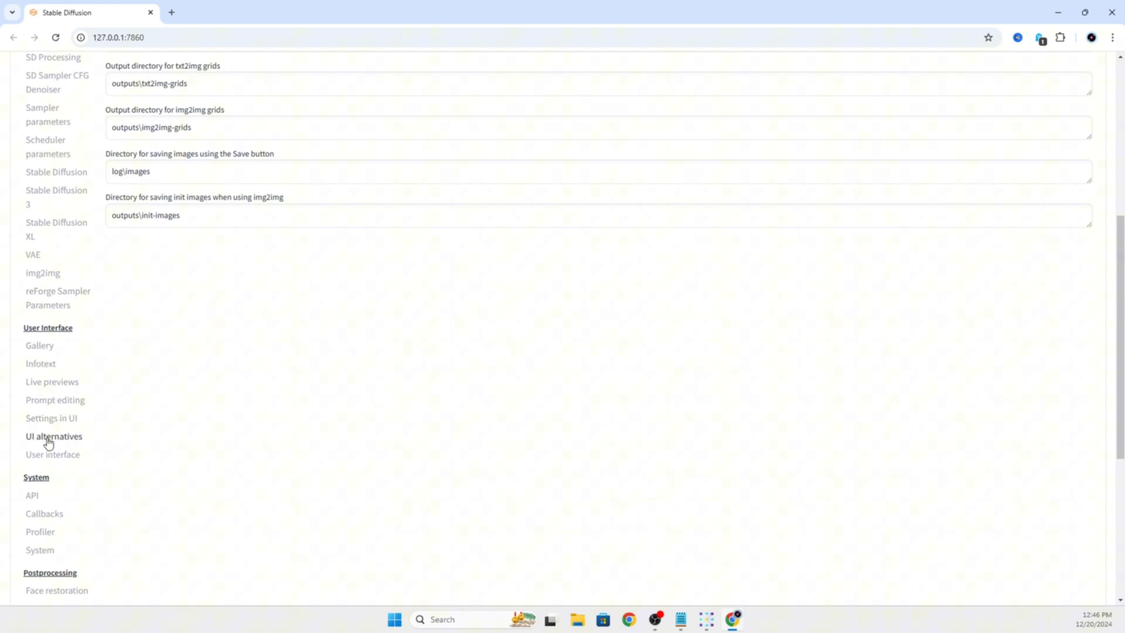
pyautogui.scroll(-3)
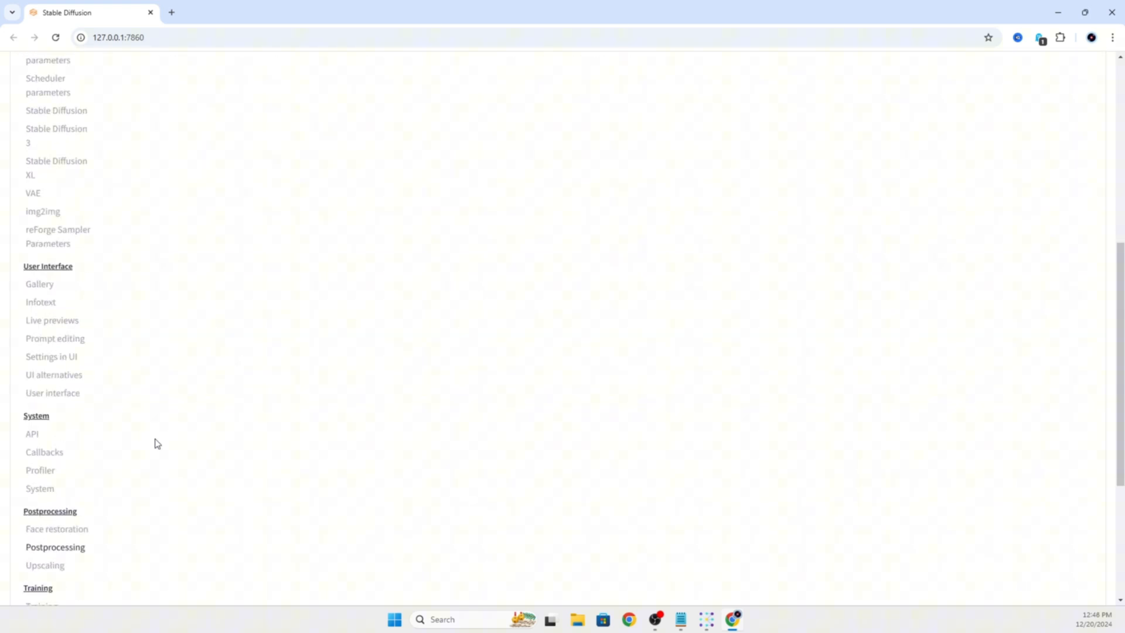
pyautogui.scroll(-3)
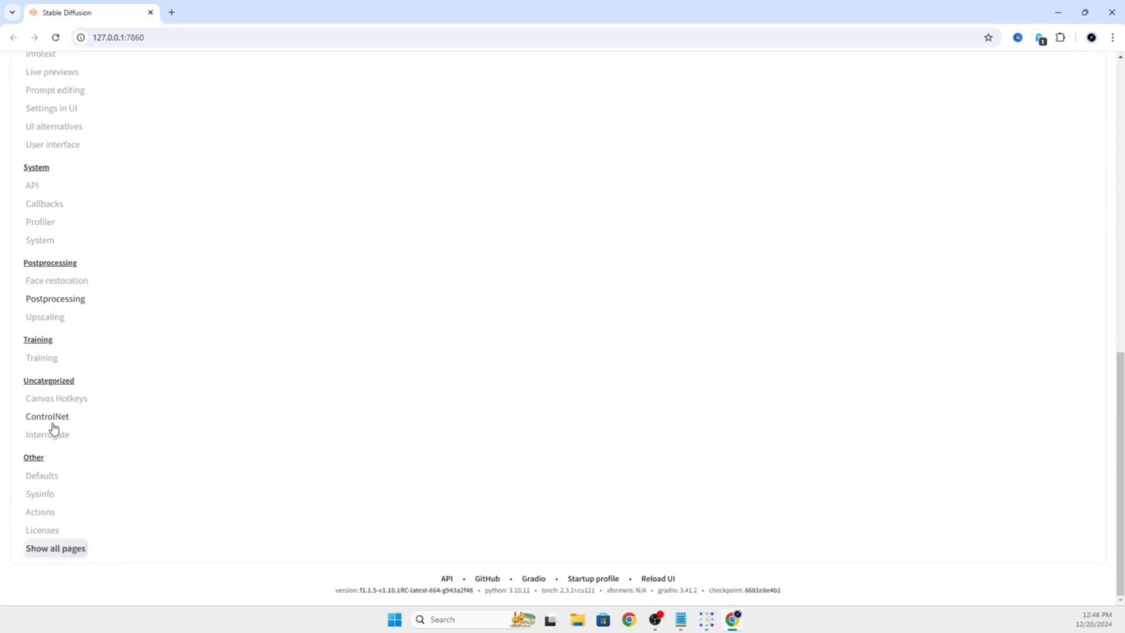
pyautogui.click(47, 416)
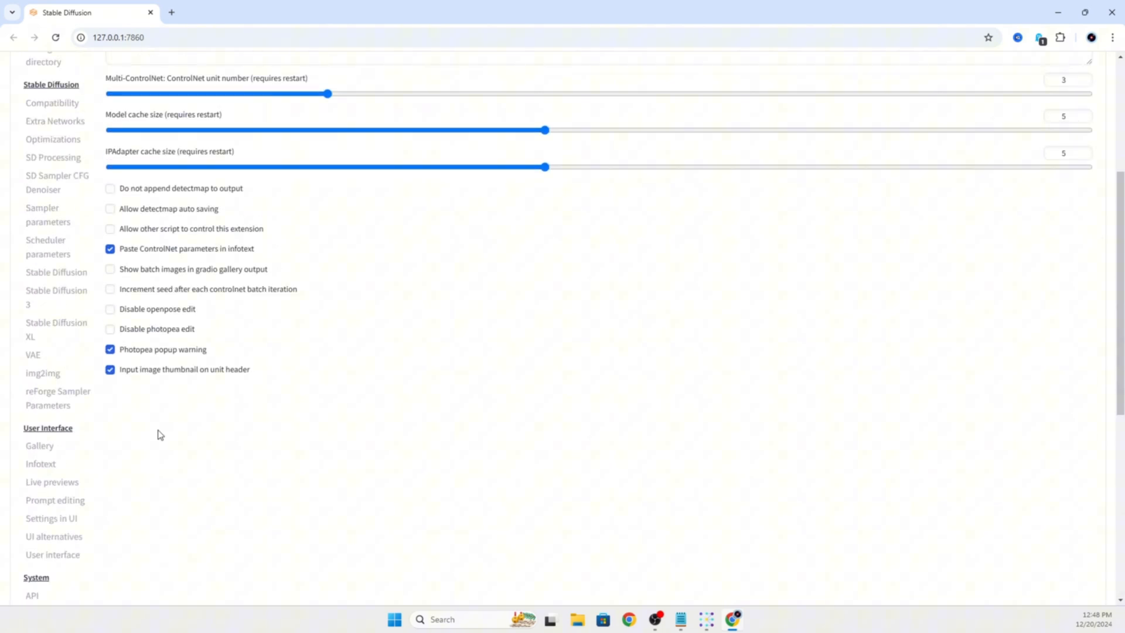
pyautogui.click(109, 188)
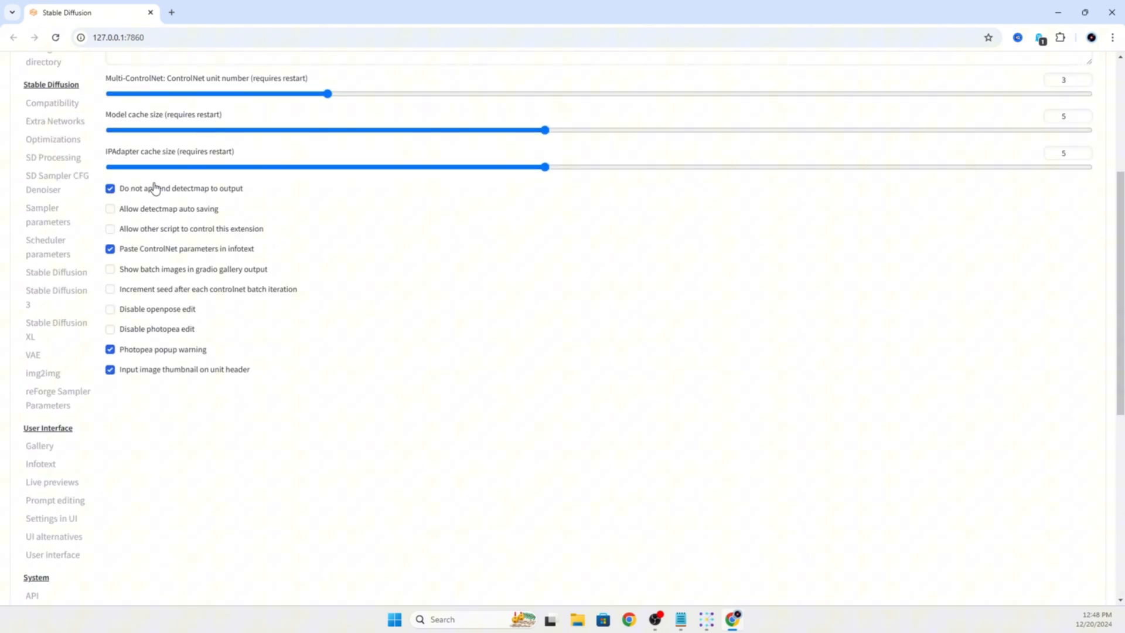
# Apply the changed settings and reload the UI so they take effect
pyautogui.scroll(3)
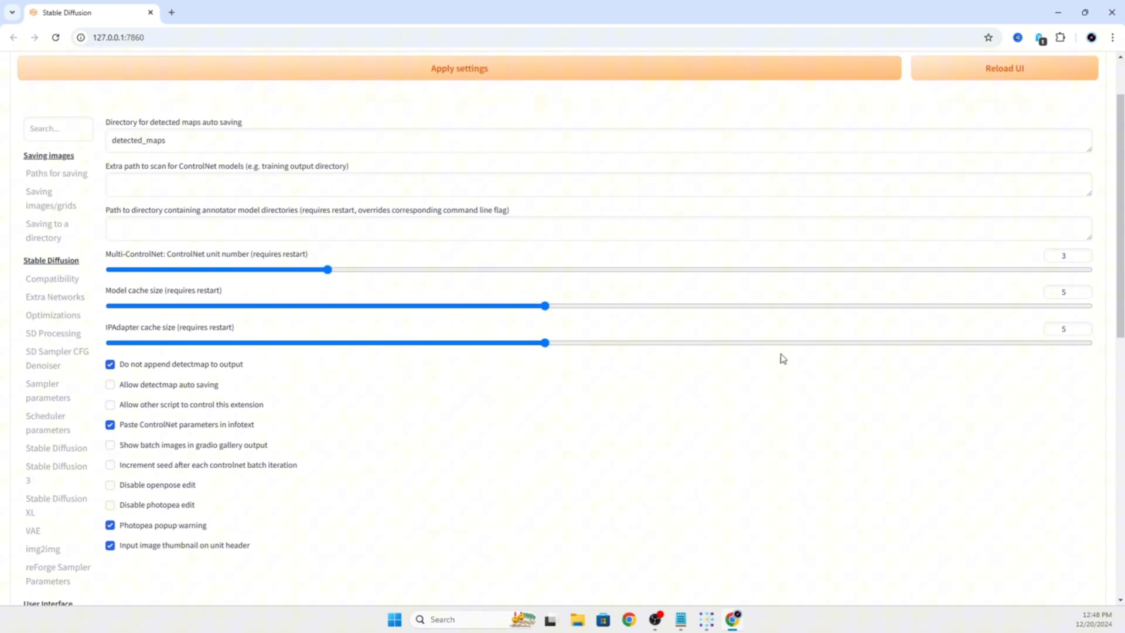
pyautogui.click(458, 68)
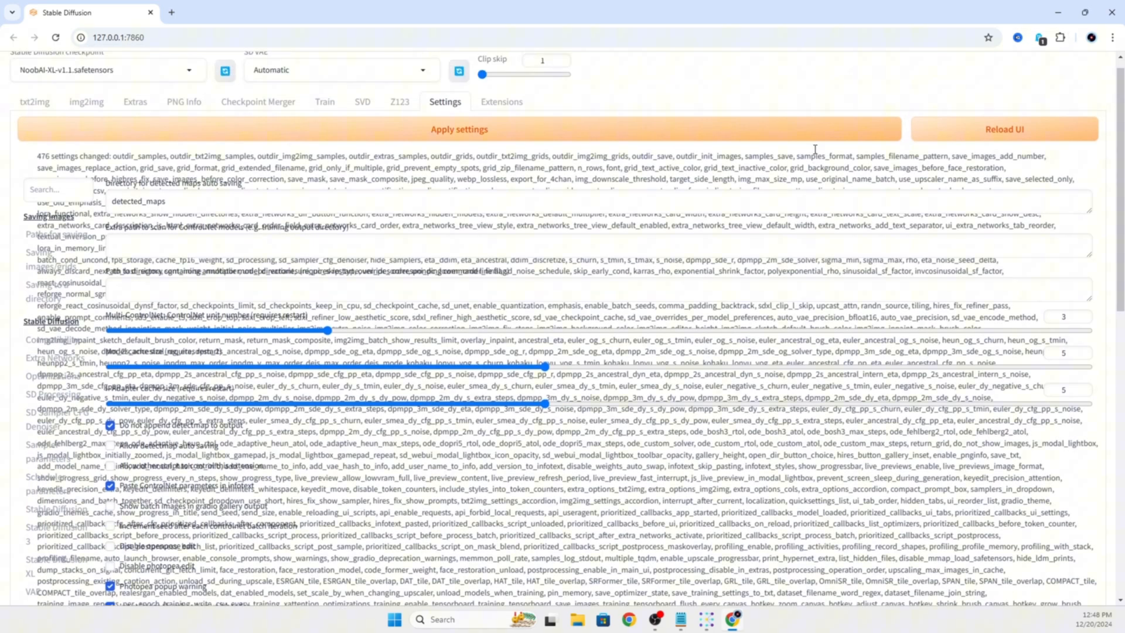
pyautogui.scroll(3)
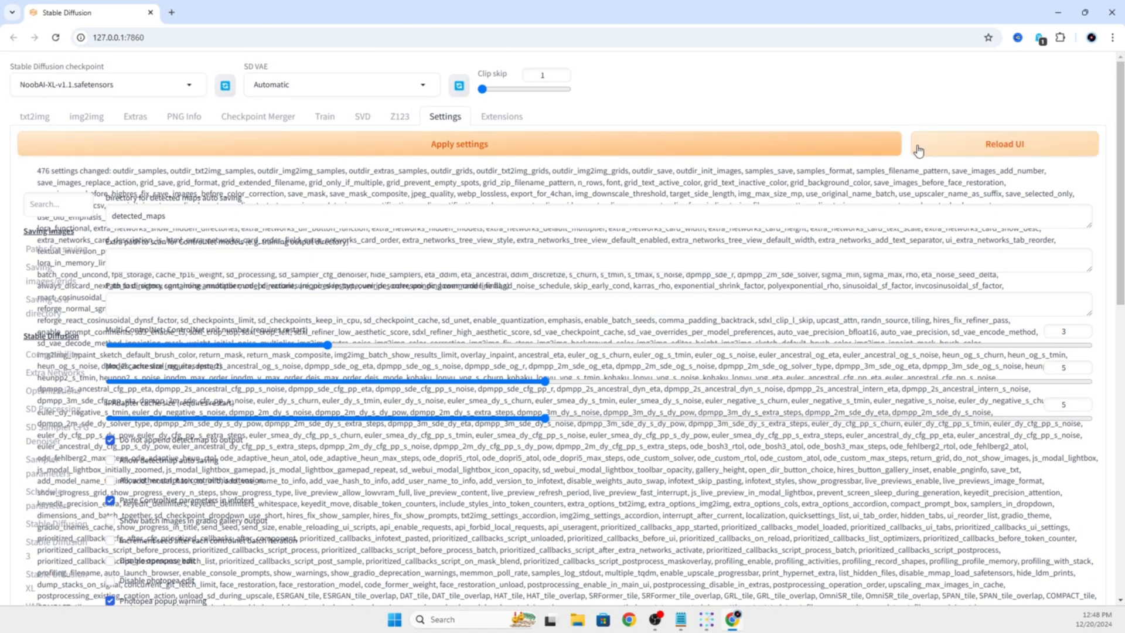
pyautogui.click(1003, 144)
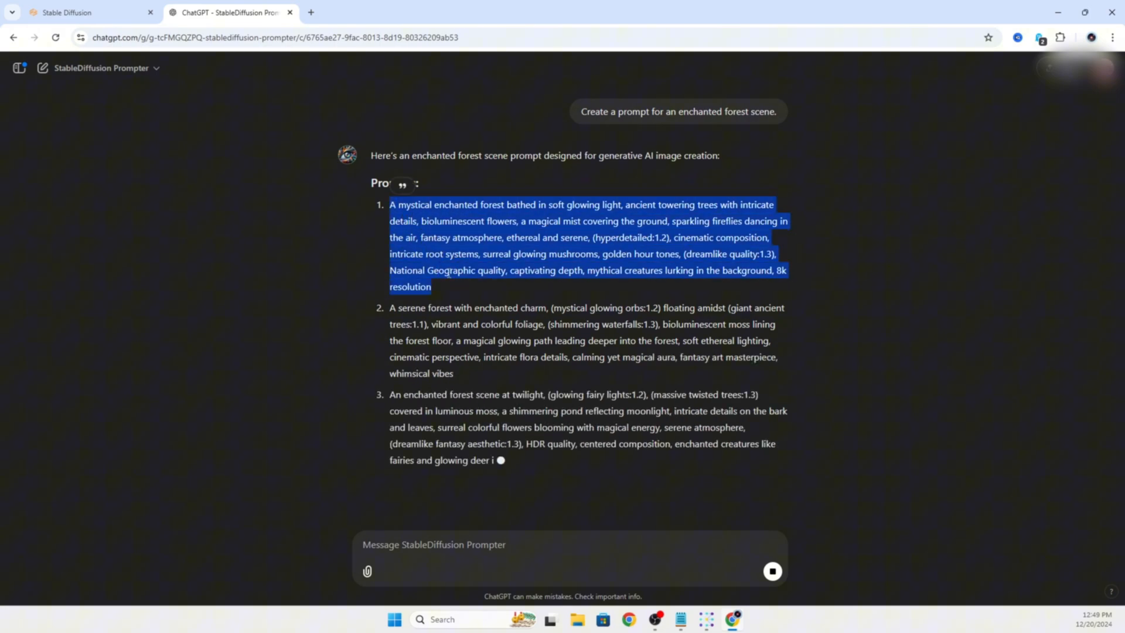
# Back in reForge txt2img, enter 'easynegative' as the negative prompt
pyautogui.click(86, 13)
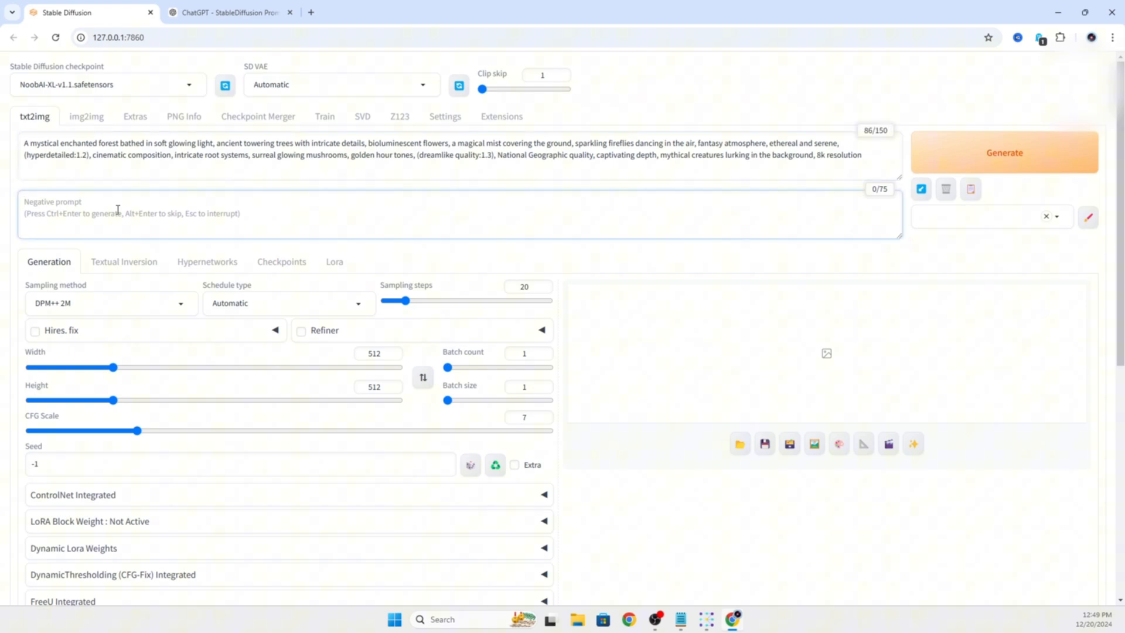
pyautogui.write('easynegative')
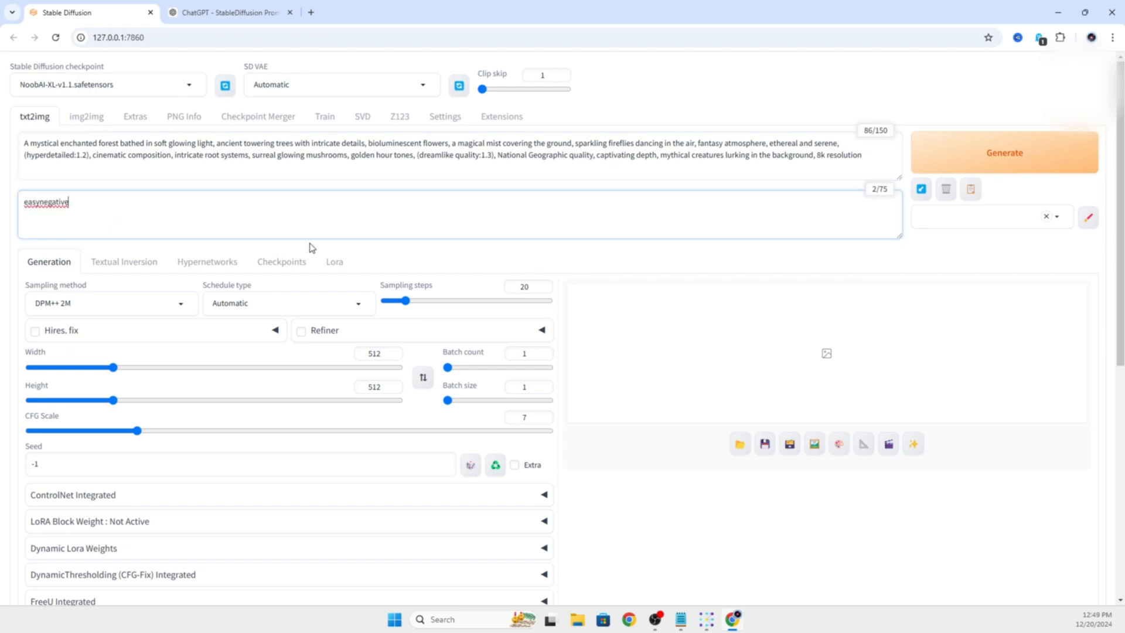
pyautogui.moveTo(186, 309)
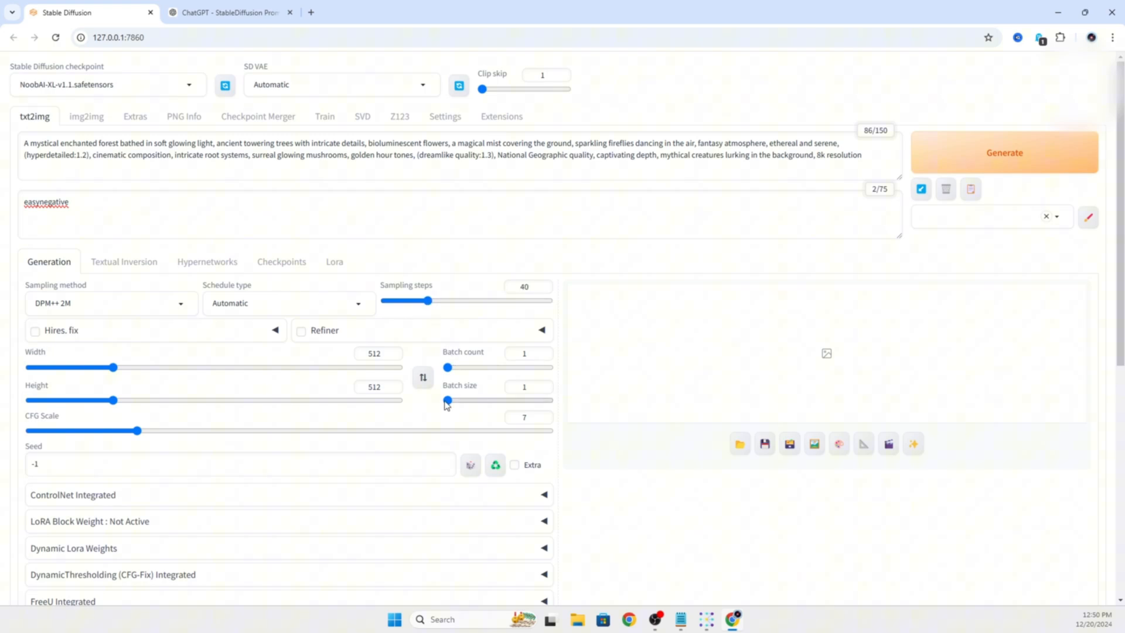
pyautogui.moveTo(147, 435)
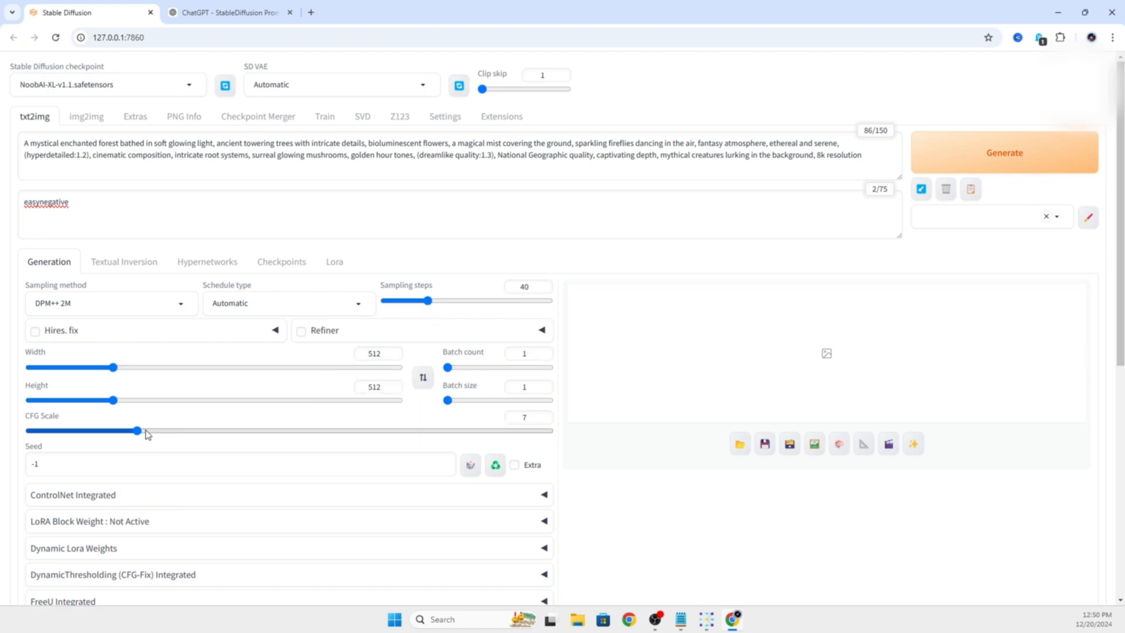
# Generate the first enchanted forest image from the ChatGPT prompt
pyautogui.click(1004, 152)
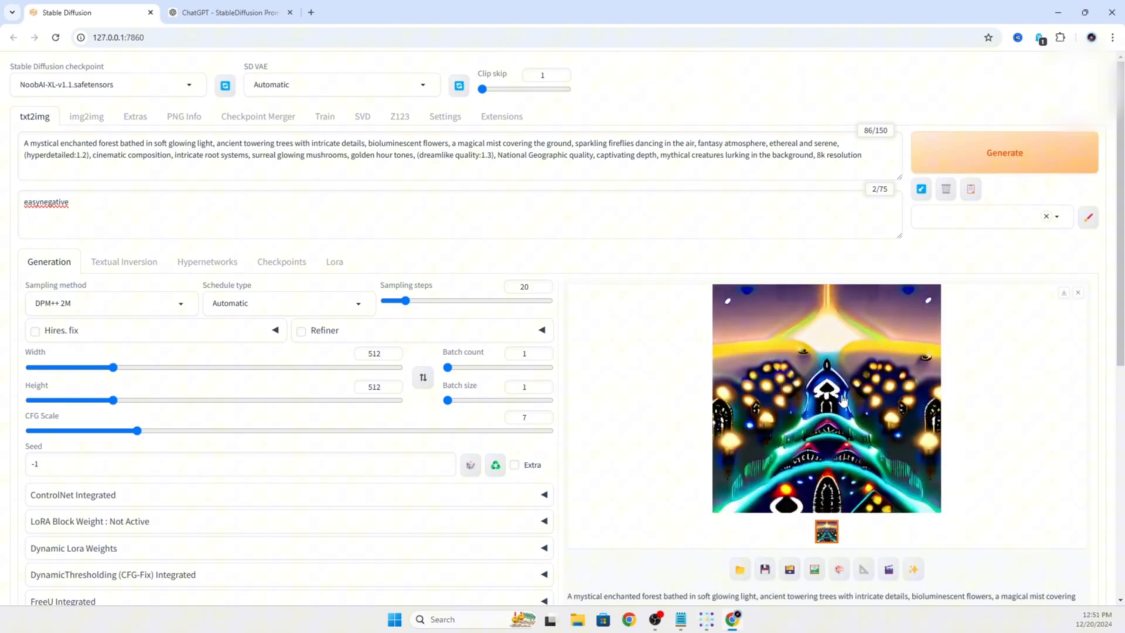
# Browse Civitai models filtered to the SD 1.5 base model to find the Add More Details LoRA
pyautogui.click(825, 398)
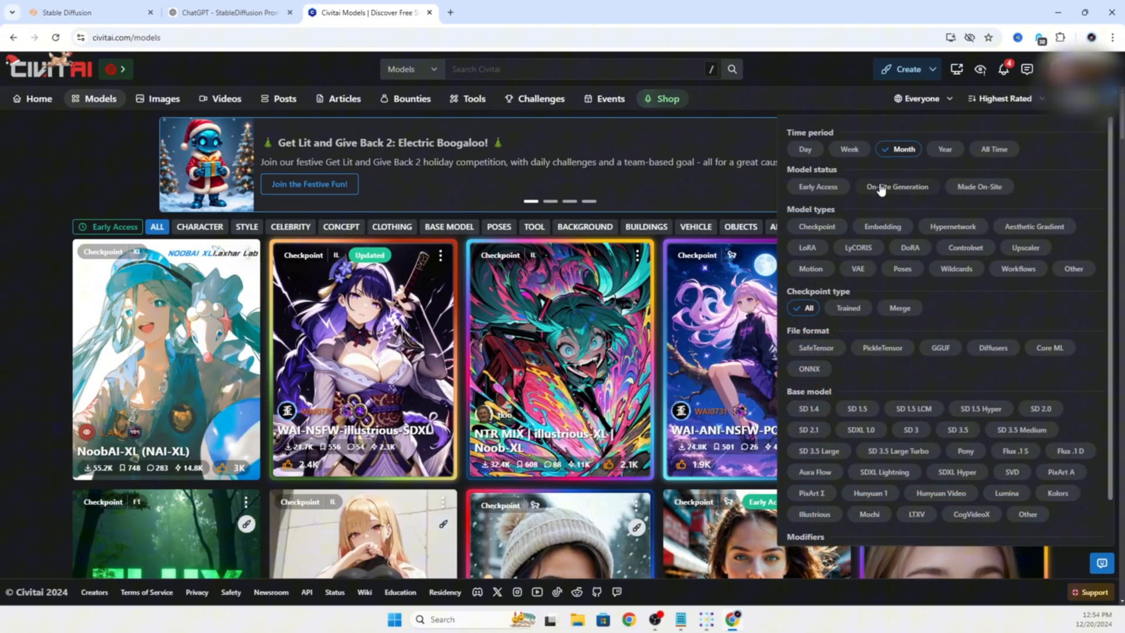
pyautogui.moveTo(909, 409)
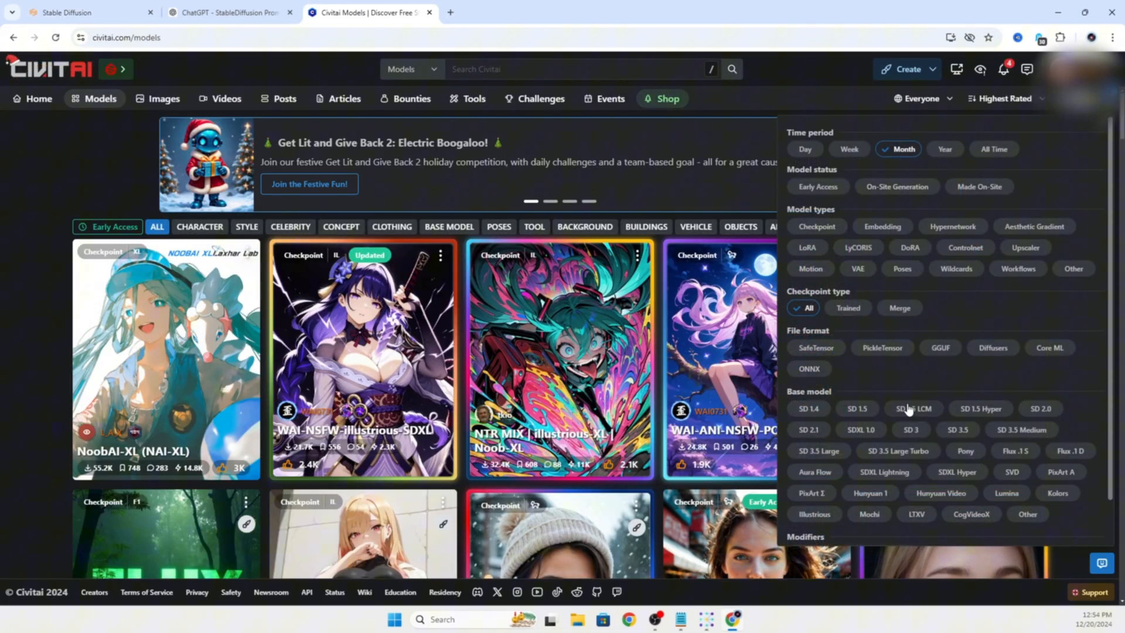
pyautogui.moveTo(857, 408)
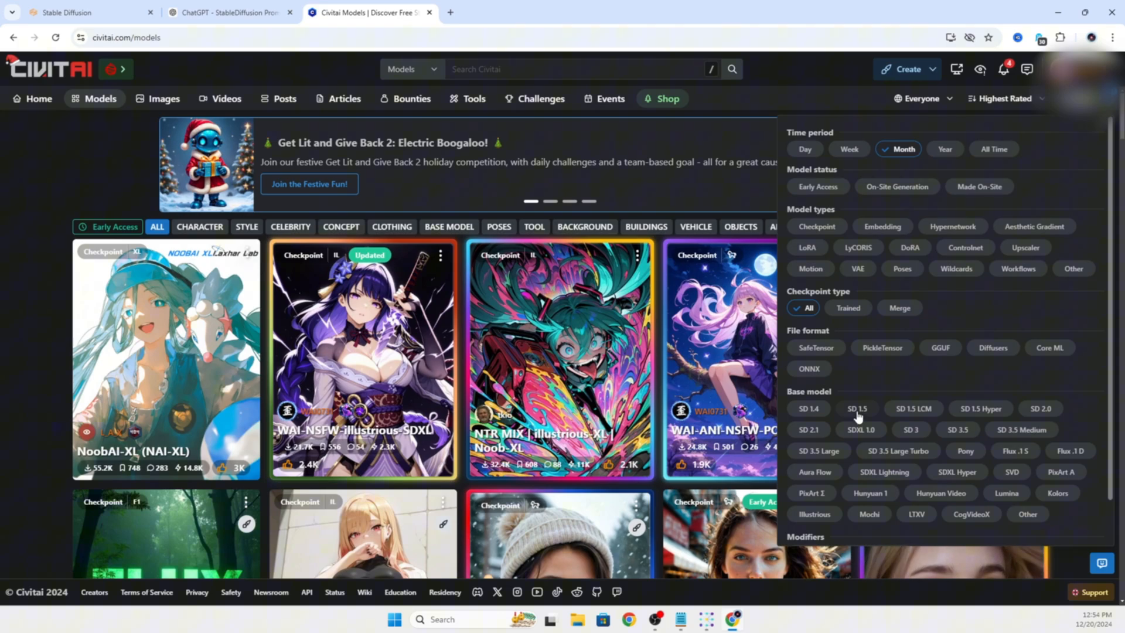
pyautogui.click(857, 408)
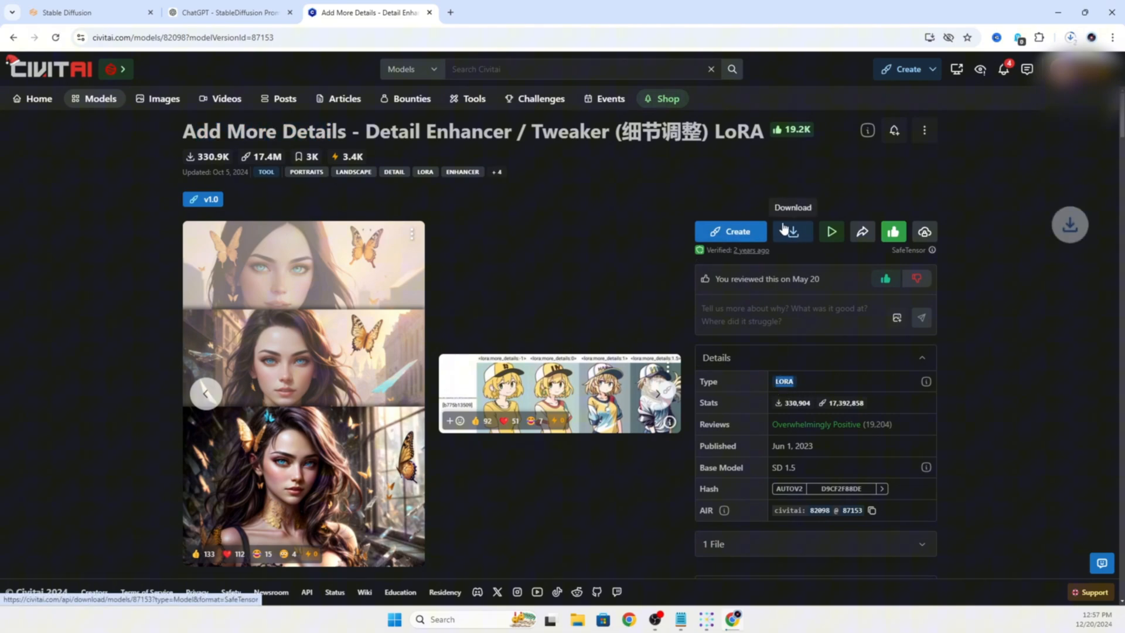
pyautogui.moveTo(525, 194)
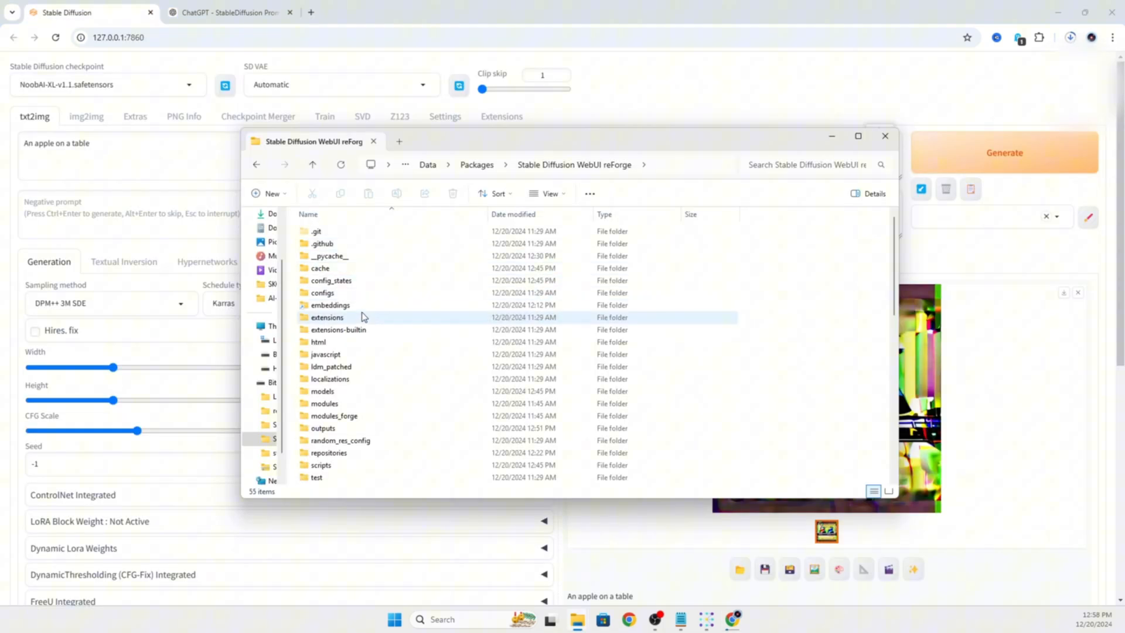
# Open the reForge package's models > Stable-diffusion checkpoints folder in File Explorer
pyautogui.doubleClick(323, 391)
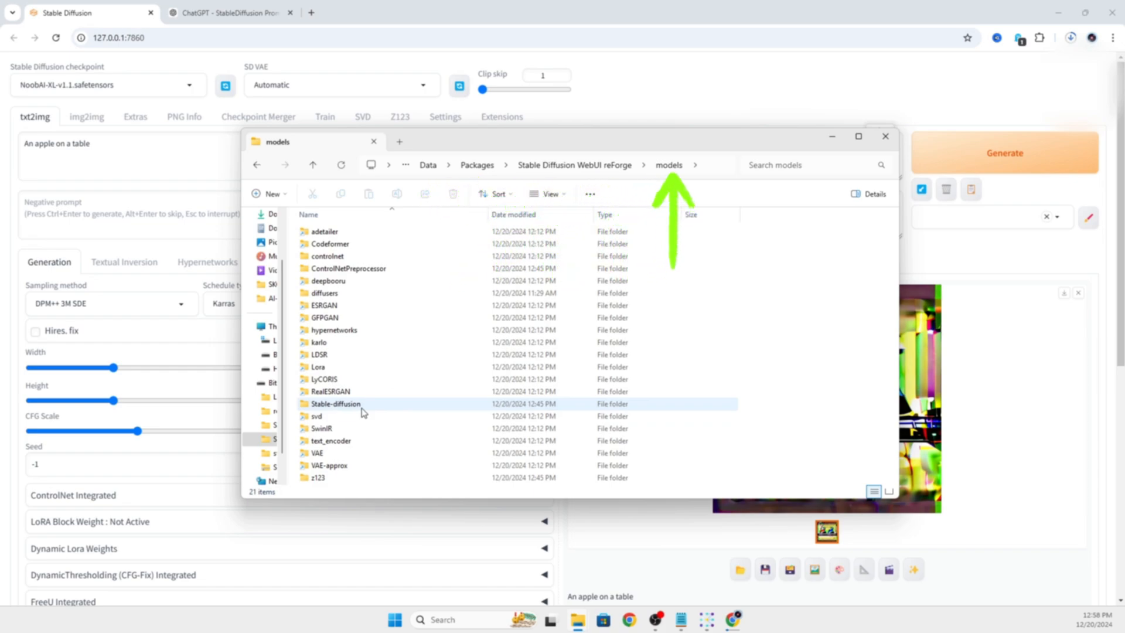
pyautogui.doubleClick(335, 403)
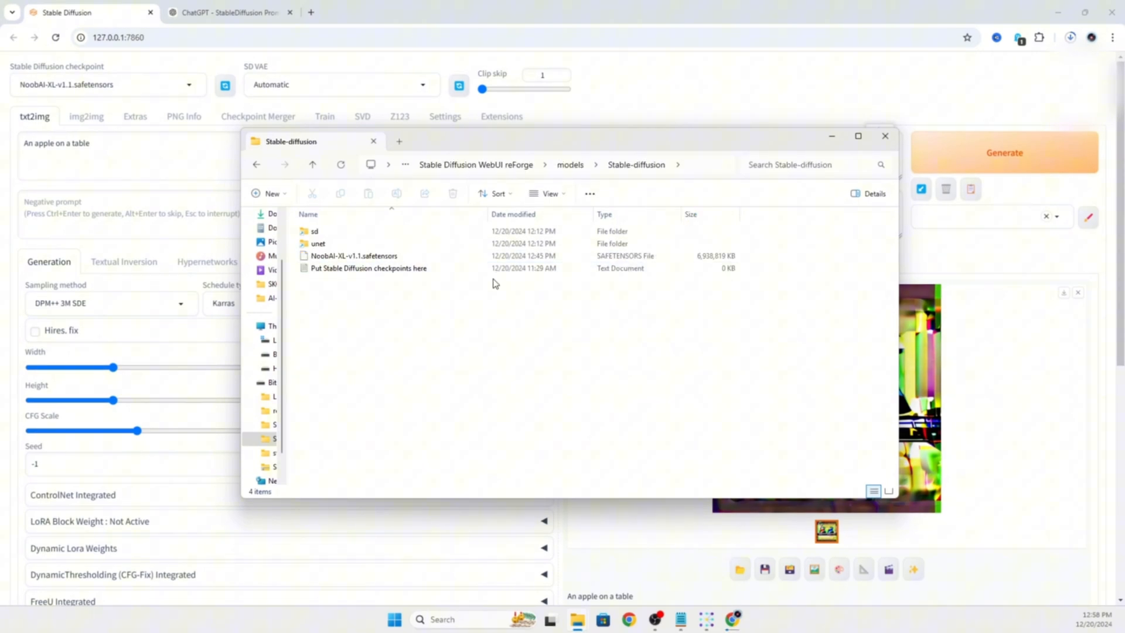
pyautogui.moveTo(351, 251)
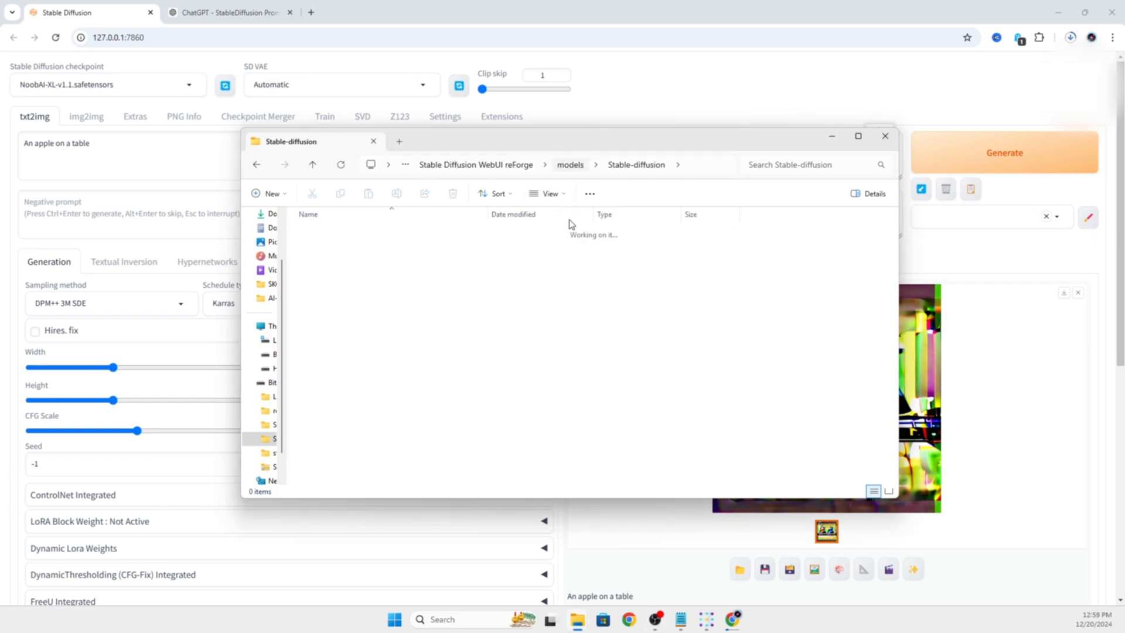
pyautogui.click(570, 164)
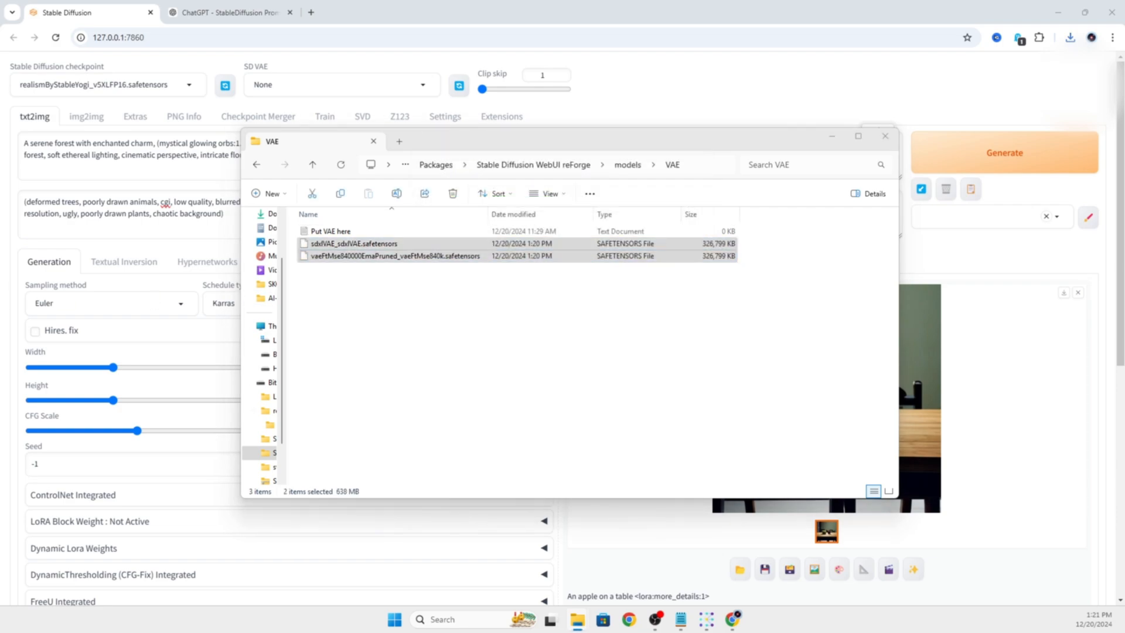
# Replace the apple prompt with the serene enchanted forest prompt, keeping the more_details LoRA tag
pyautogui.click(228, 12)
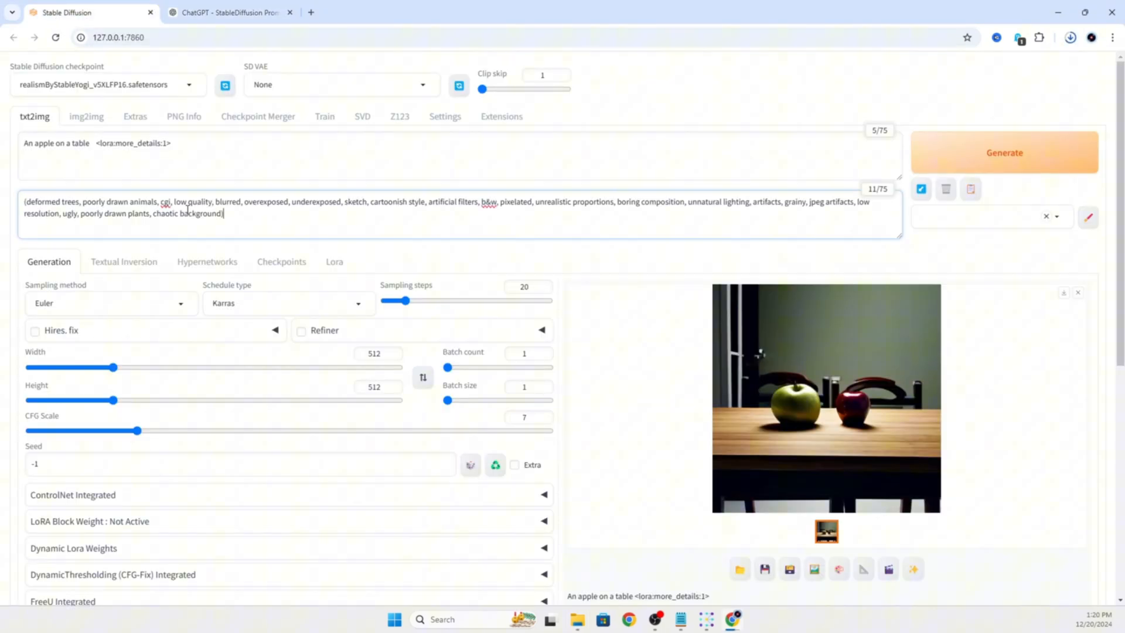
pyautogui.click(228, 13)
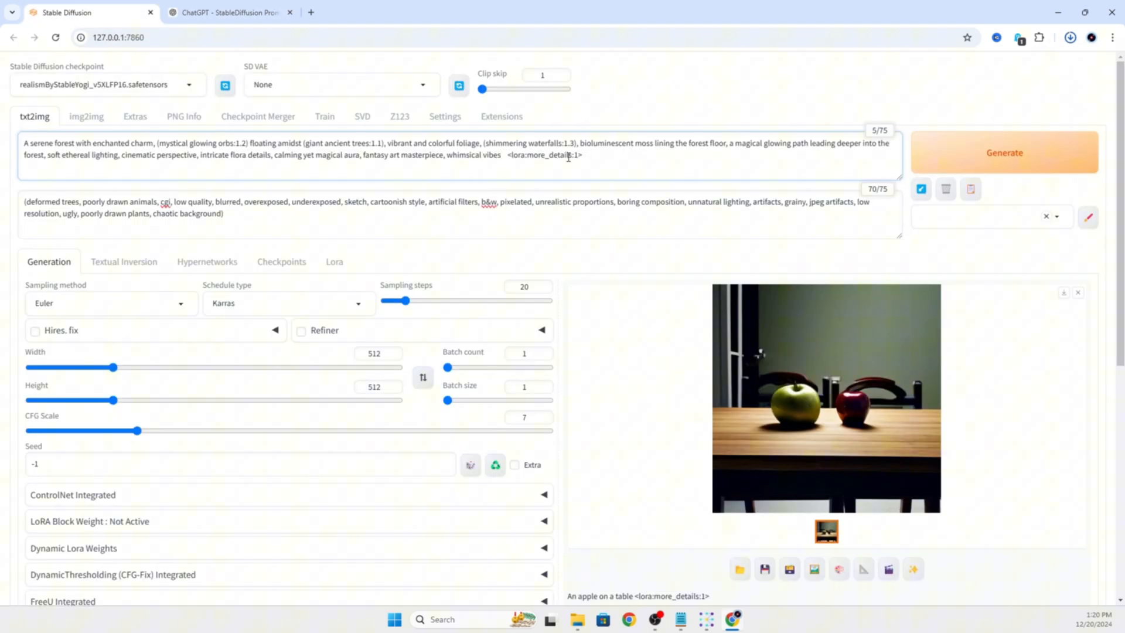
pyautogui.doubleClick(543, 155)
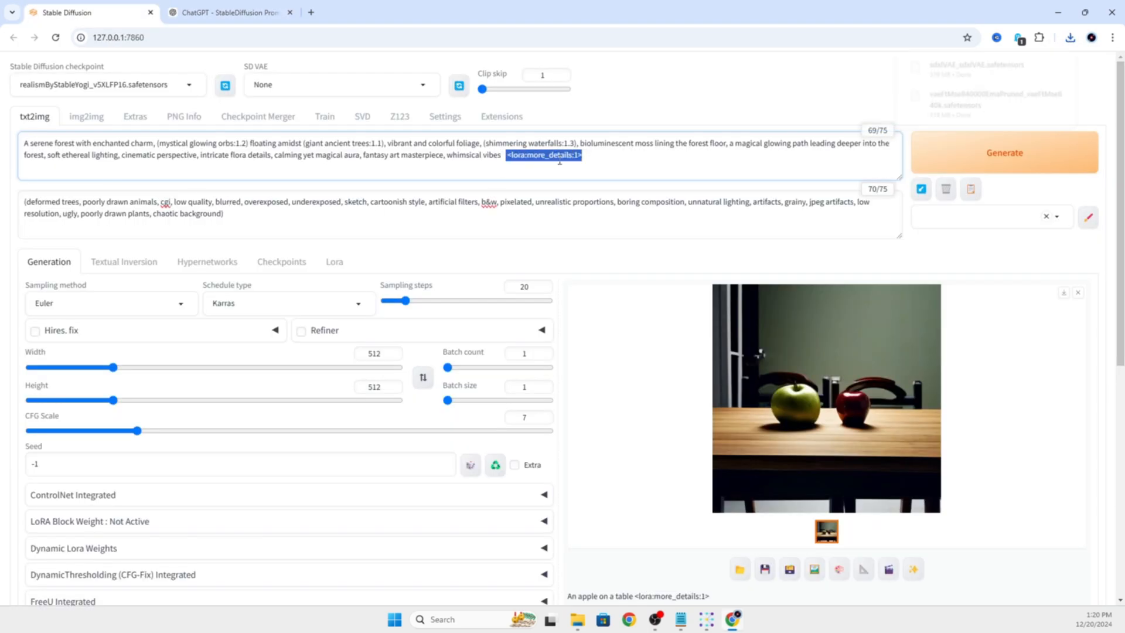
pyautogui.click(562, 157)
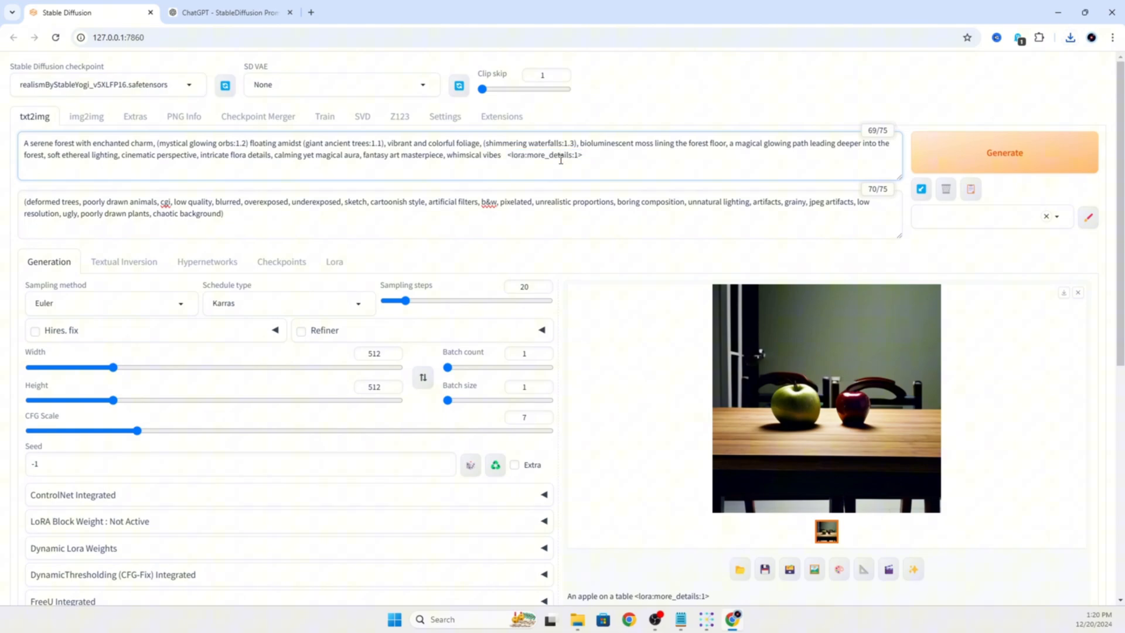
# Preview the old apple image full size, then bring up the checkpoint models folder
pyautogui.click(826, 398)
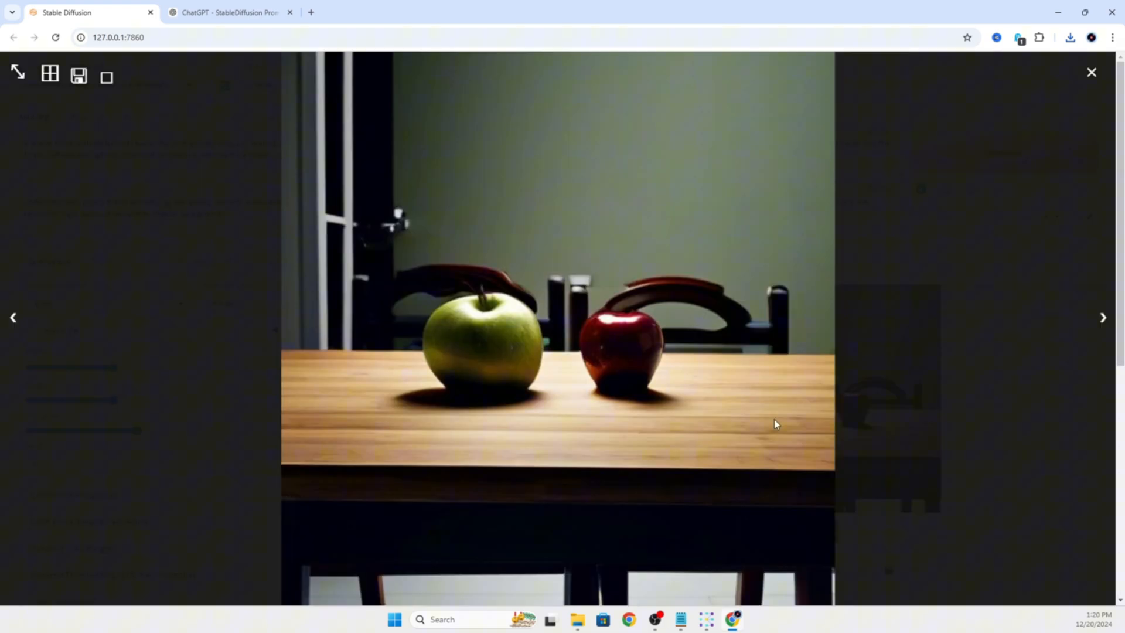
pyautogui.click(1091, 72)
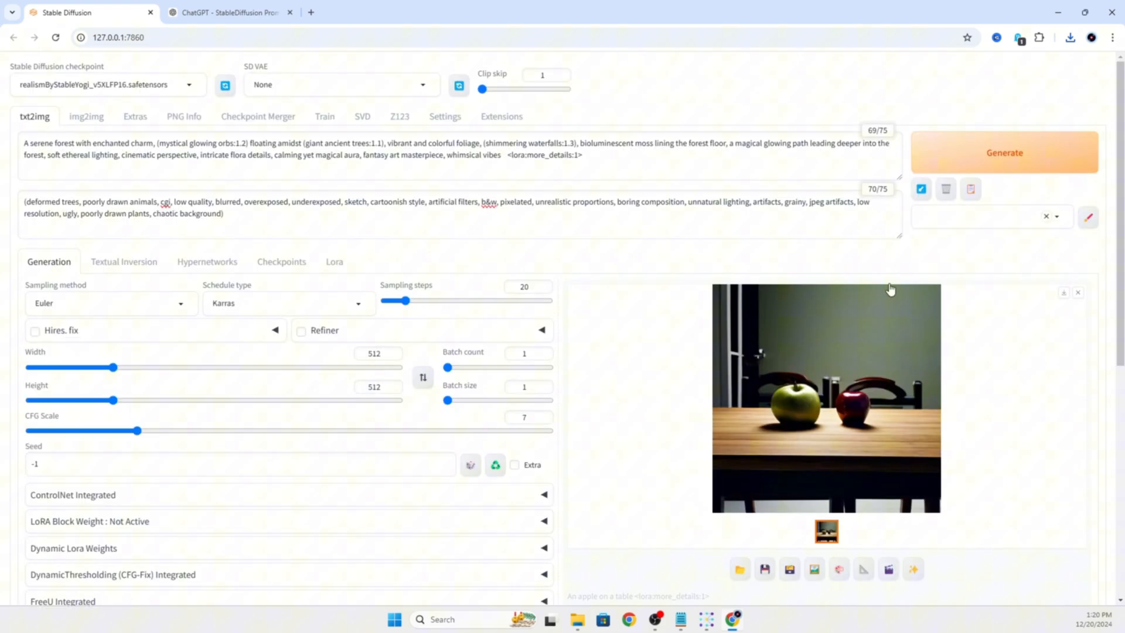
pyautogui.moveTo(890, 289)
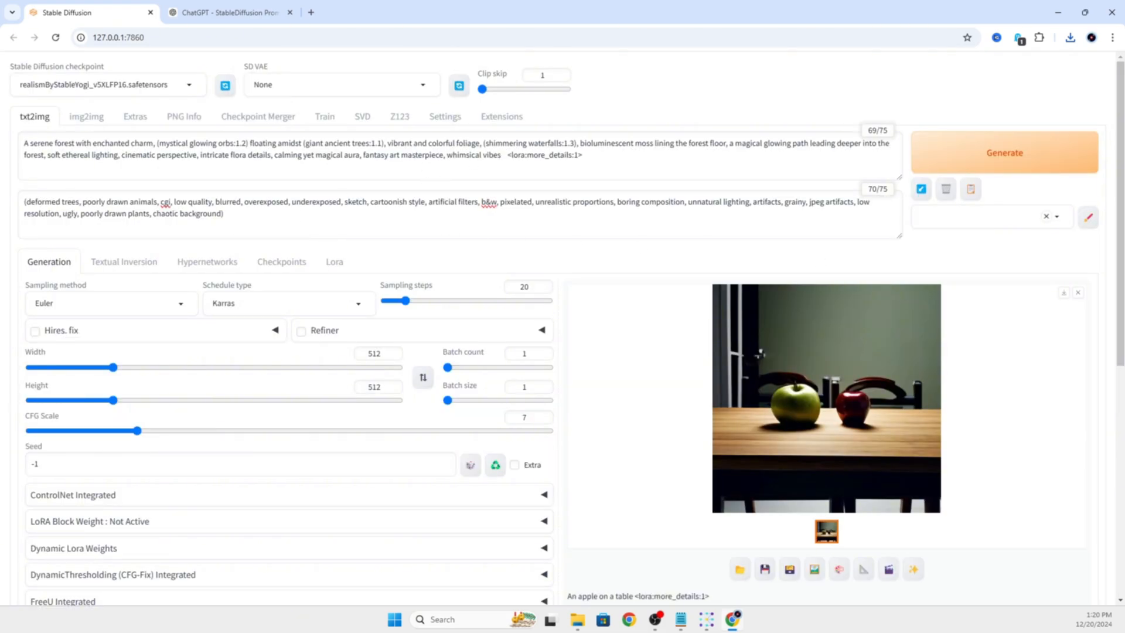
pyautogui.click(576, 619)
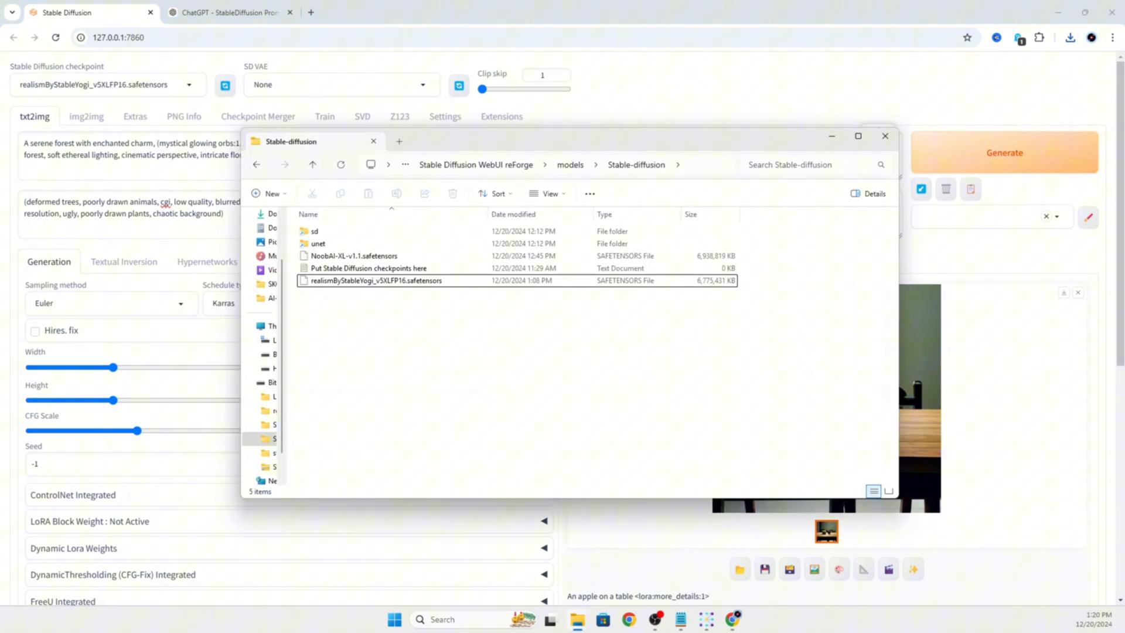
# Go up to the models folder and browse into its VAE subfolder
pyautogui.click(312, 164)
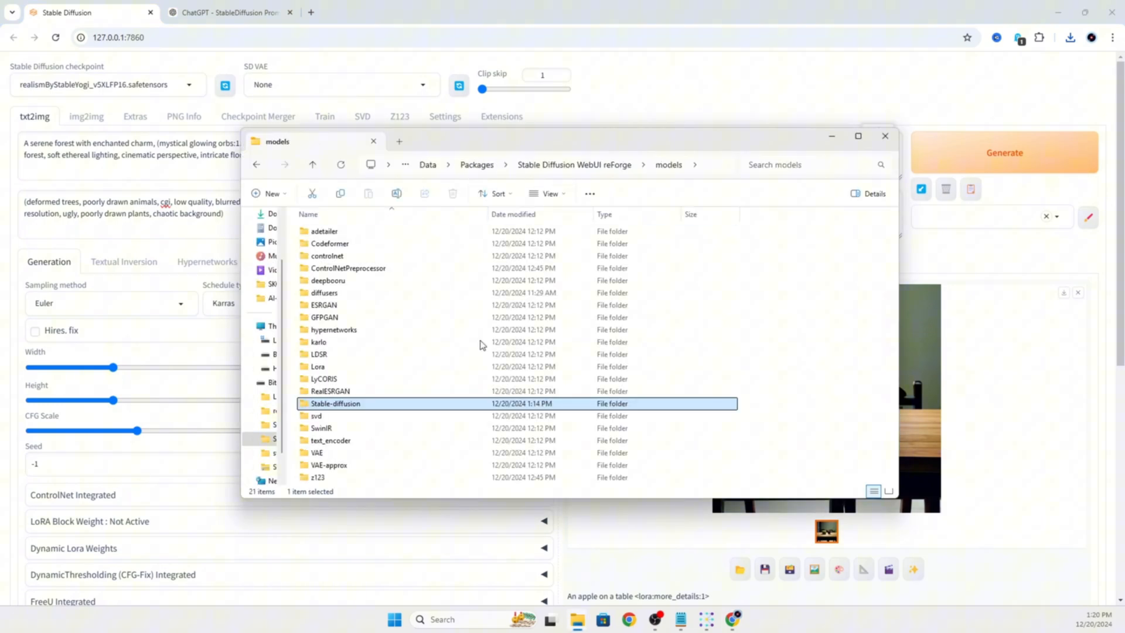
pyautogui.doubleClick(317, 452)
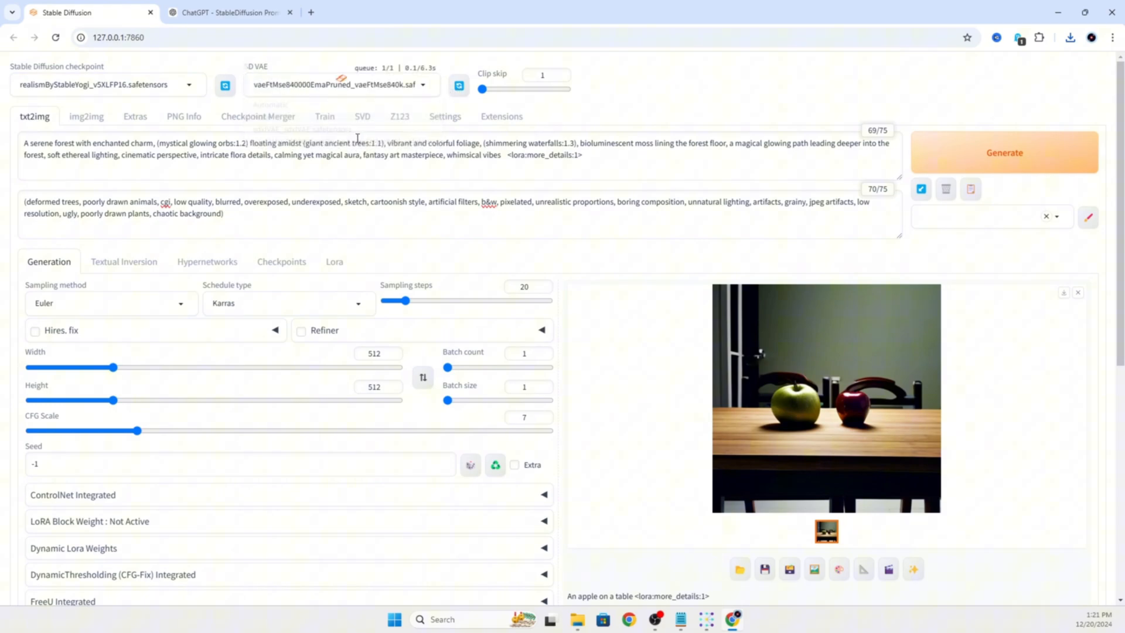
pyautogui.moveTo(189, 371)
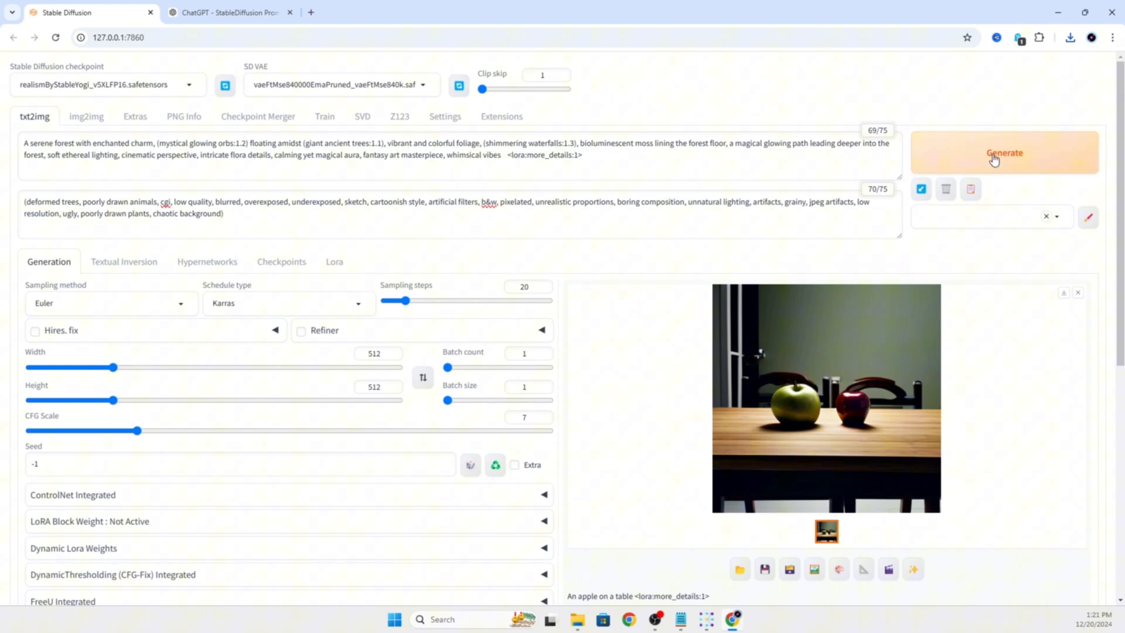
# Generate with DPM++ 2M, 30 steps, clip skip 2 and the sdxlVAE_sdxlVAE.safetensors VAE
pyautogui.click(1003, 152)
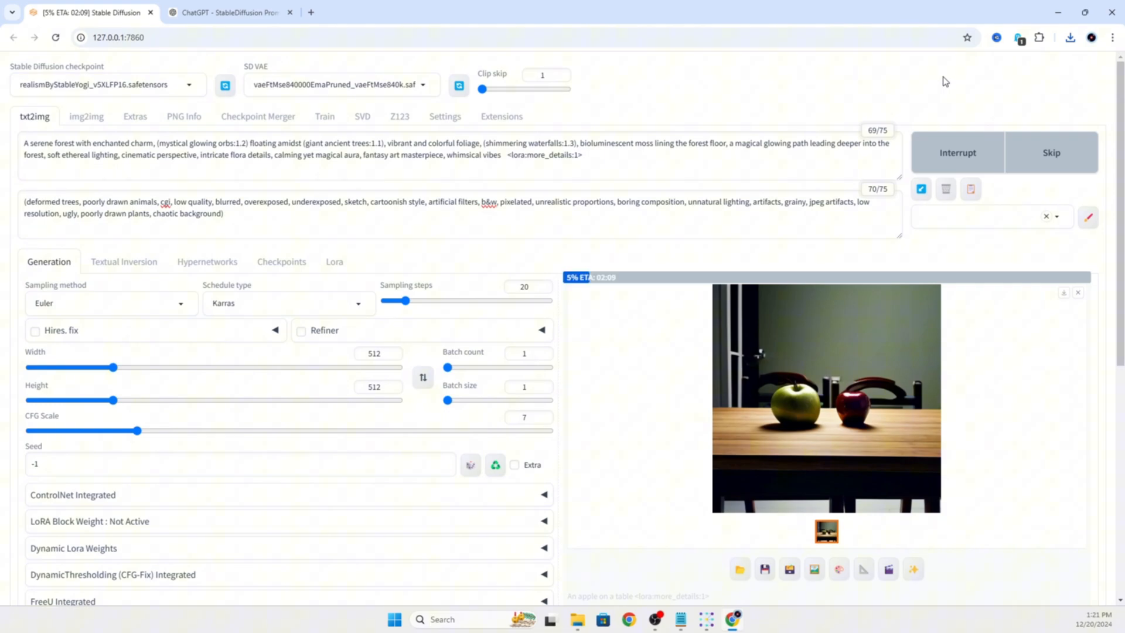
pyautogui.click(111, 303)
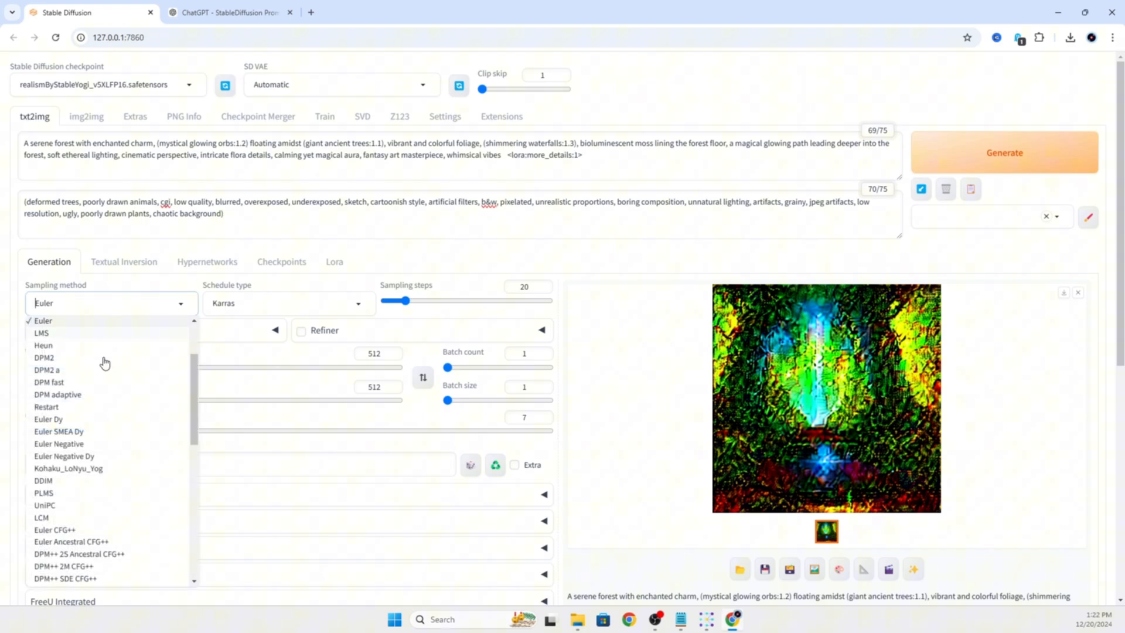
pyautogui.scroll(3)
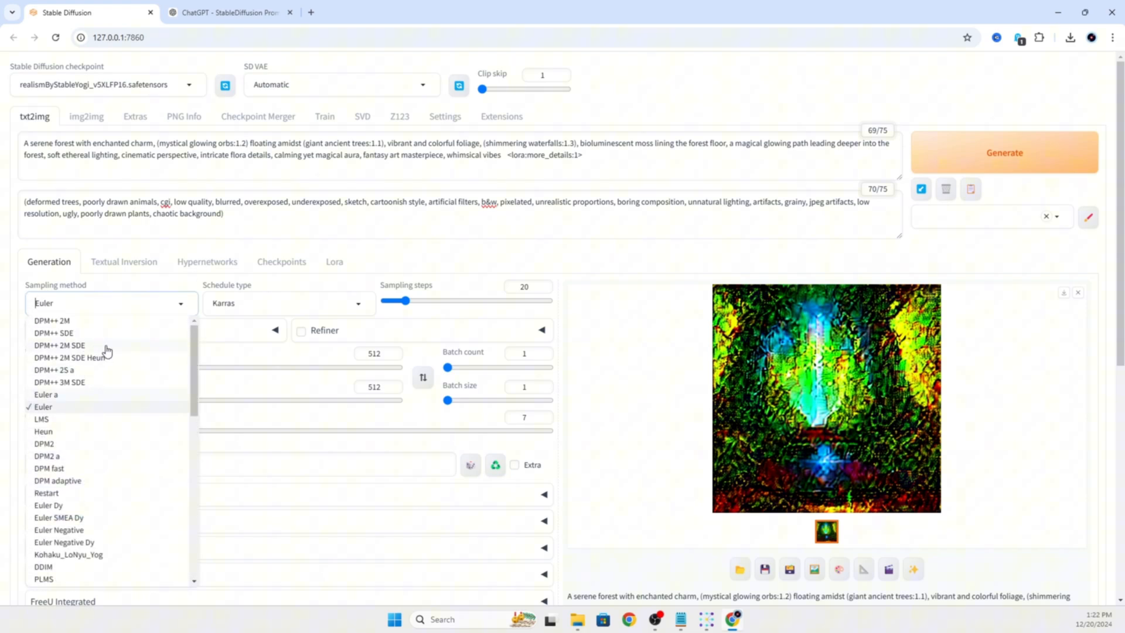
pyautogui.moveTo(105, 340)
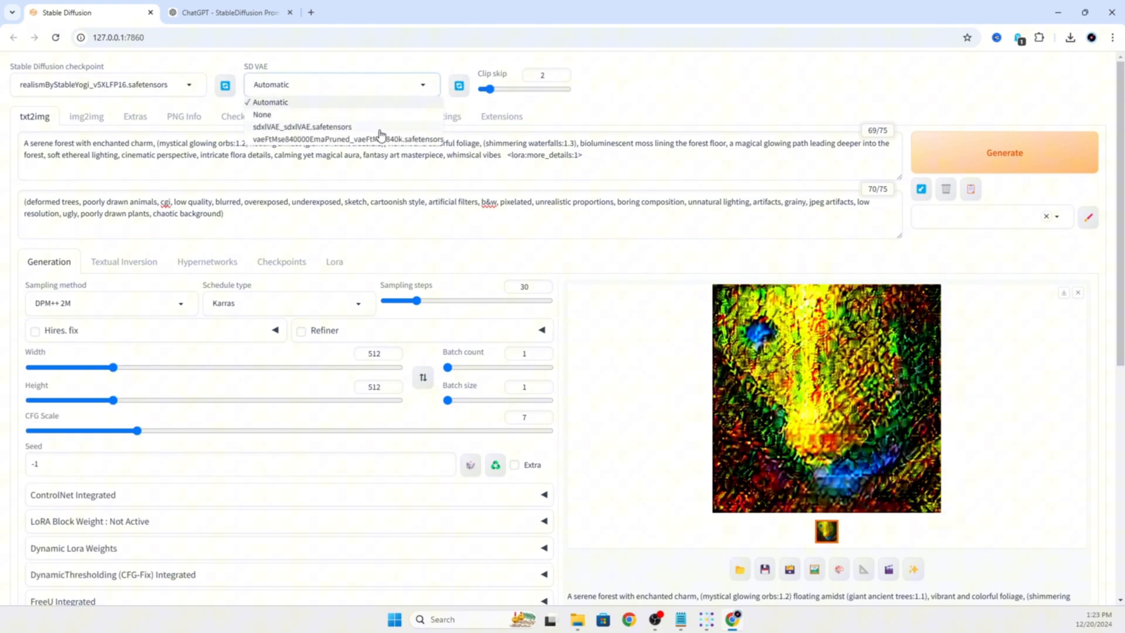
pyautogui.click(302, 126)
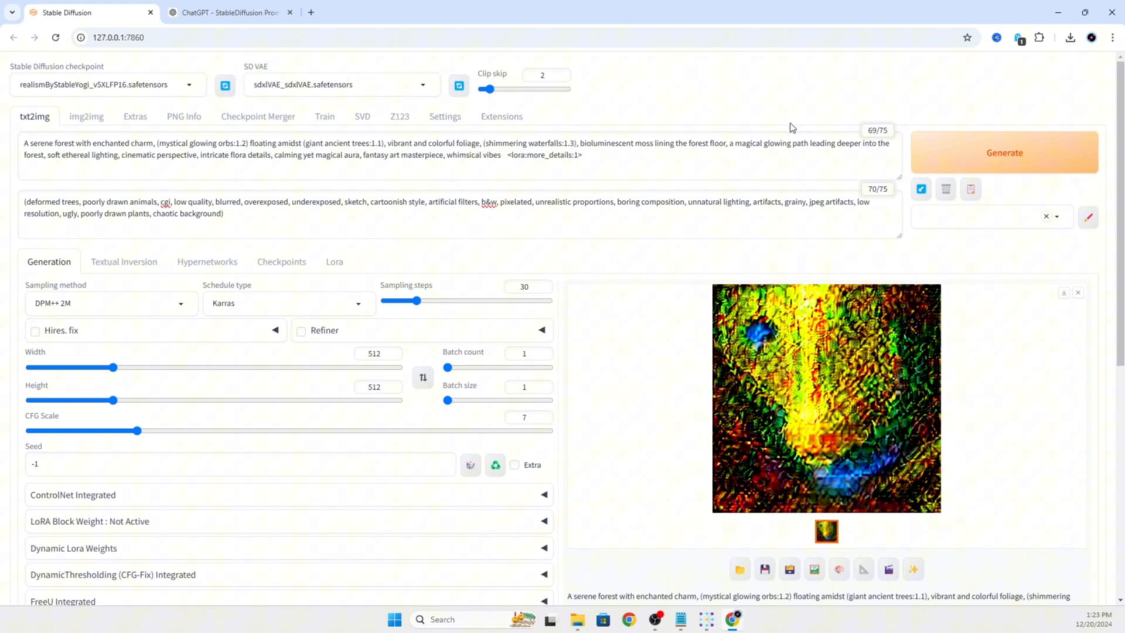
pyautogui.click(1004, 152)
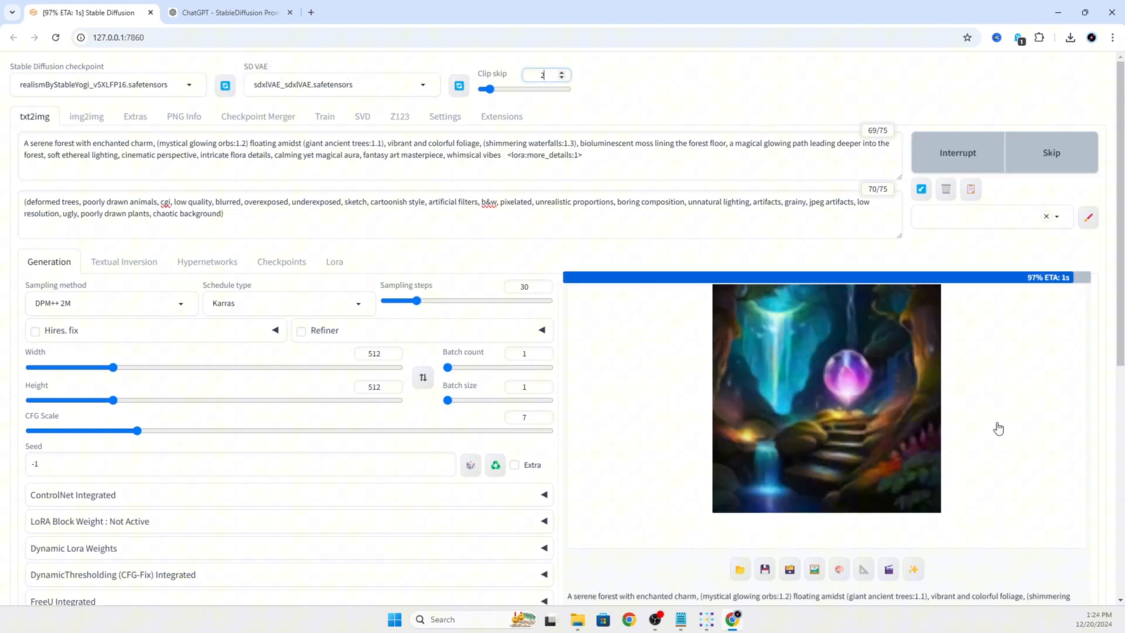
# View the finished glowing-orb waterfall forest image full size, then close the lightbox
pyautogui.click(825, 397)
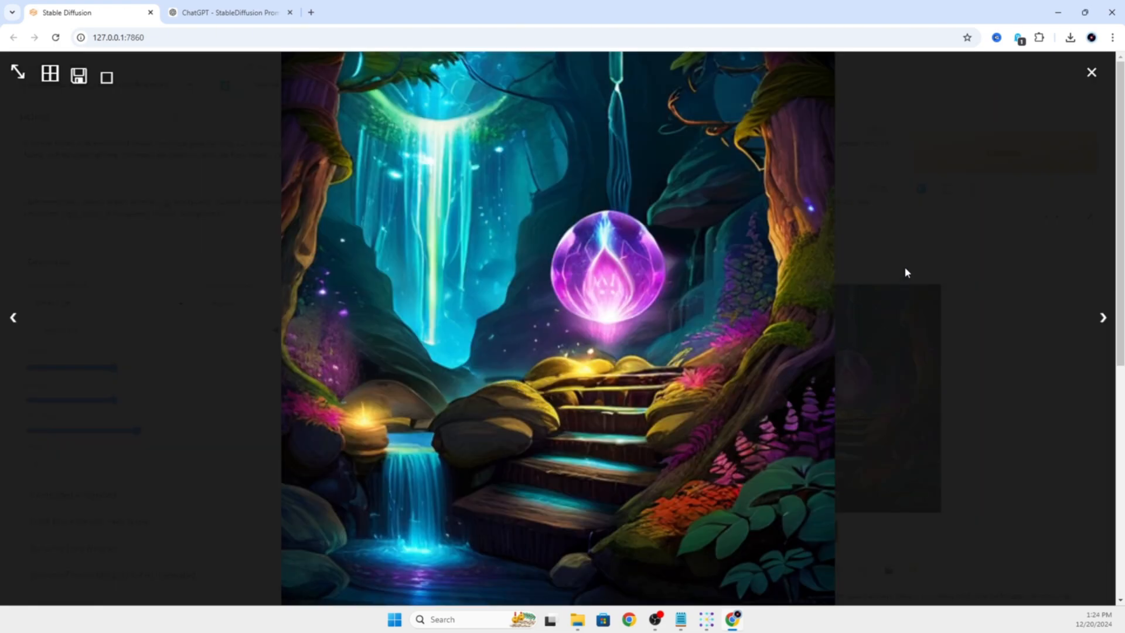
pyautogui.moveTo(410, 479)
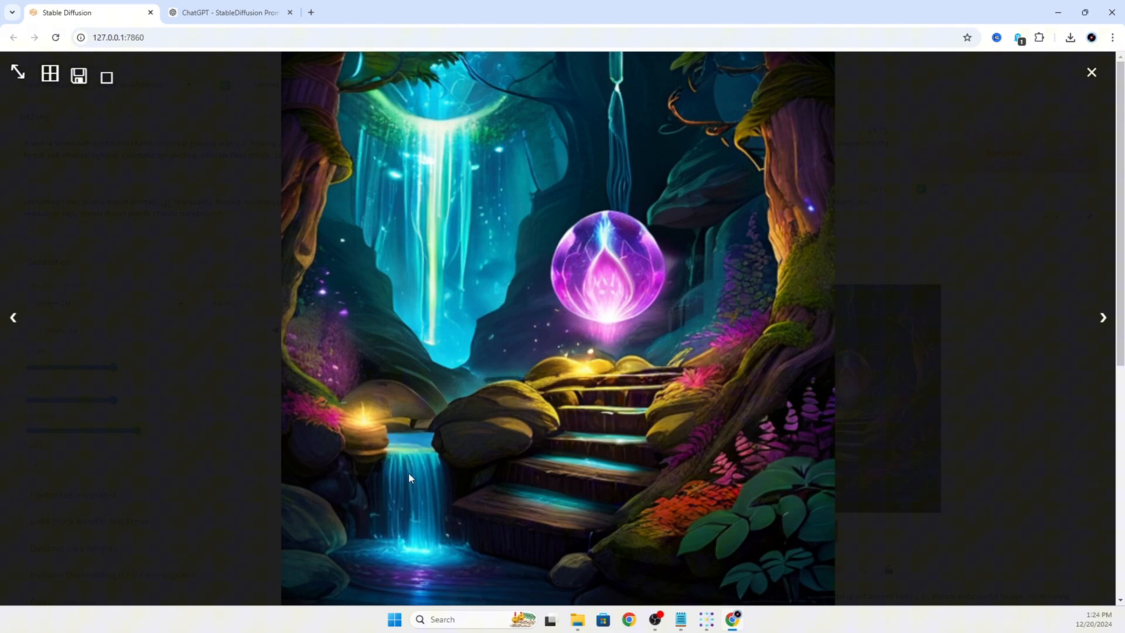
pyautogui.click(1091, 72)
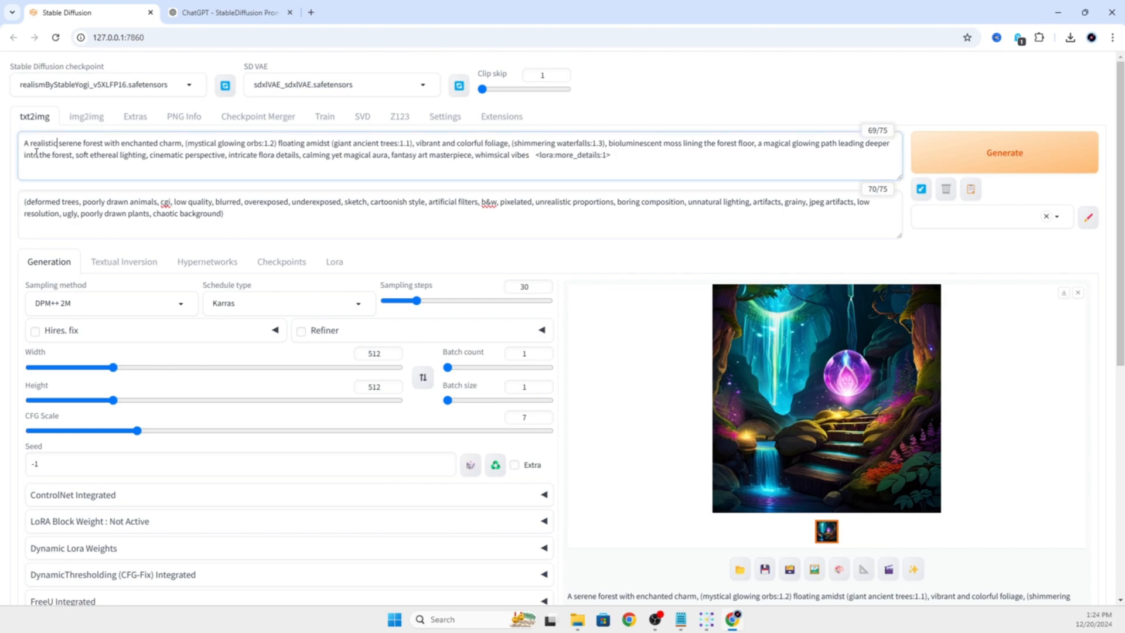
# Prompt 'A realistic nikon shot of a' forest, set 1024×1024 with DPM++ 3M SDE at 40 steps, and generate
pyautogui.write('nikon shot of a')
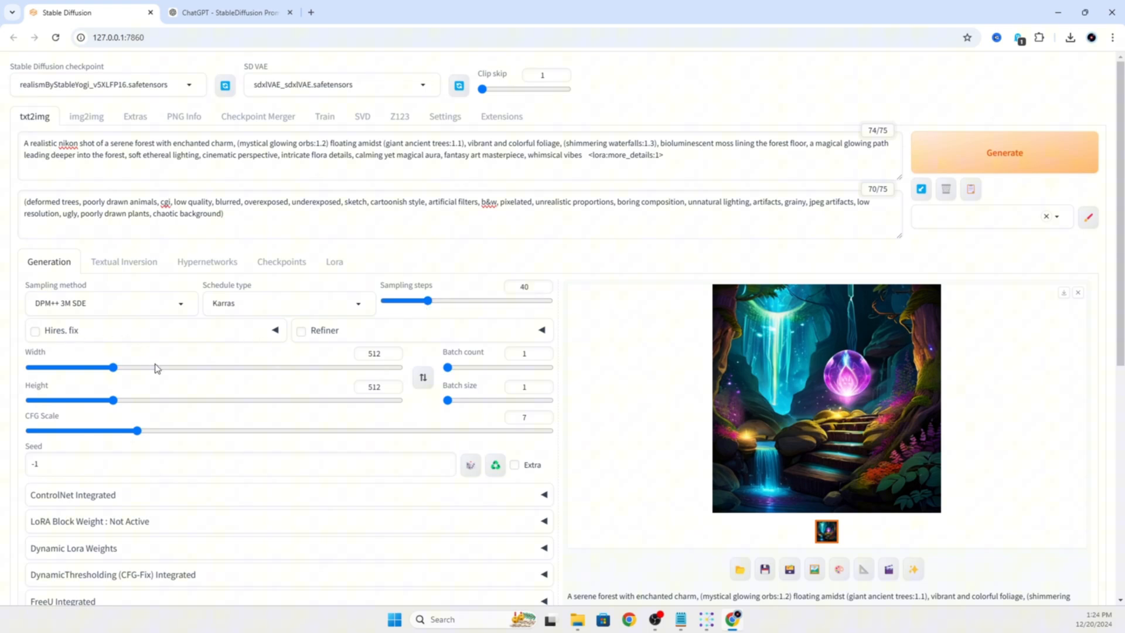
pyautogui.click(376, 353)
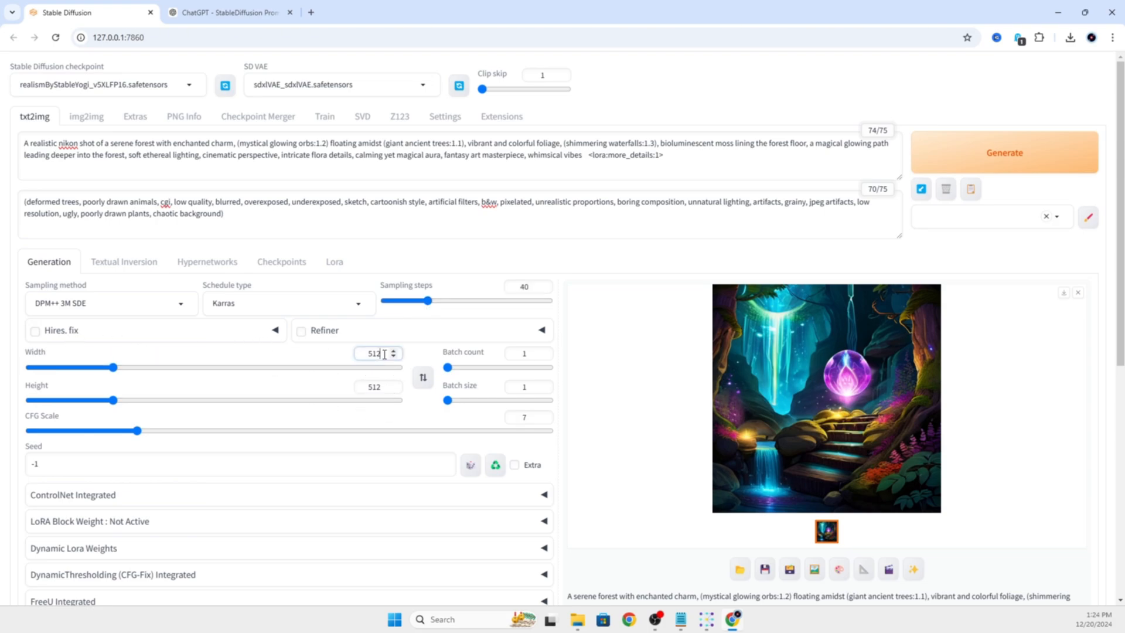
pyautogui.tripleClick(374, 353)
pyautogui.write('1024')
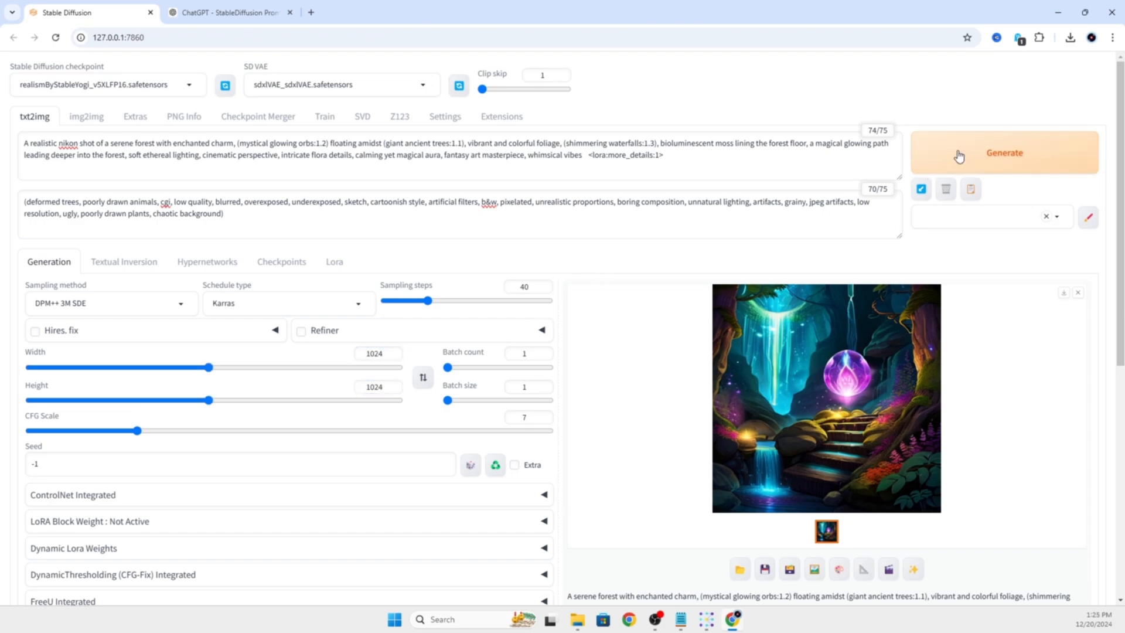
pyautogui.click(1004, 152)
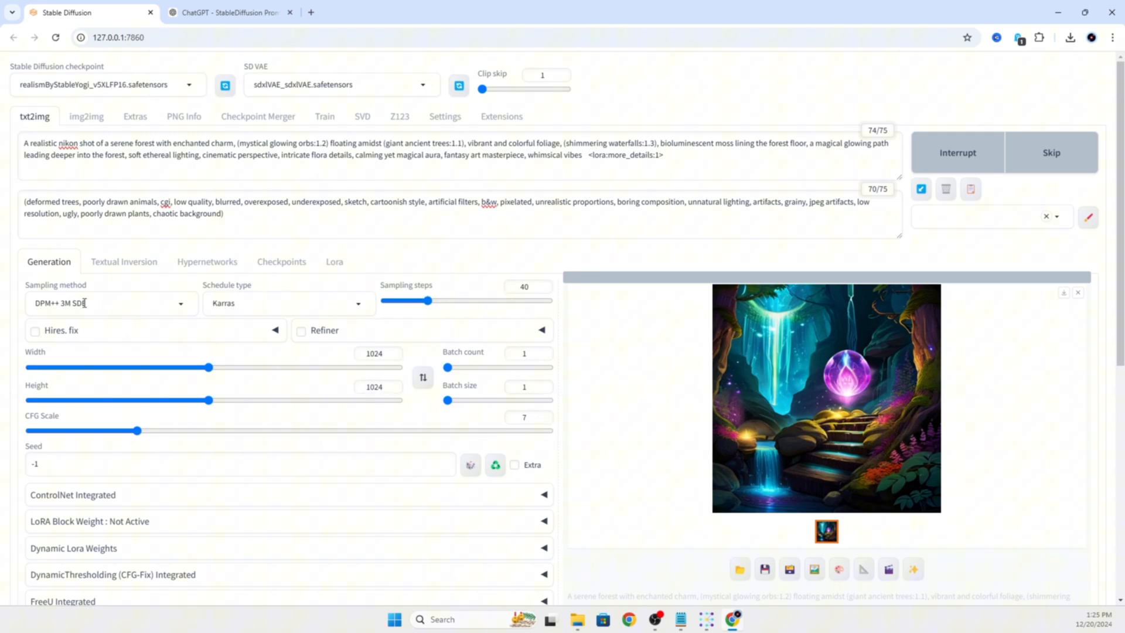
# View the finished realistic waterfall-and-glowing-orbs forest image at full size
pyautogui.click(825, 394)
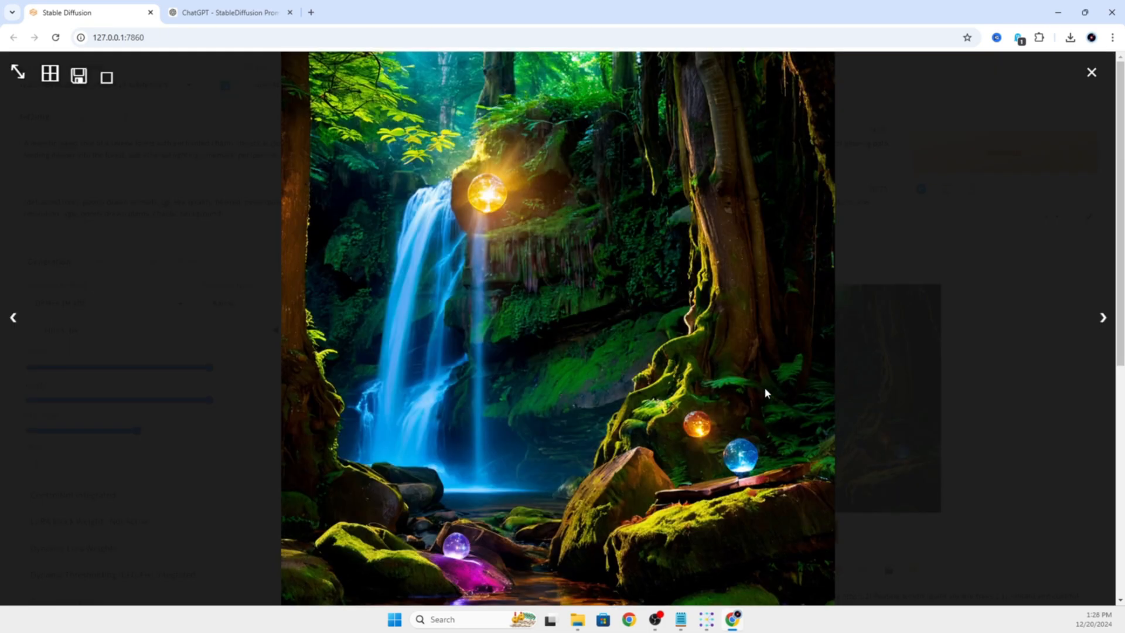
pyautogui.moveTo(700, 502)
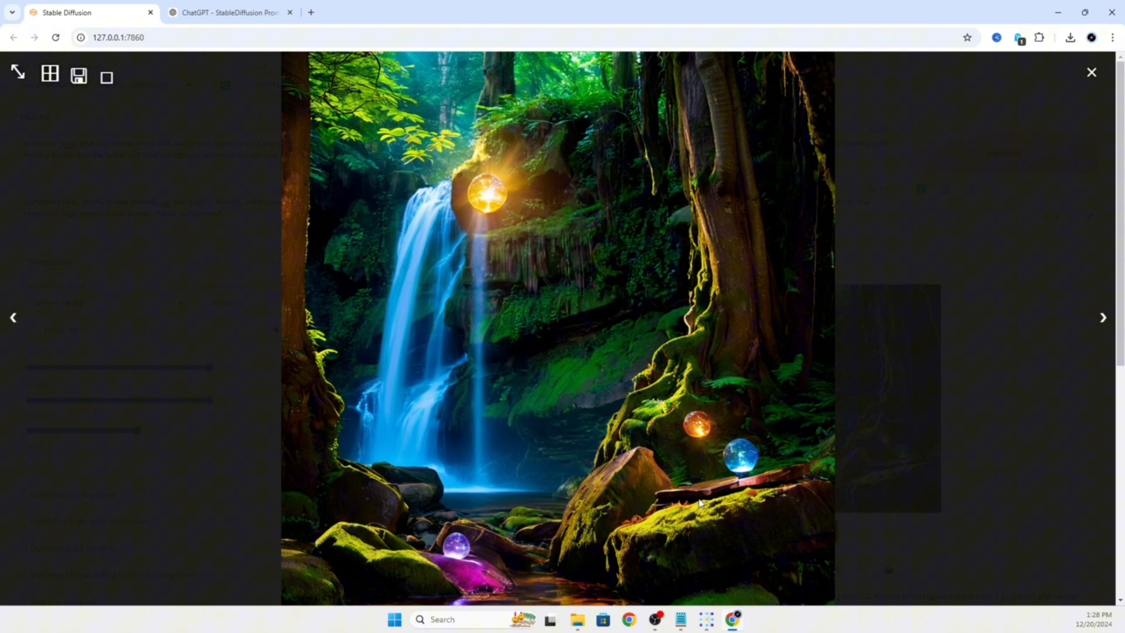
pyautogui.moveTo(494, 200)
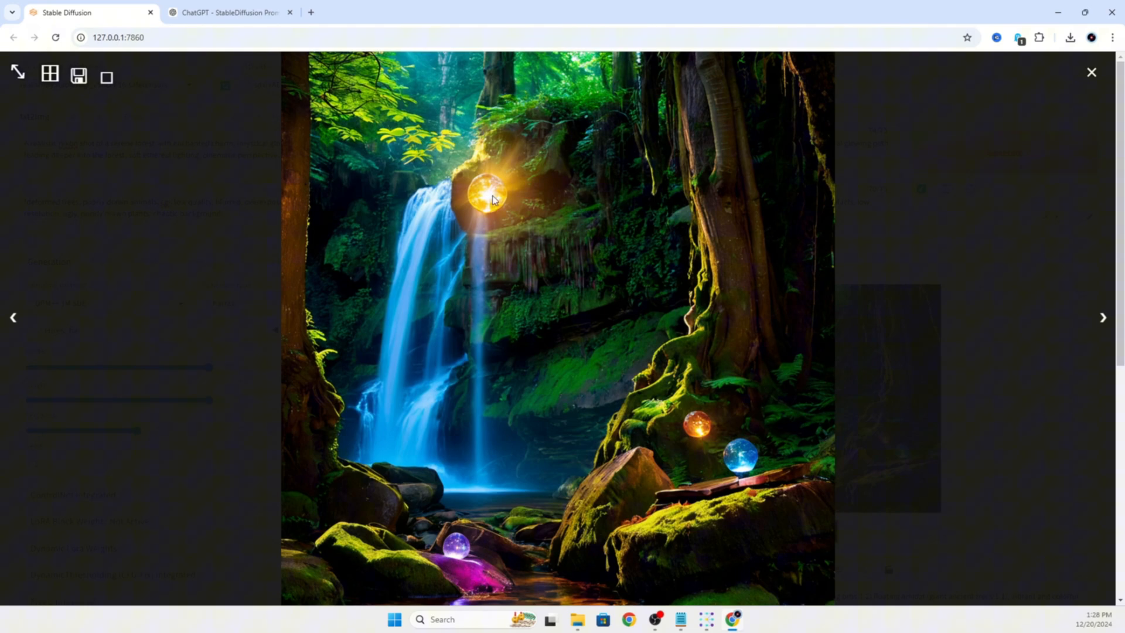
pyautogui.moveTo(701, 186)
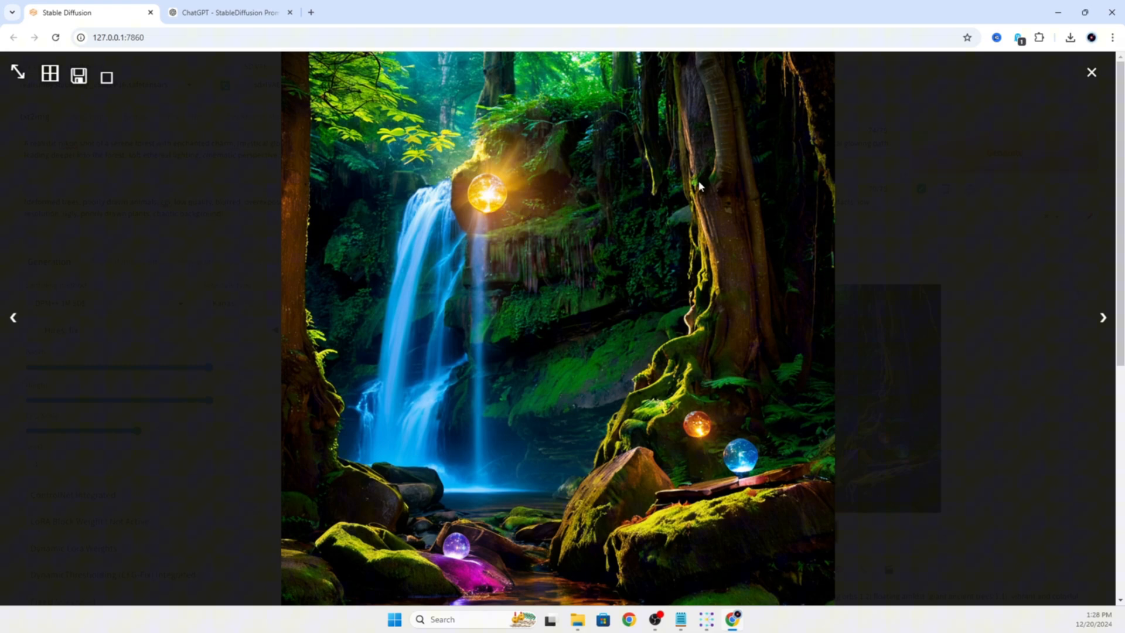